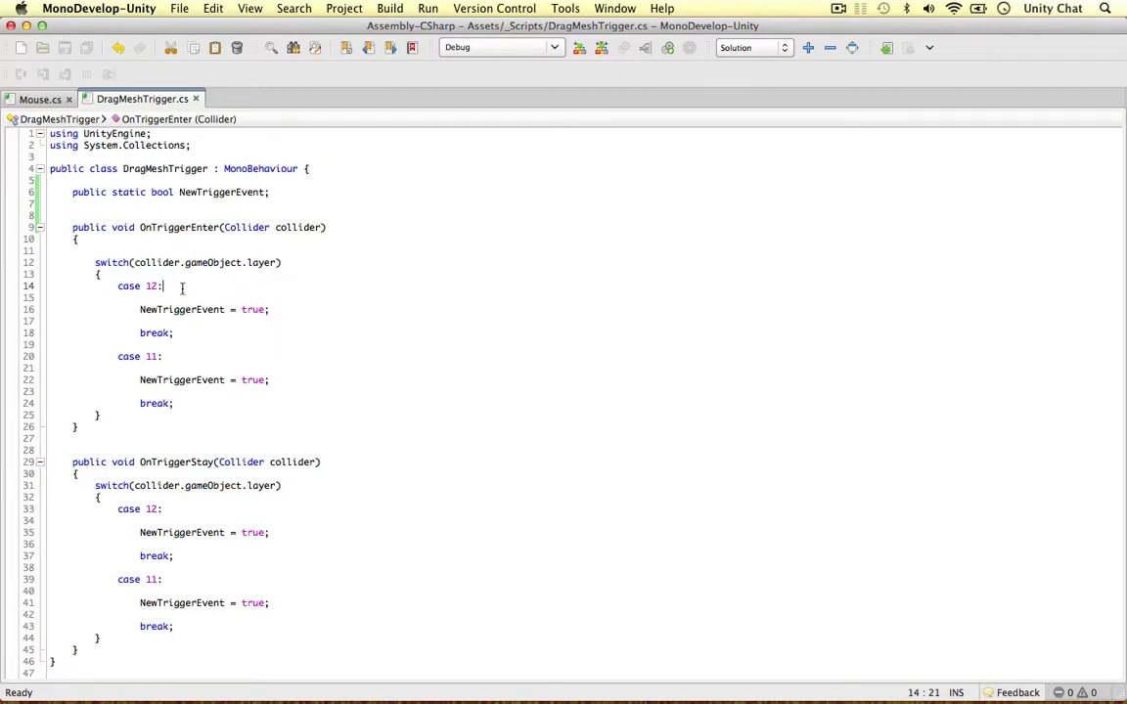
Review the layer-11/12 cases in OnTriggerEnter and OnTriggerStay and add empty lines after OnTriggerStay.
double_click(138, 286)
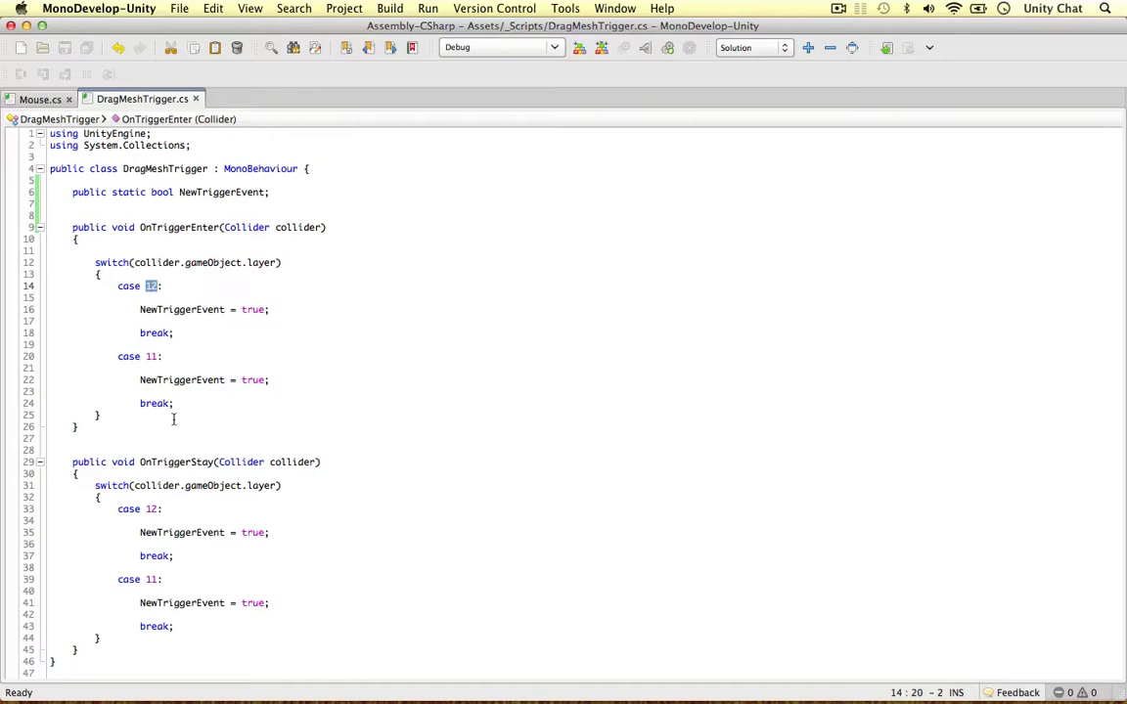
left_click(153, 356)
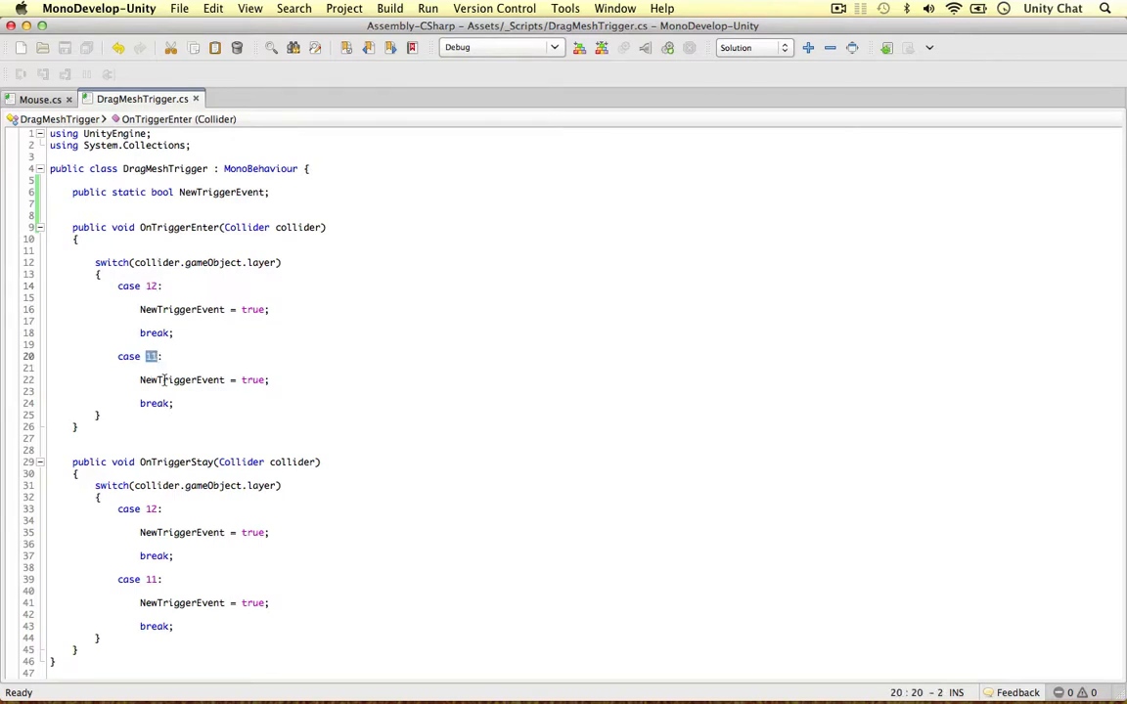
double_click(180, 379)
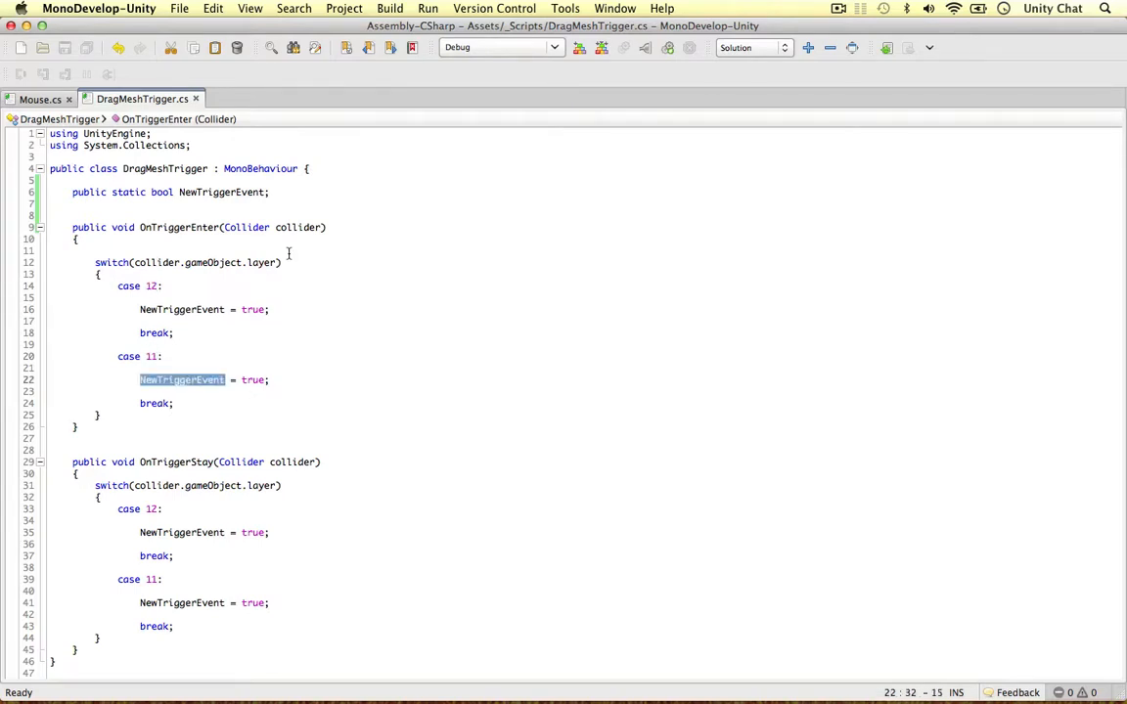
left_click(253, 309)
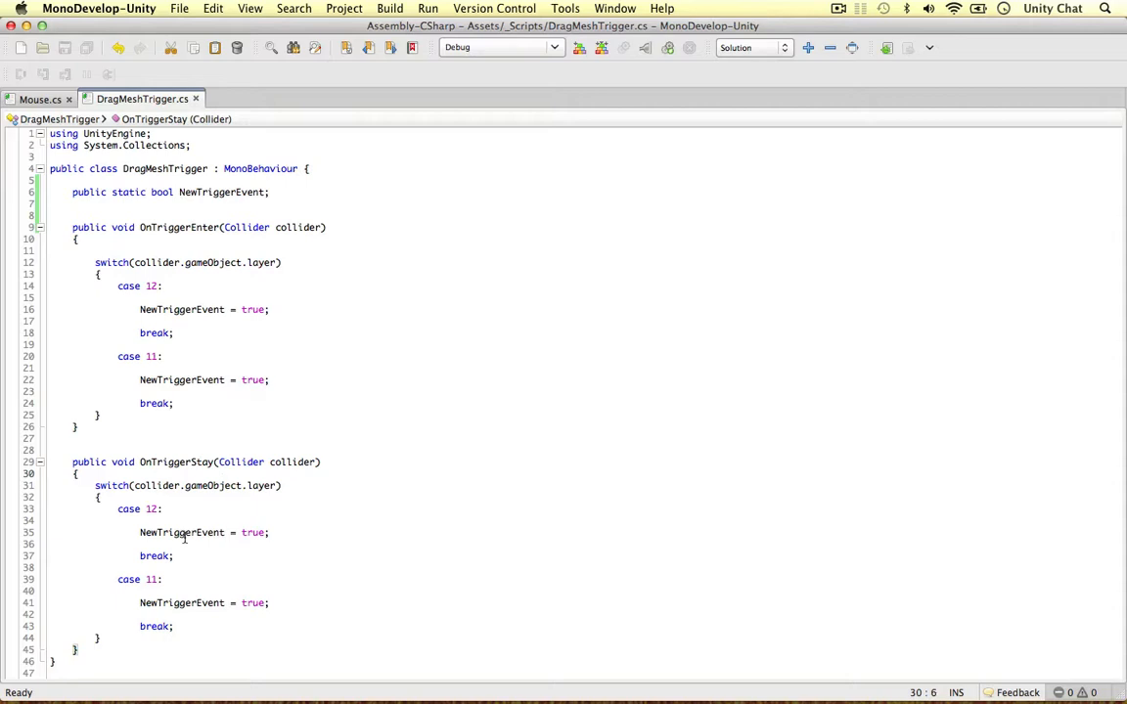
double_click(180, 532)
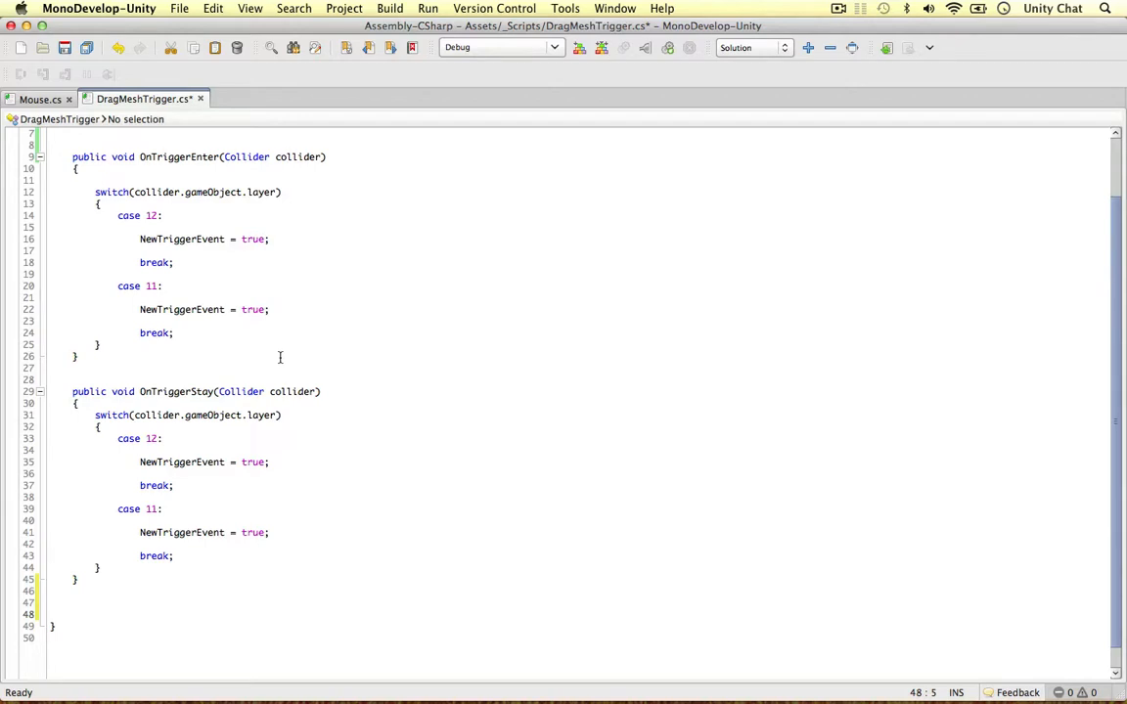
Add a comment above NewTriggerEvent that TriggeredUnits stores triggered units on every event.
left_click(71, 614)
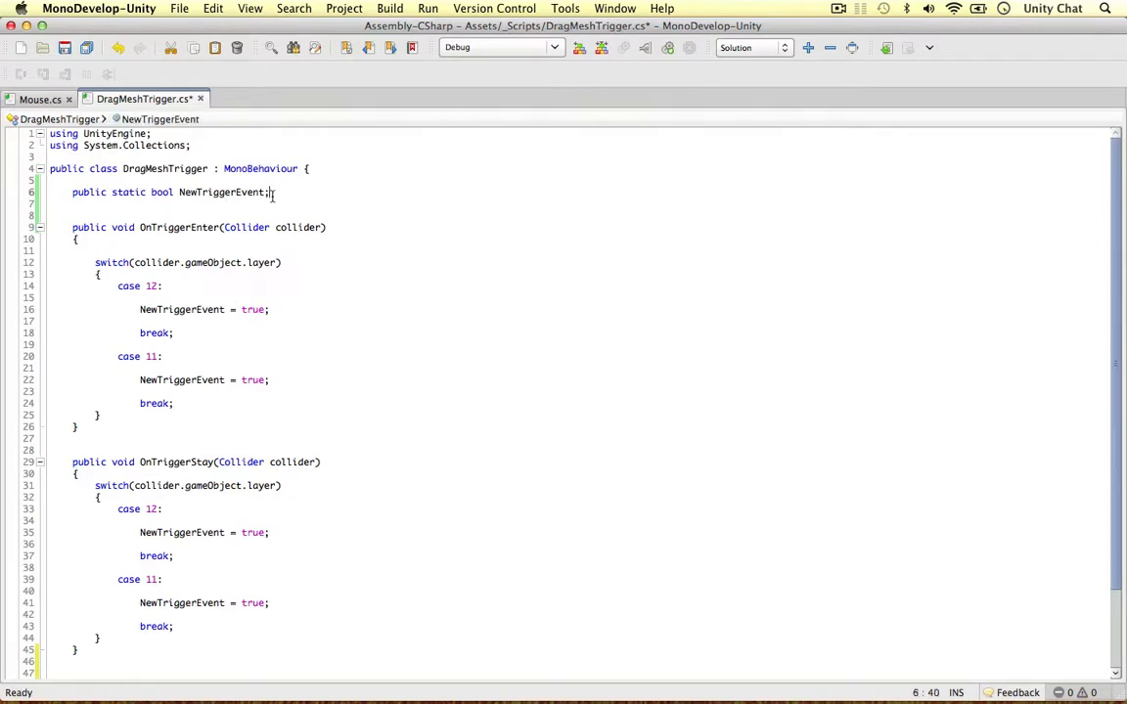
left_click(309, 168)
type("//")
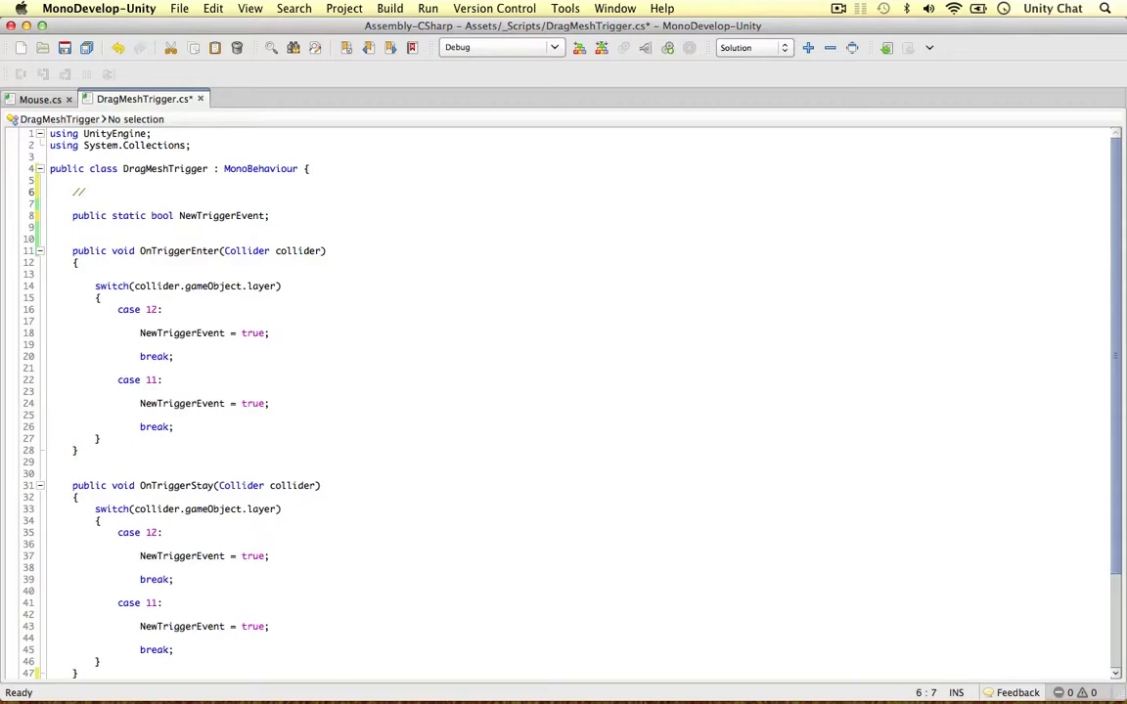
type("Tri")
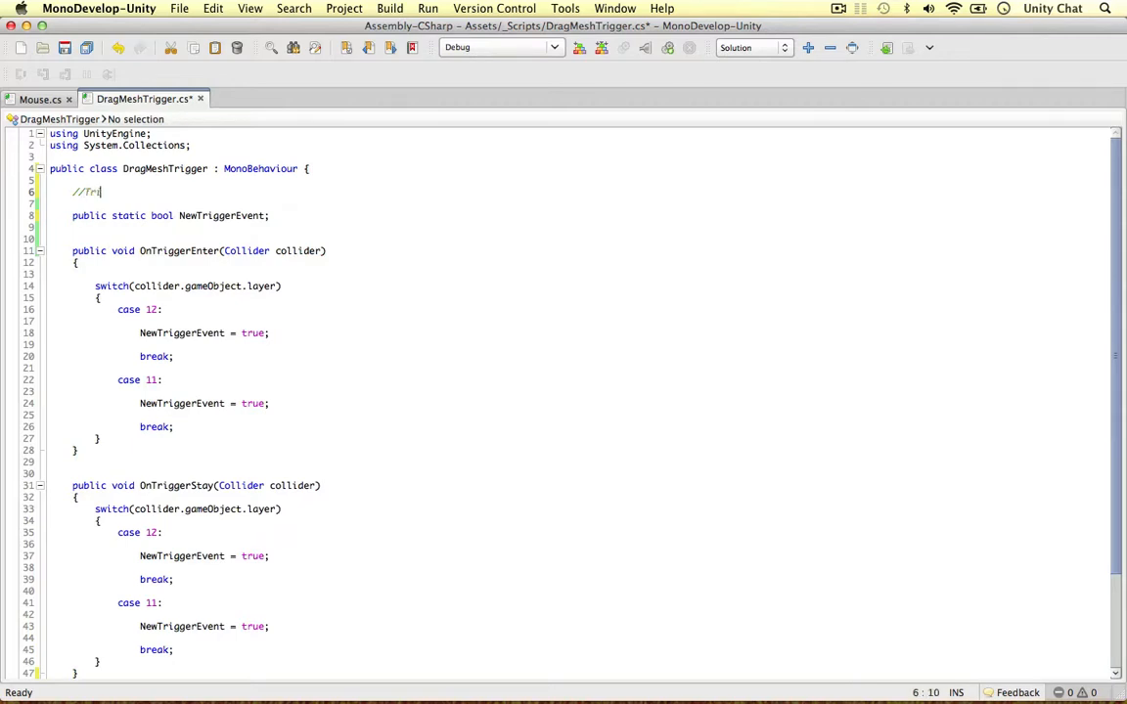
type("iggeredUnits")
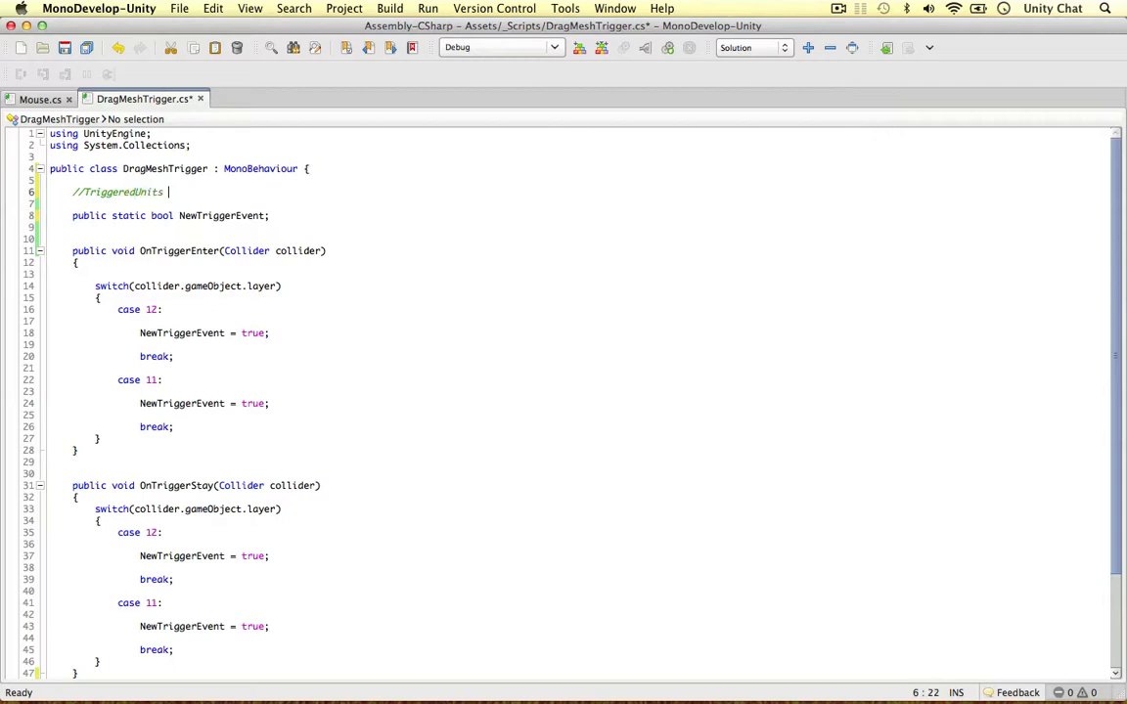
type("store triggered units")
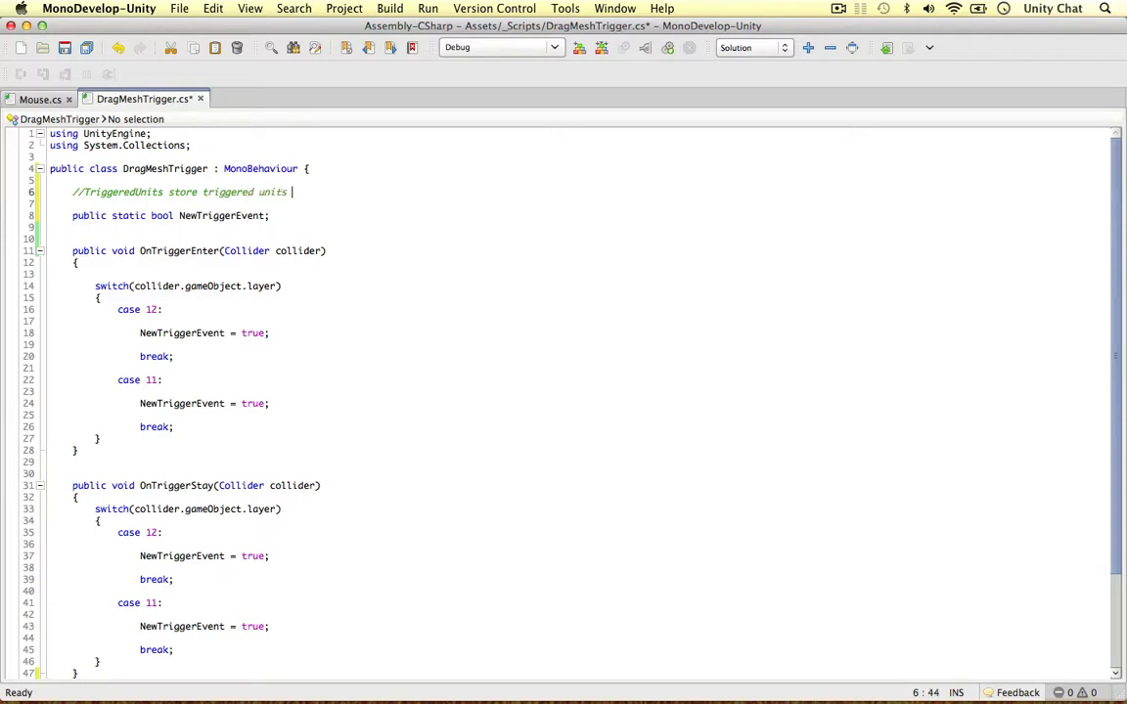
type("on every event")
type("public static")
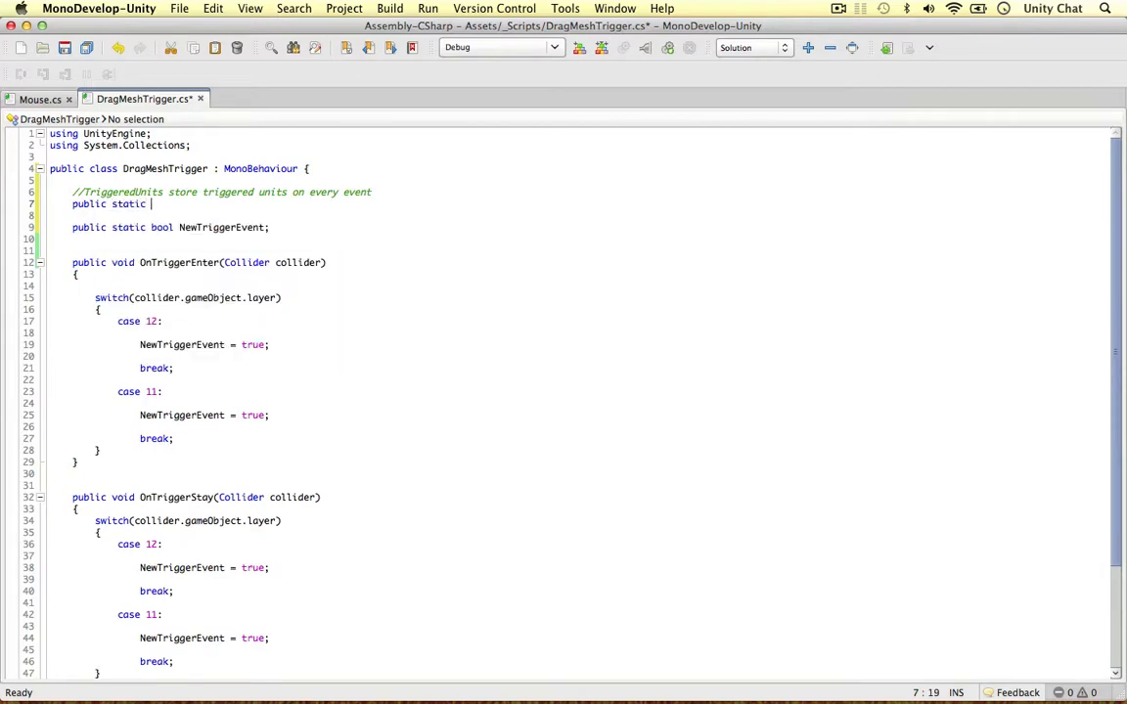
Declare 'public static ArrayList TriggeredUnits = new ArrayList(); //of GameObject'.
type("ArrayList")
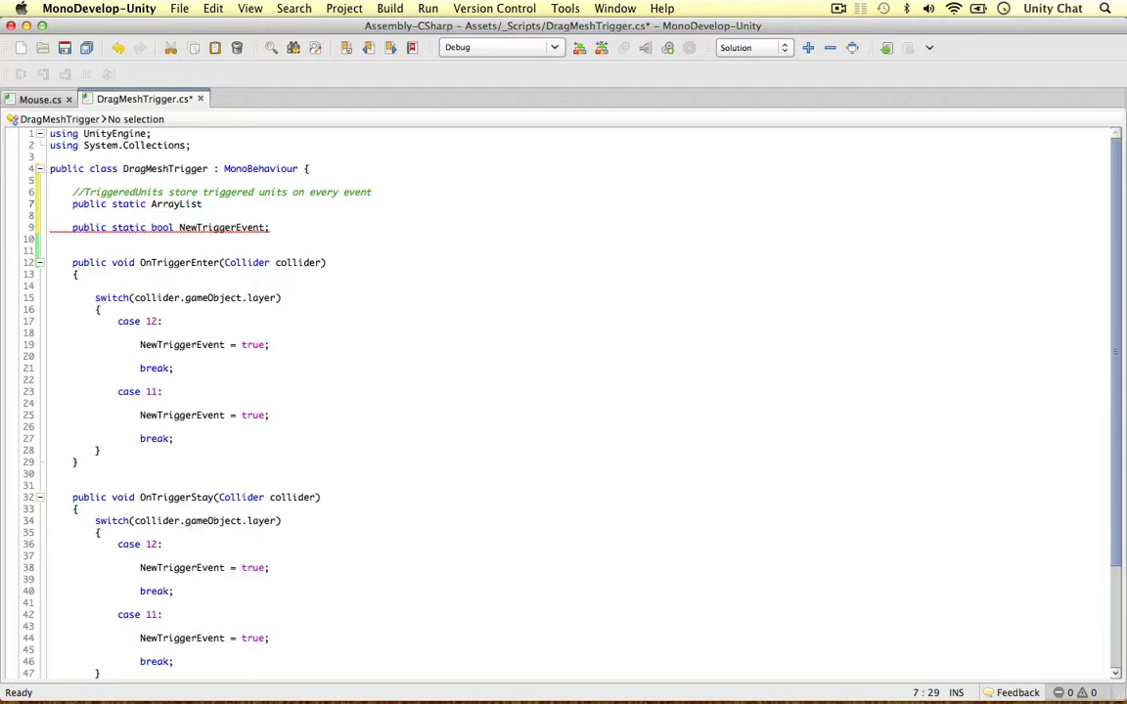
type("TriggeredUni")
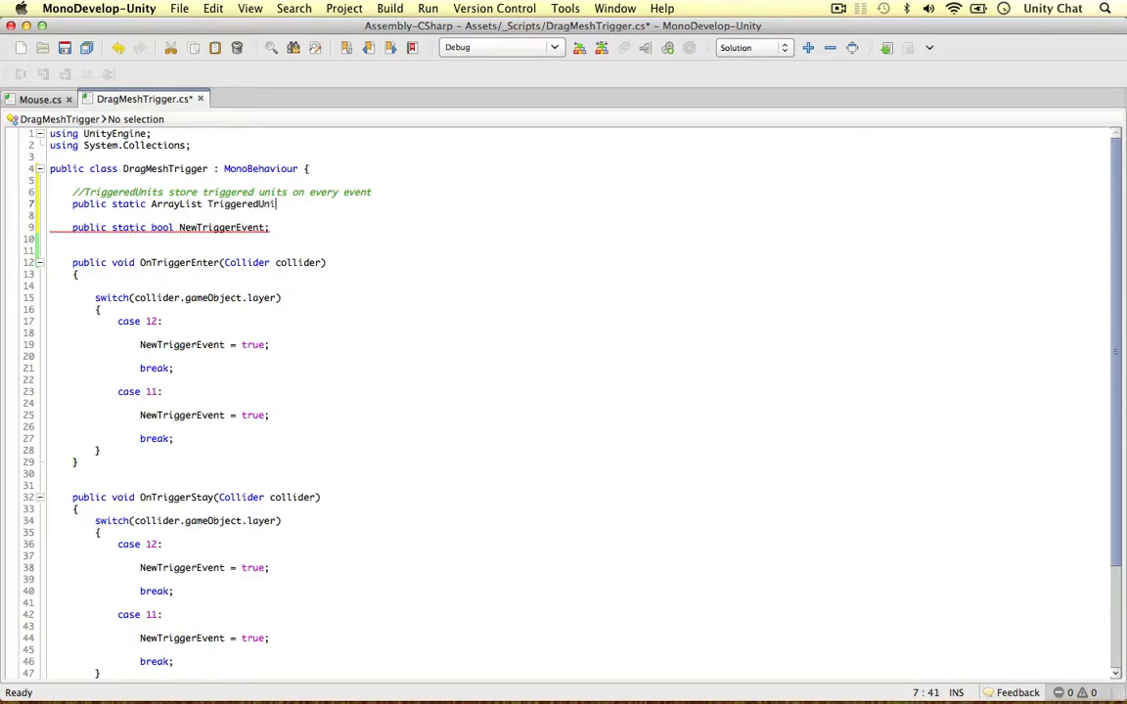
type("= new ArrayList()")
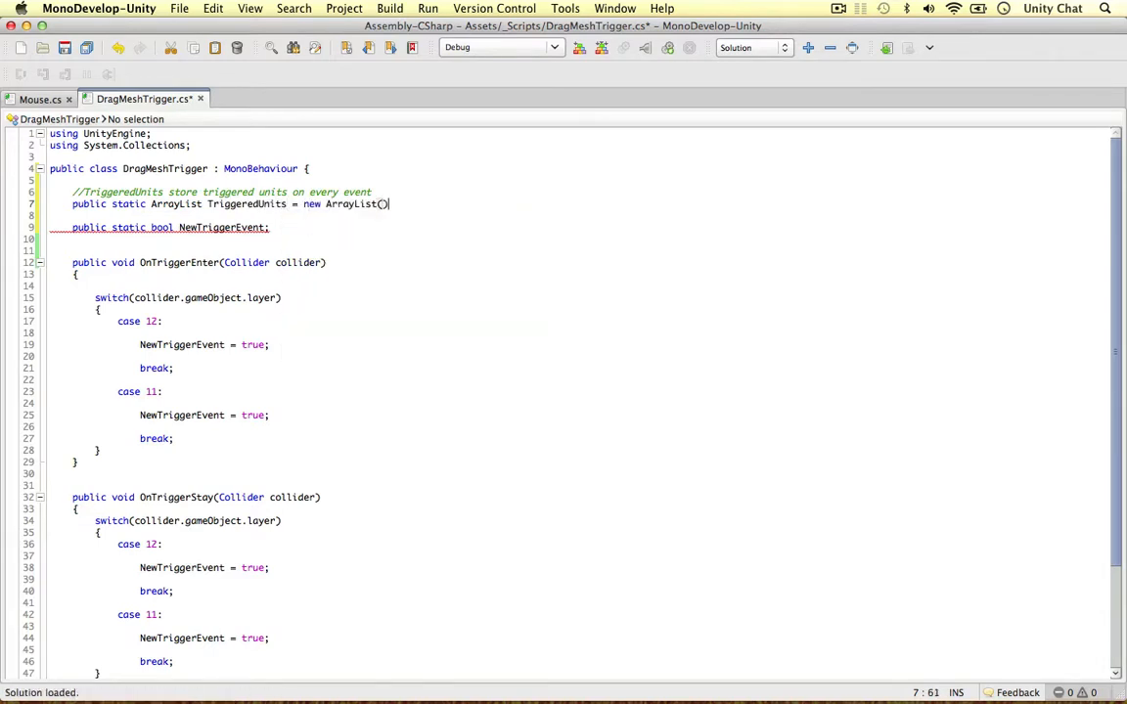
type("//of")
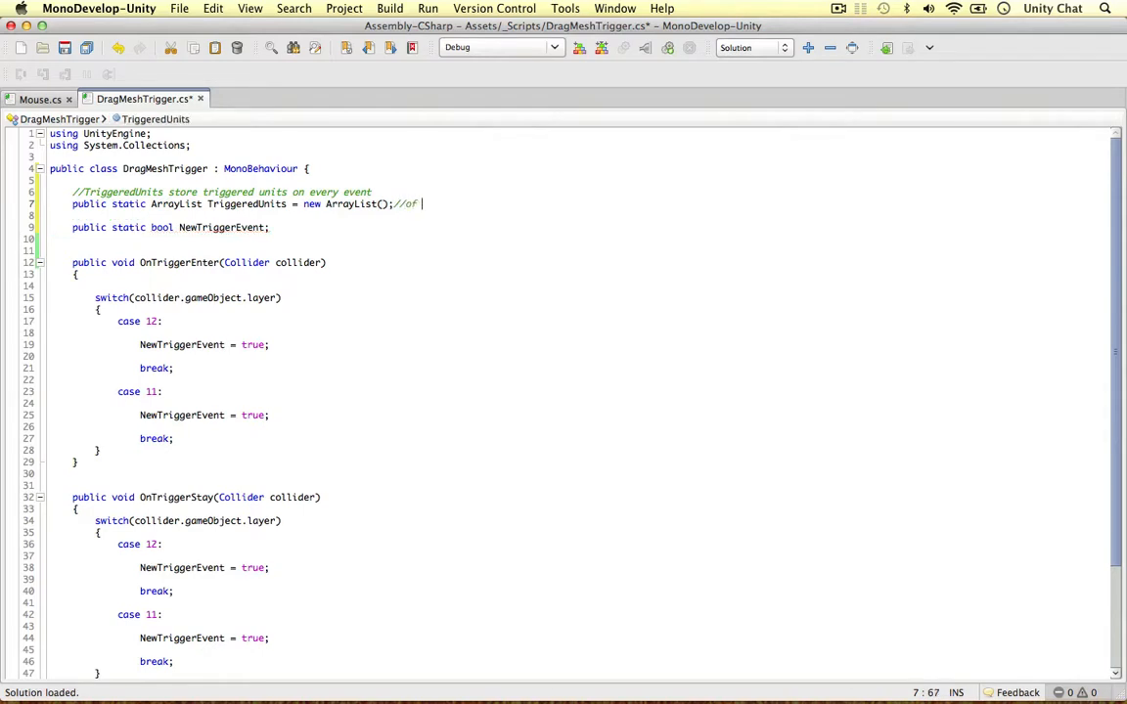
type("GameObject")
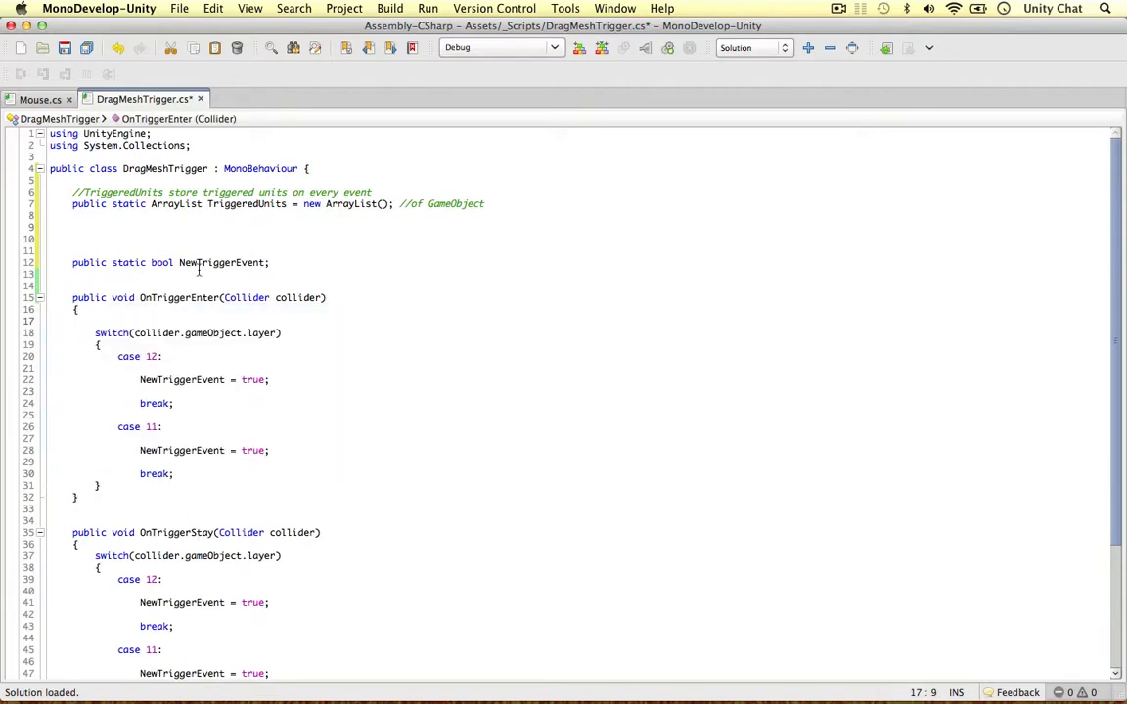
Add a comment below TriggeredUnits describing SelectedUnits as the units from the previous frame.
double_click(247, 203)
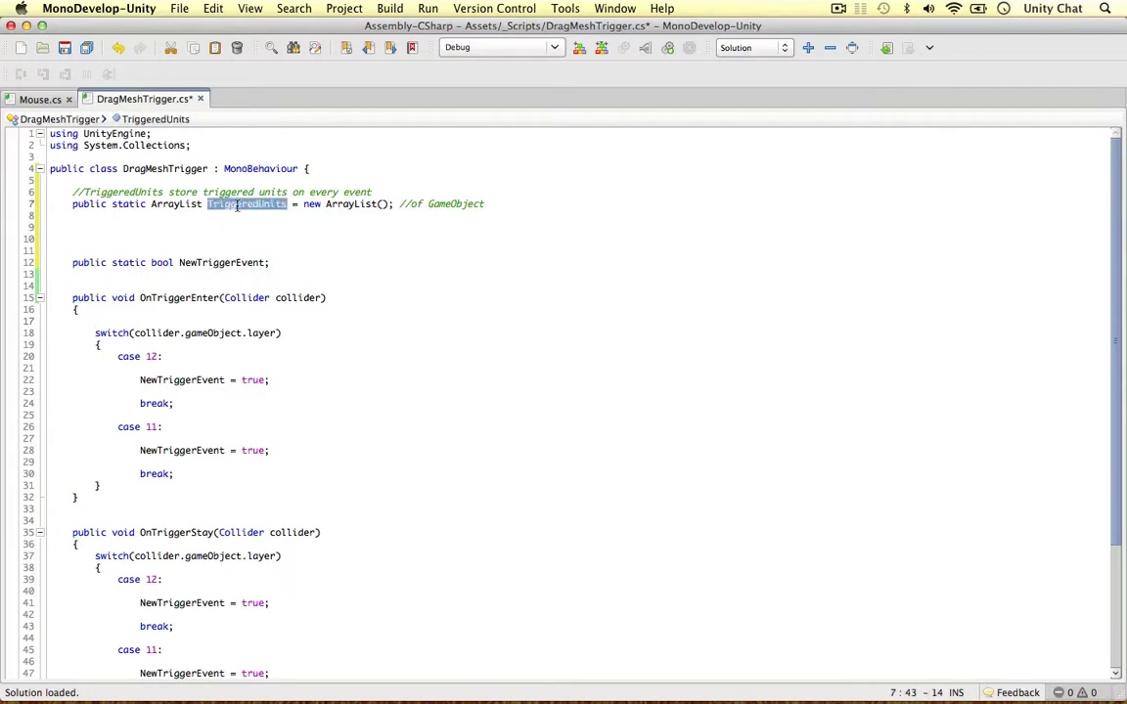
type("//")
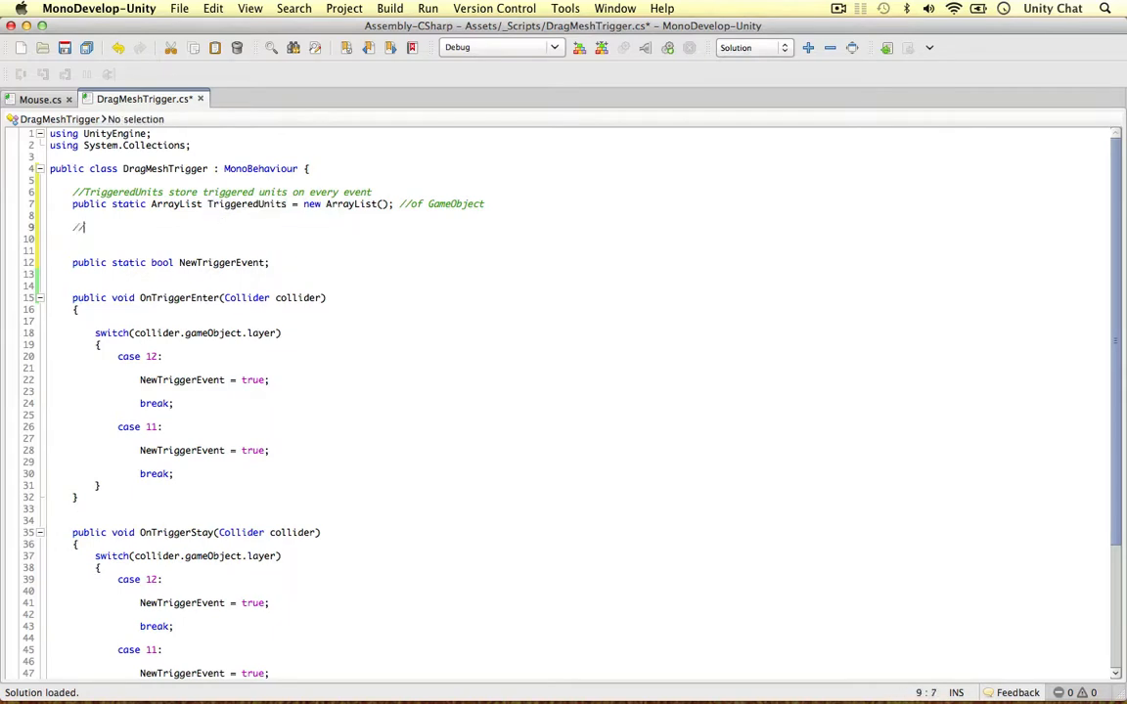
type("SelectedUnits stores")
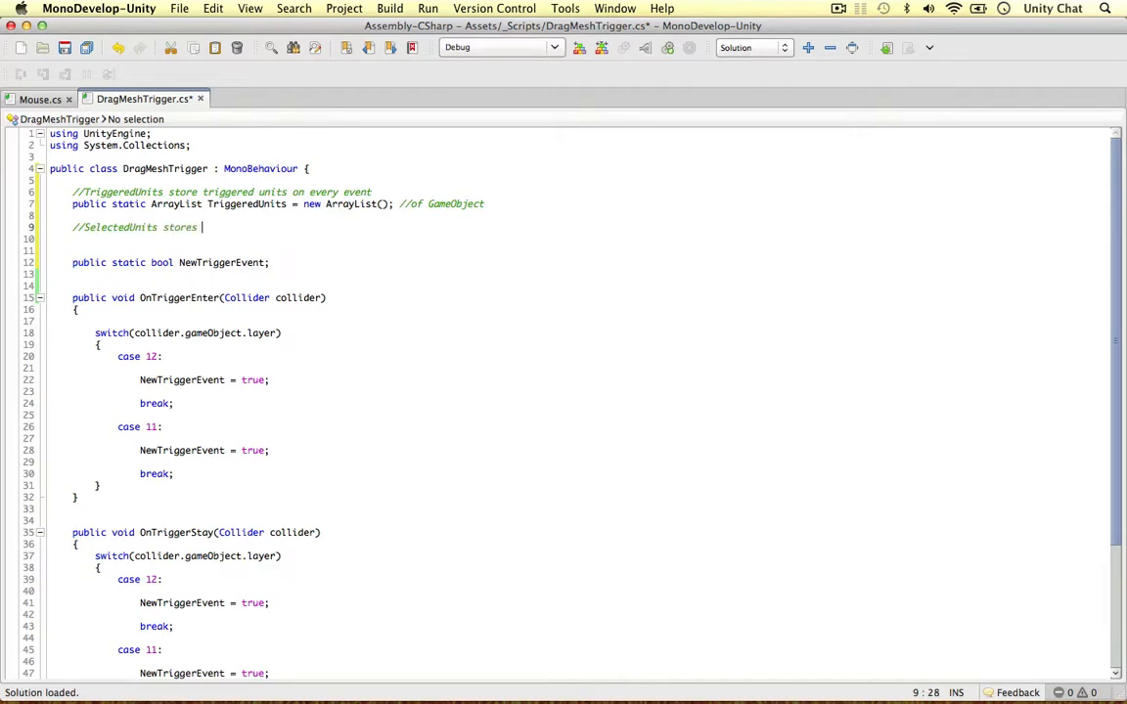
type("units freq")
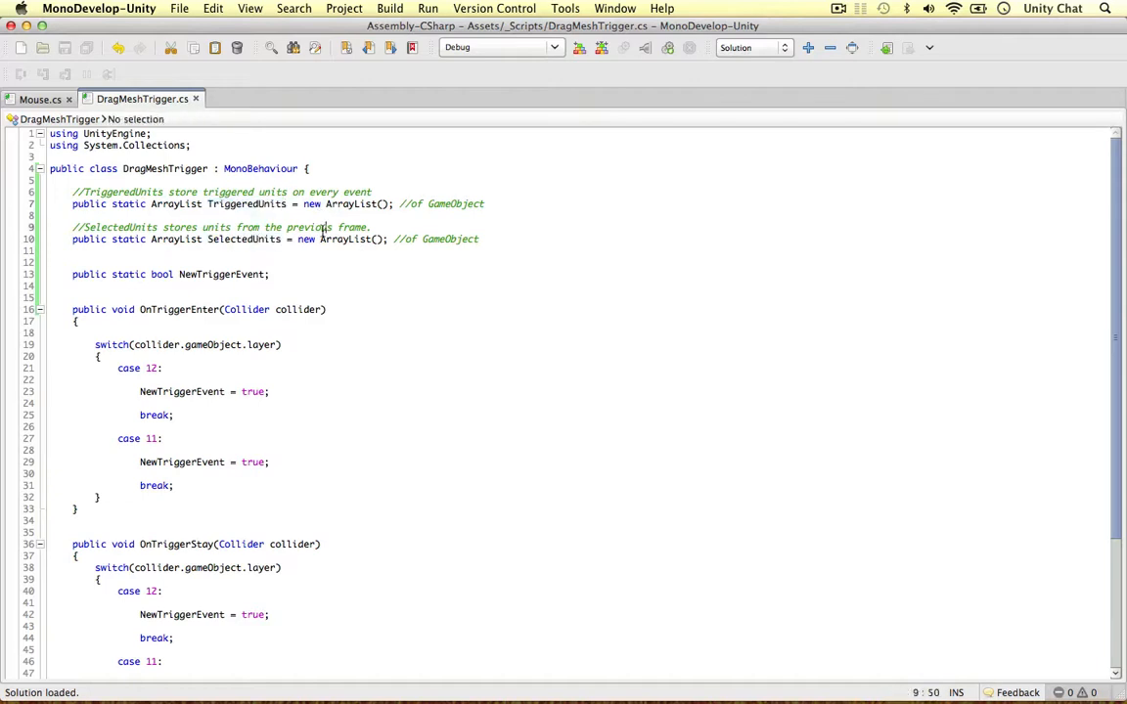
double_click(242, 238)
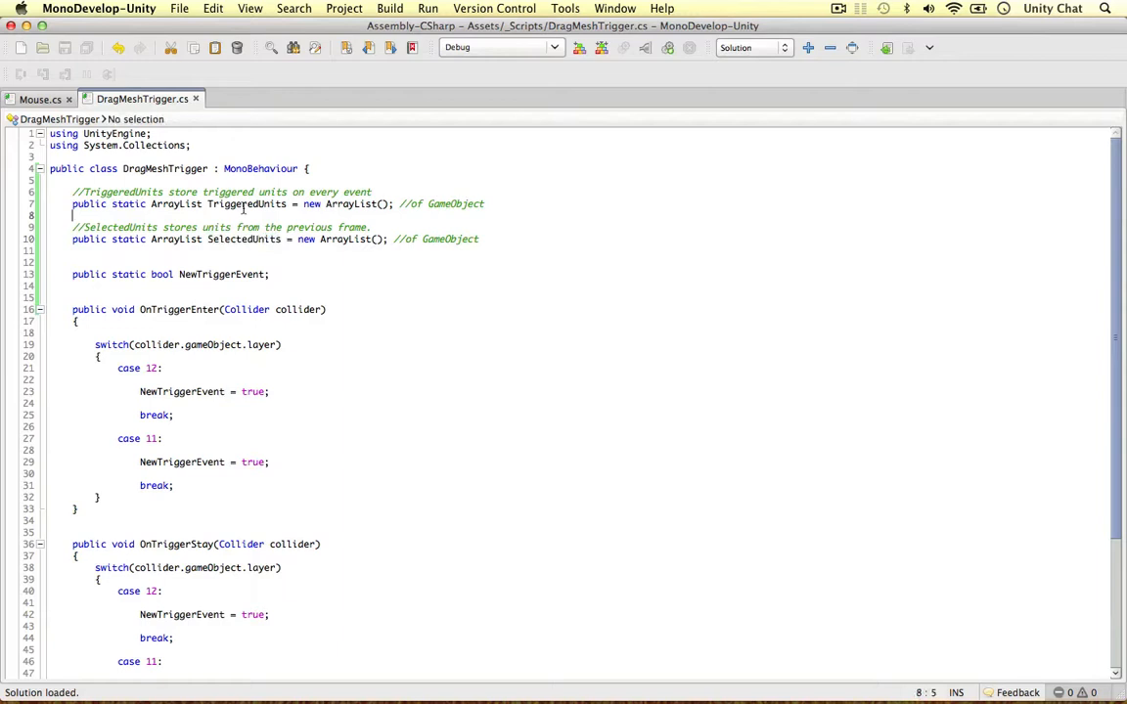
Declare the static SelectedUnits ArrayList modelled on TriggeredUnits and save the script.
double_click(243, 239)
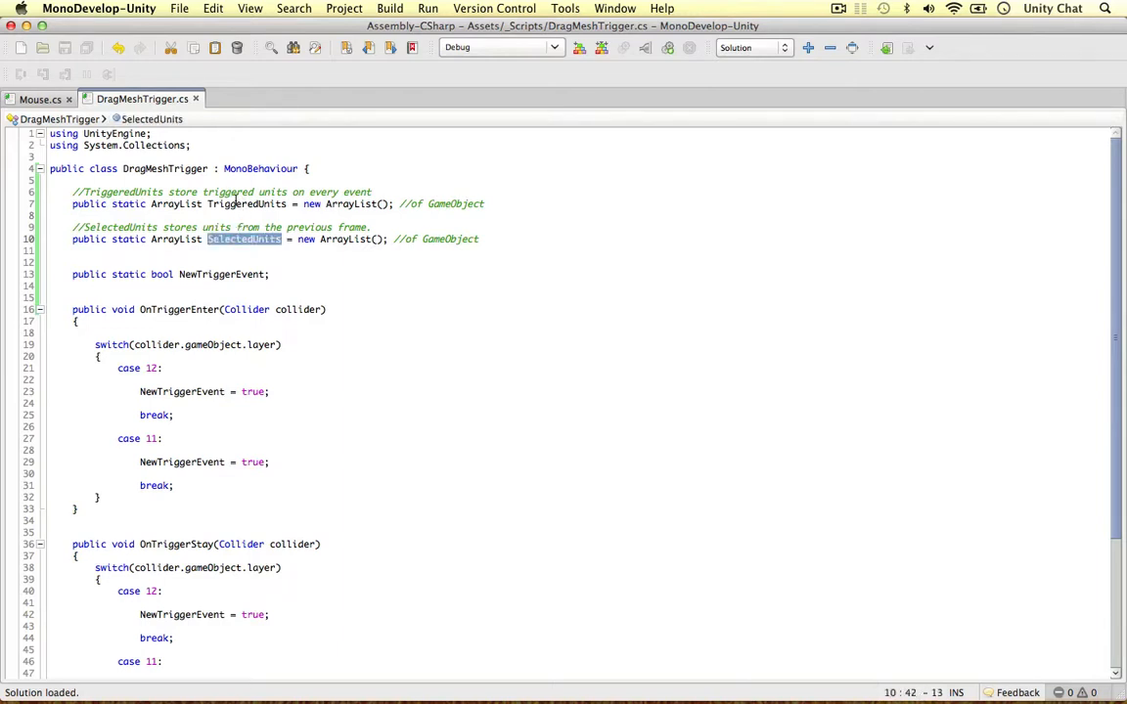
double_click(247, 203)
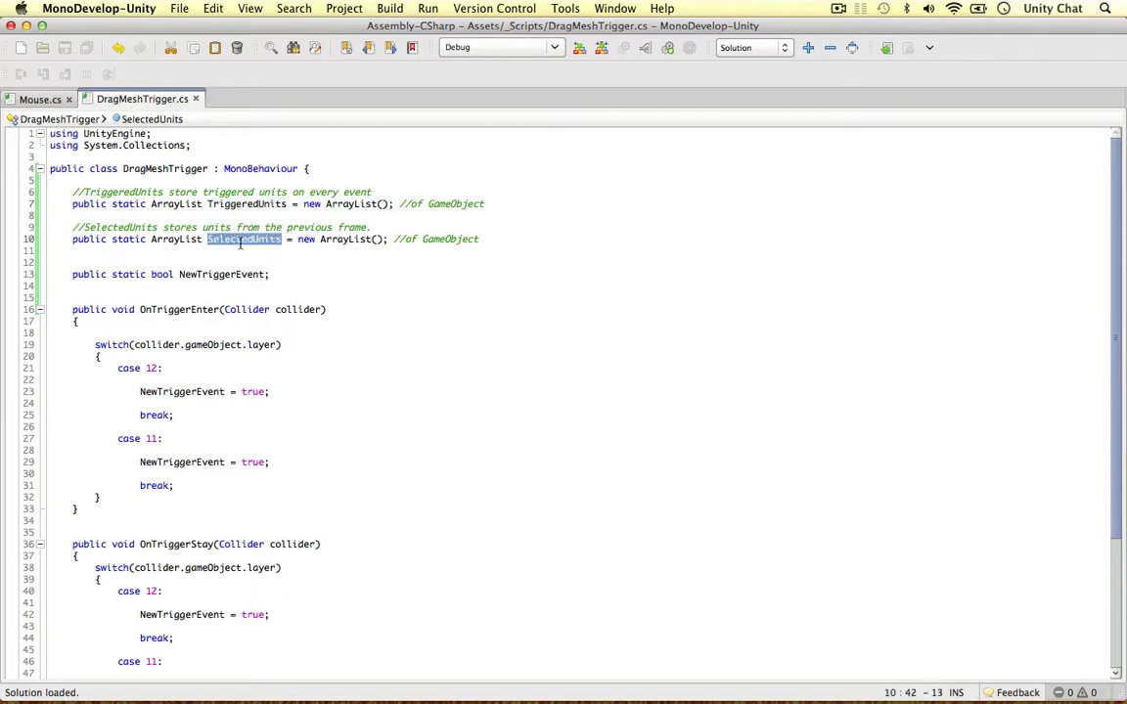
left_click(246, 203)
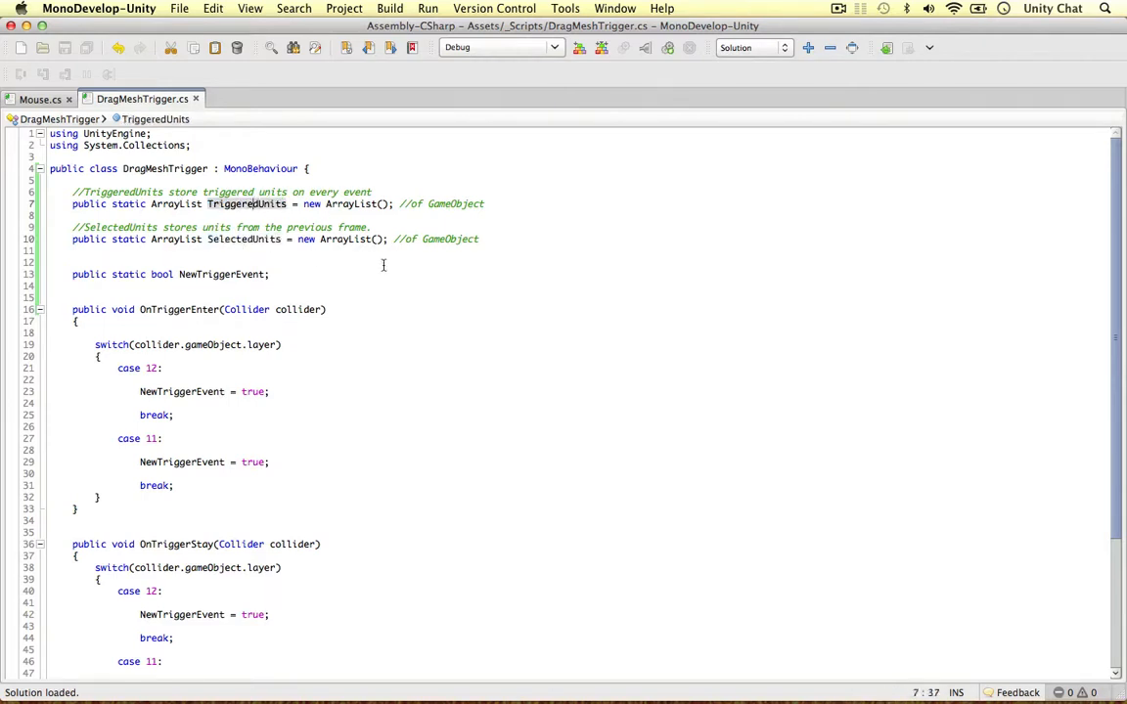
double_click(245, 239)
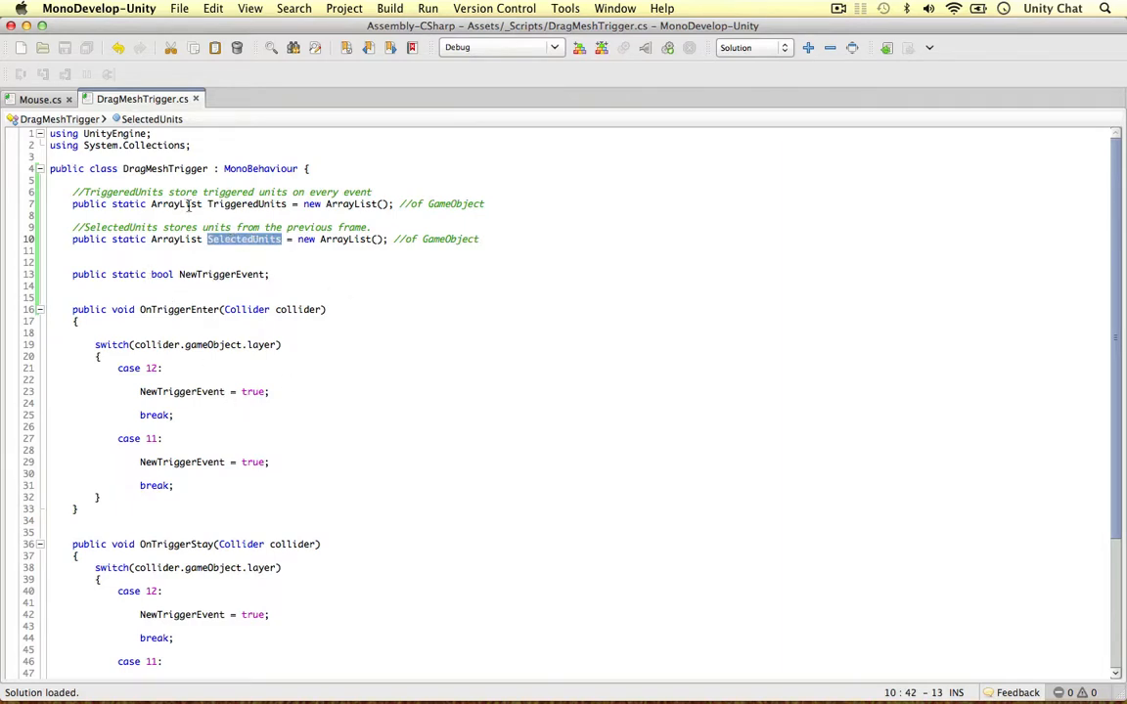
double_click(247, 204)
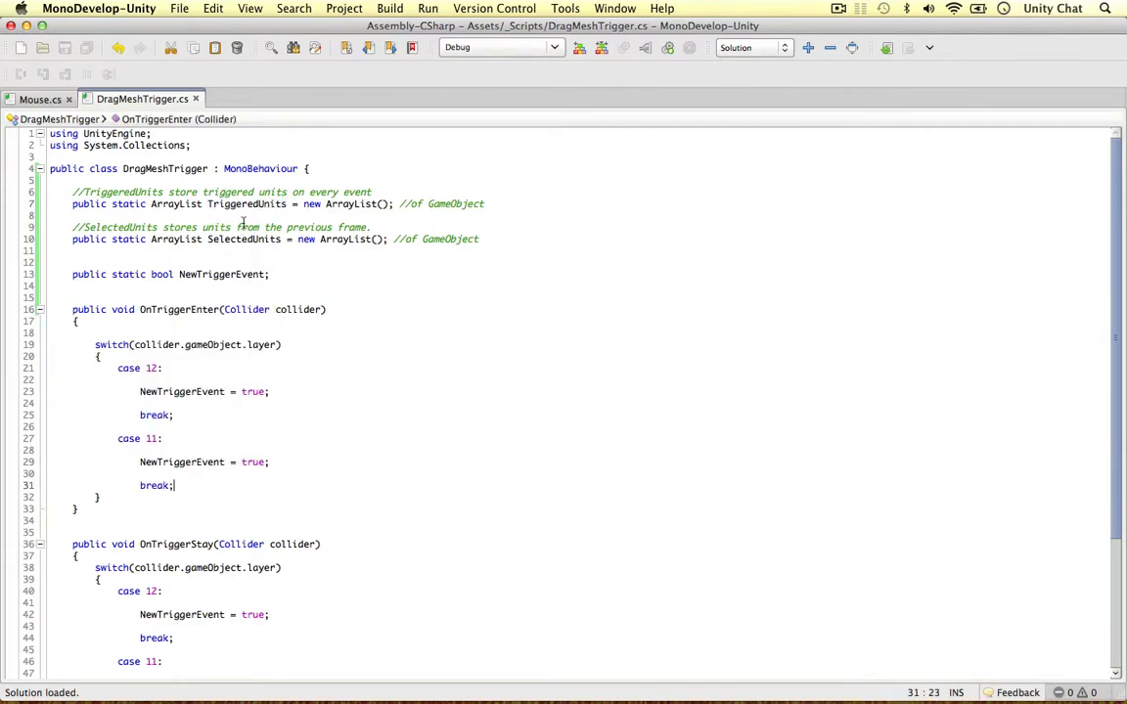
Write the NewSelectedUnits comment: stores the new selection before overwriting the SelectedUnits arraylist.
type("//")
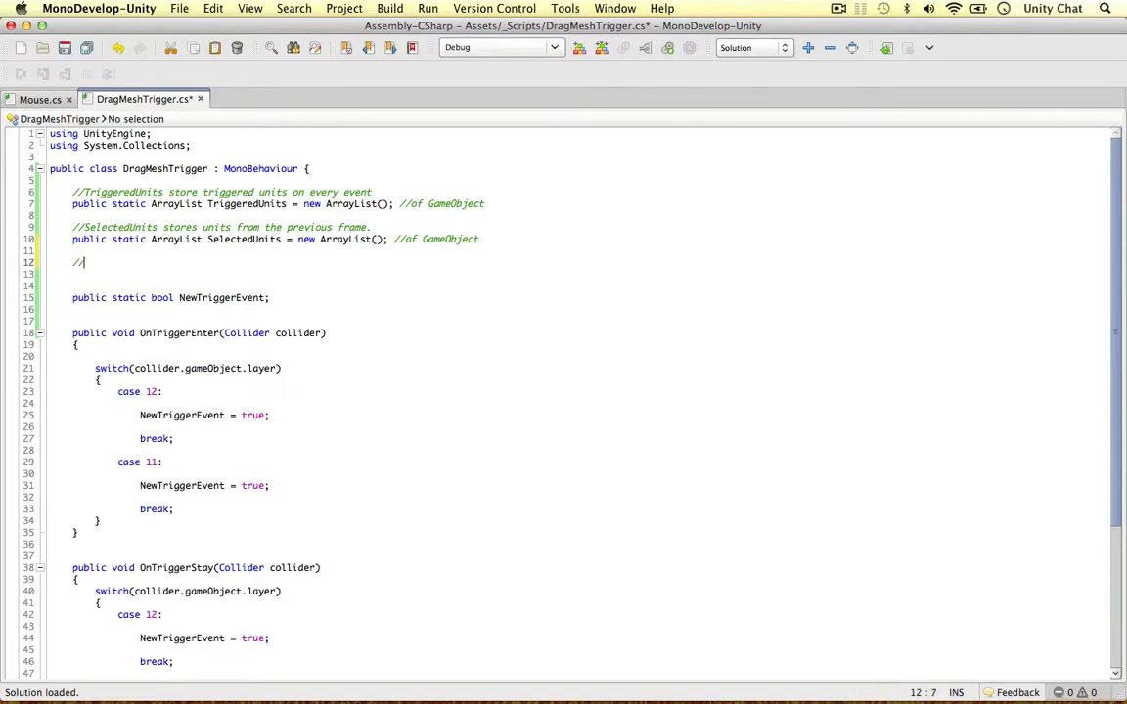
type("NewSel")
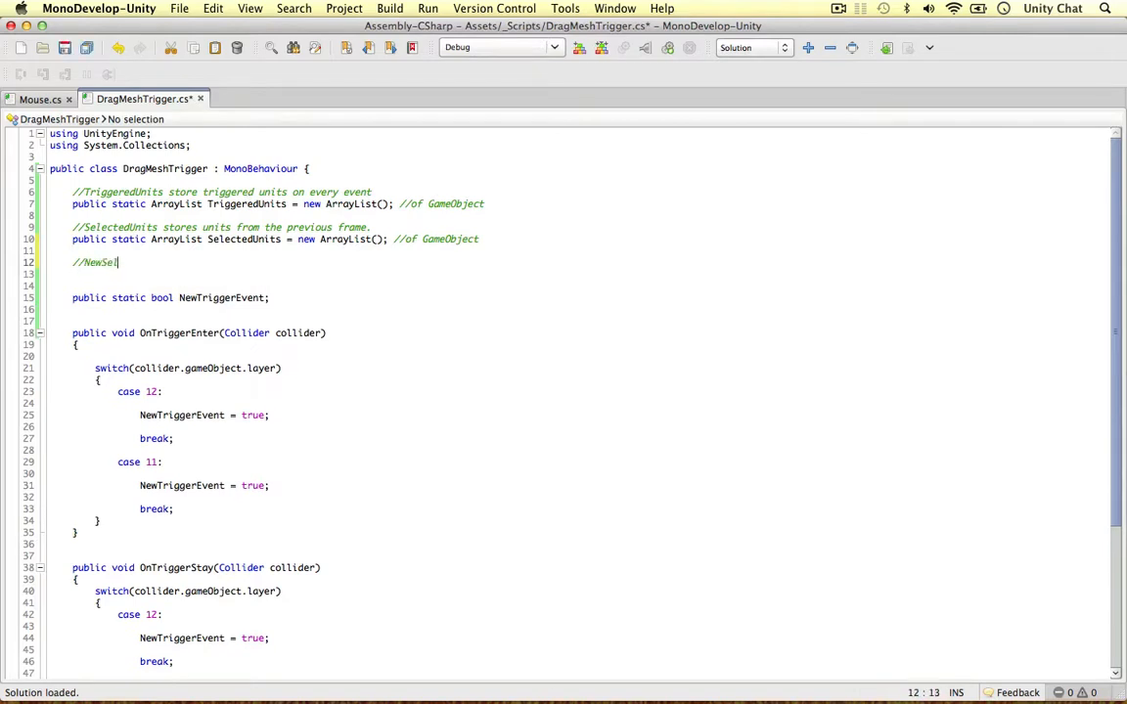
type("ectedUnits")
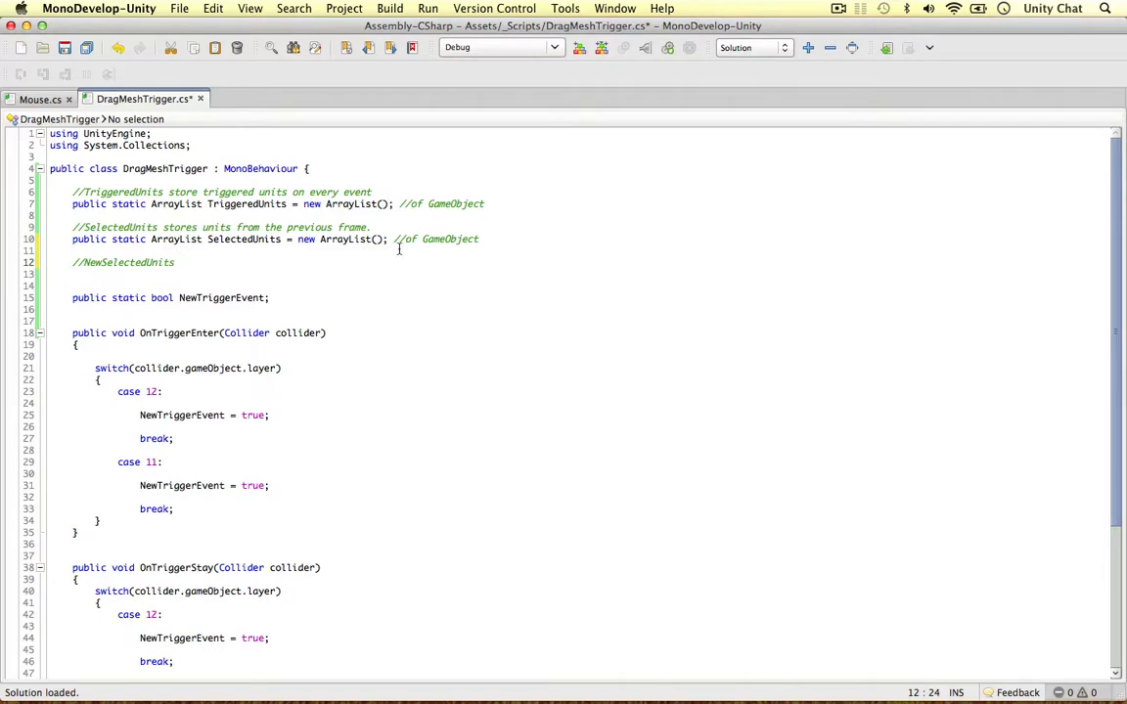
double_click(242, 239)
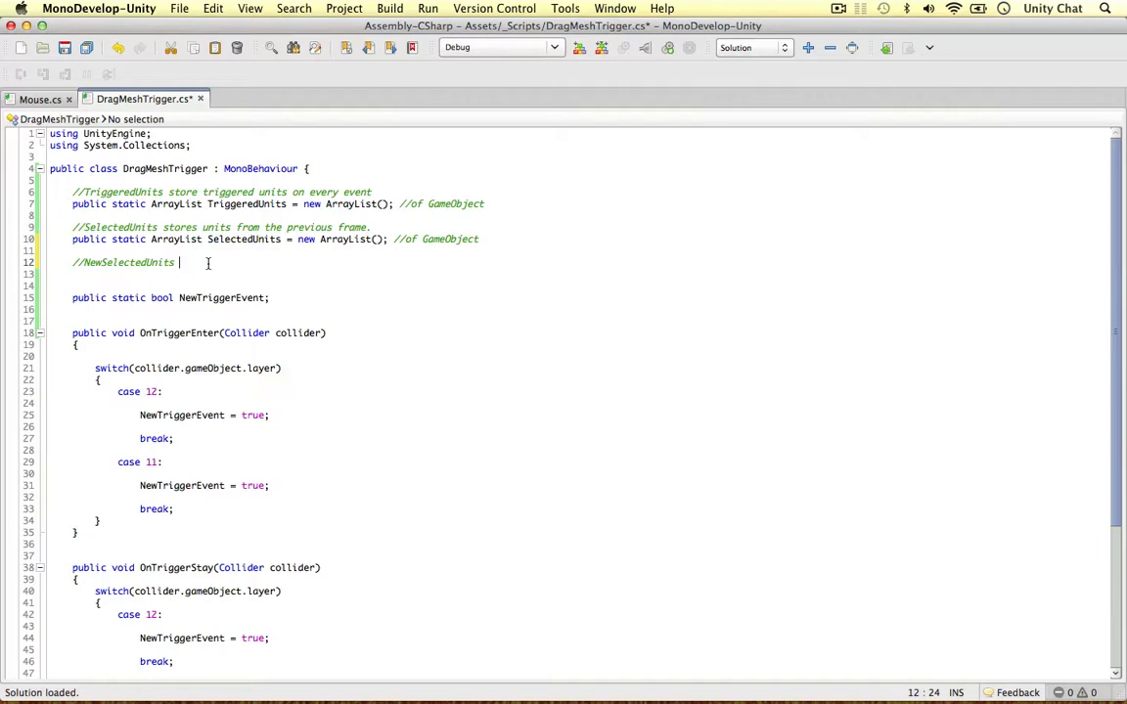
mouse_move(39, 98)
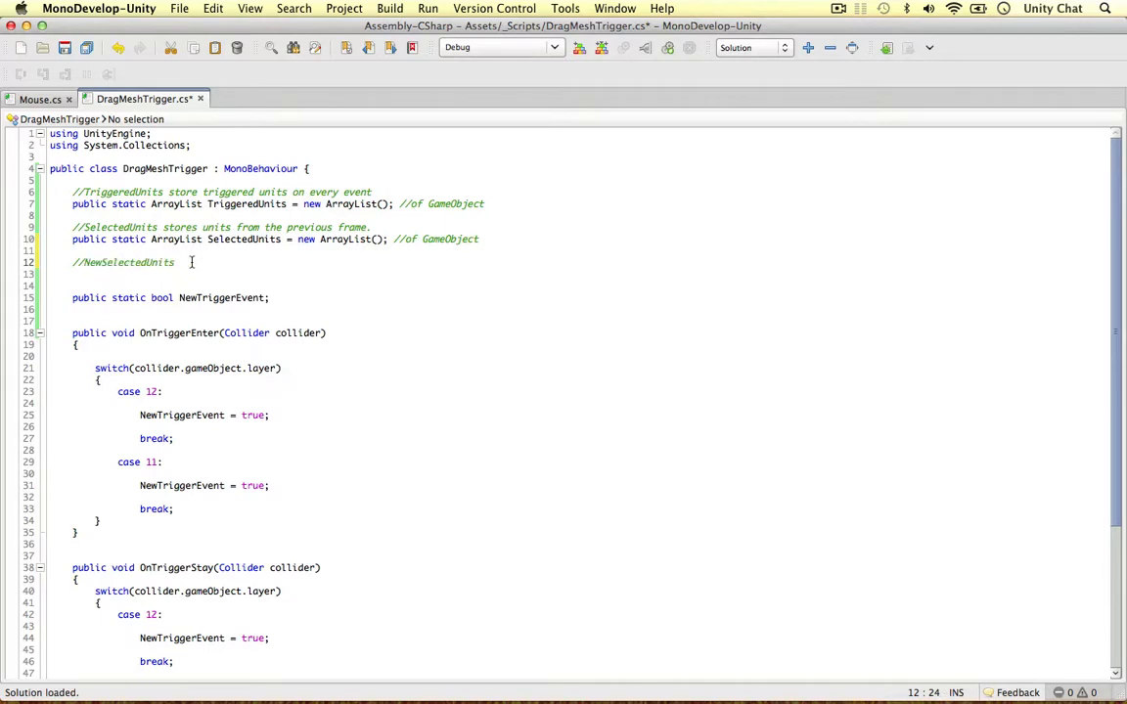
type("store the n")
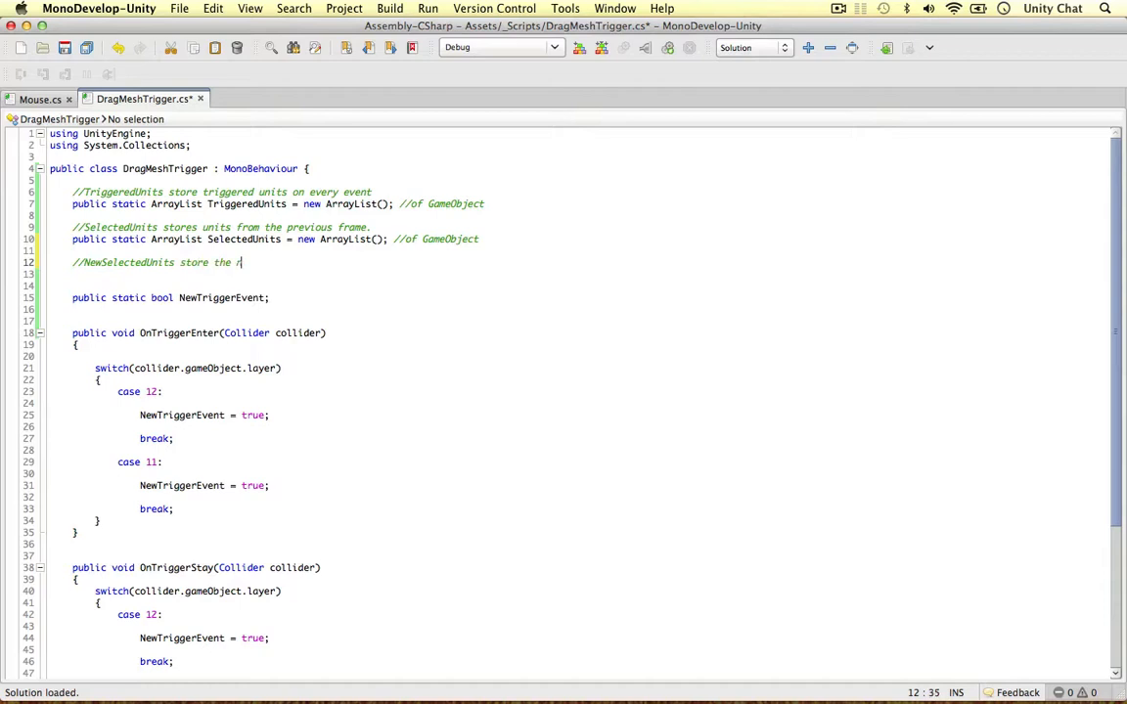
type("new selection before ov")
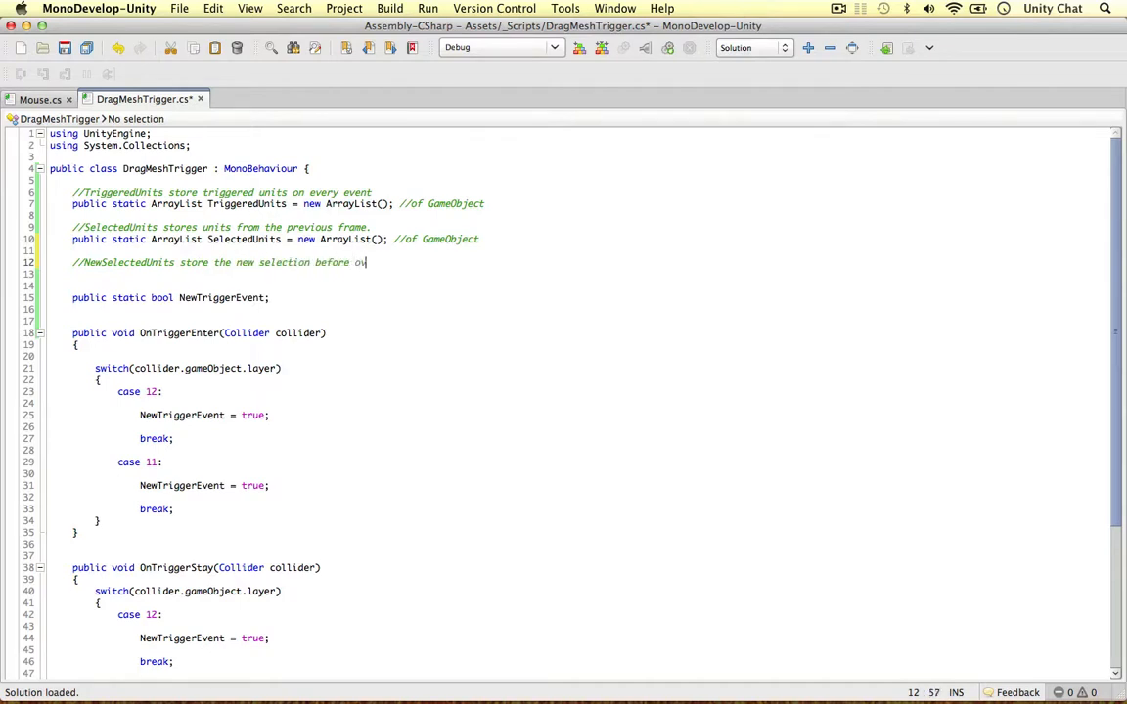
type("erwriting the Se")
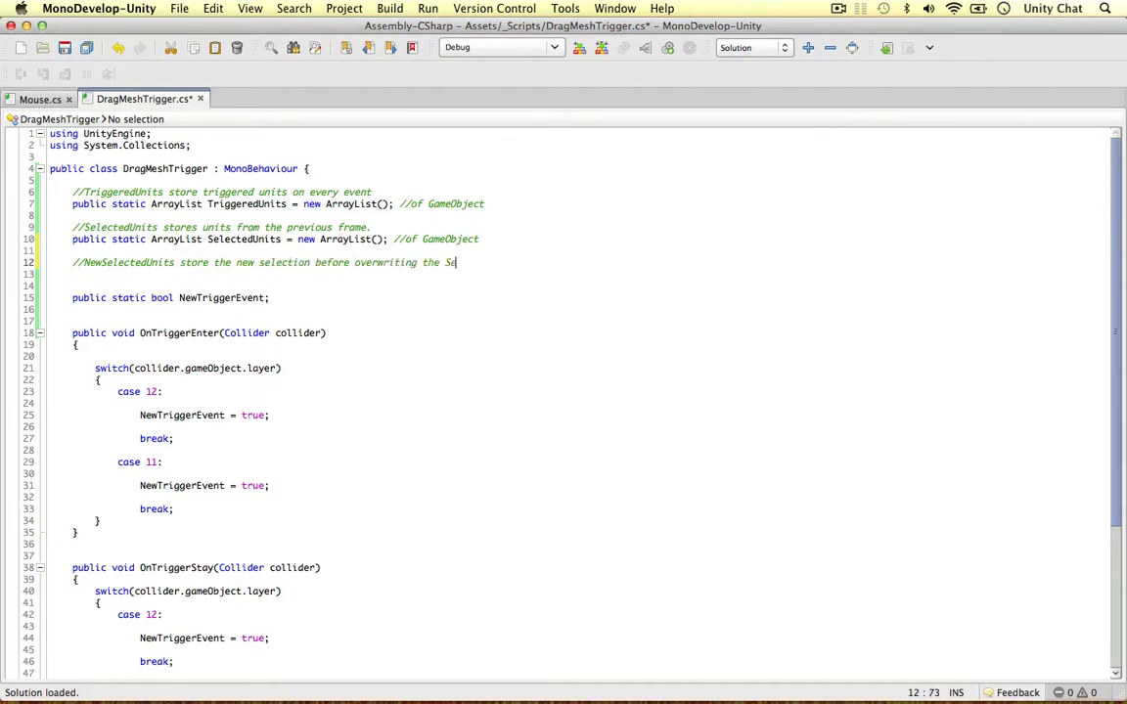
type("electedUnits")
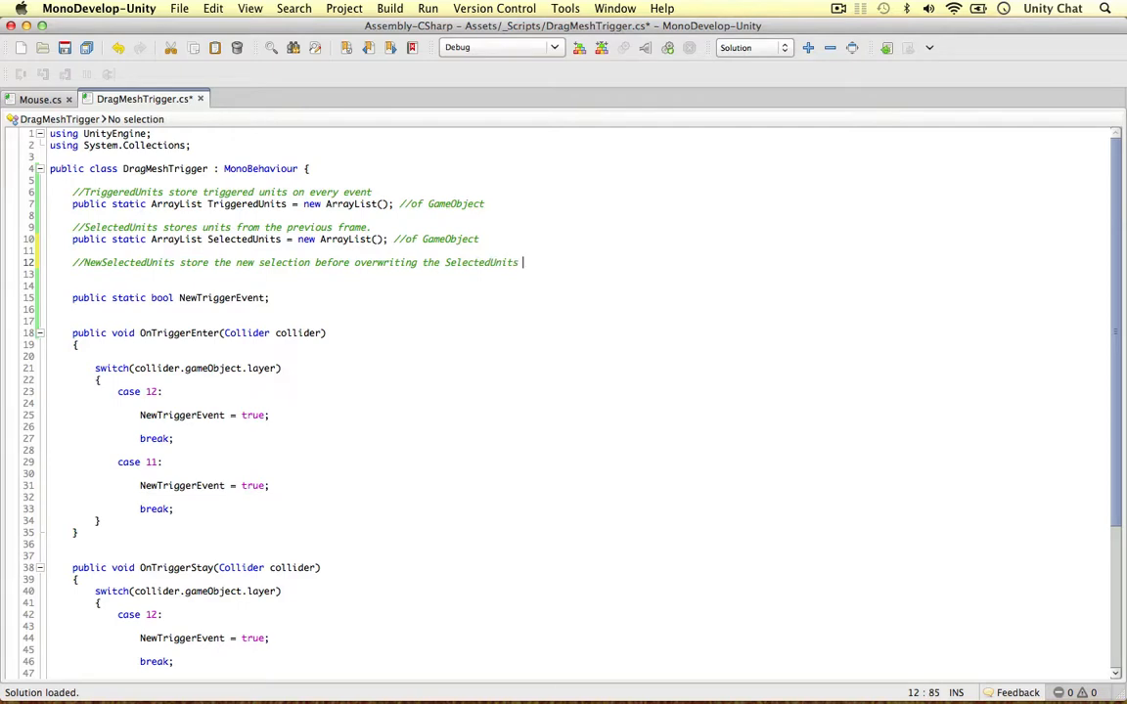
type("arraylist.")
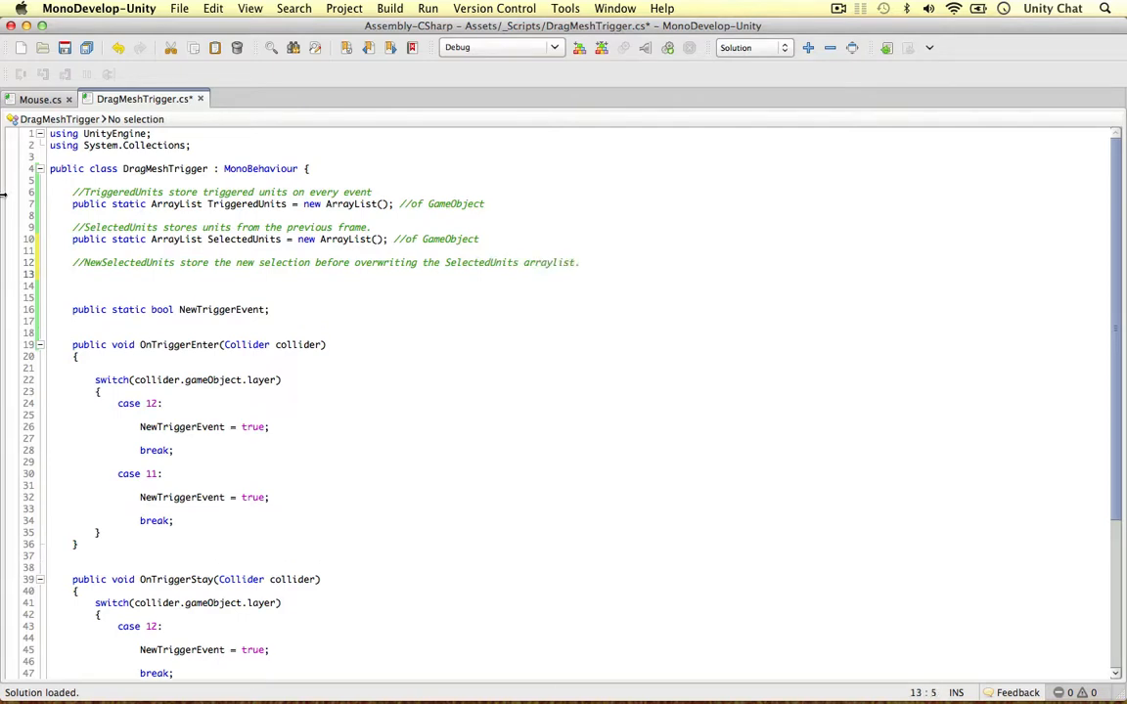
Duplicate the SelectedUnits line as NewSelectedUnits, default NewTriggerEvent to false, and save.
triple_click(274, 239)
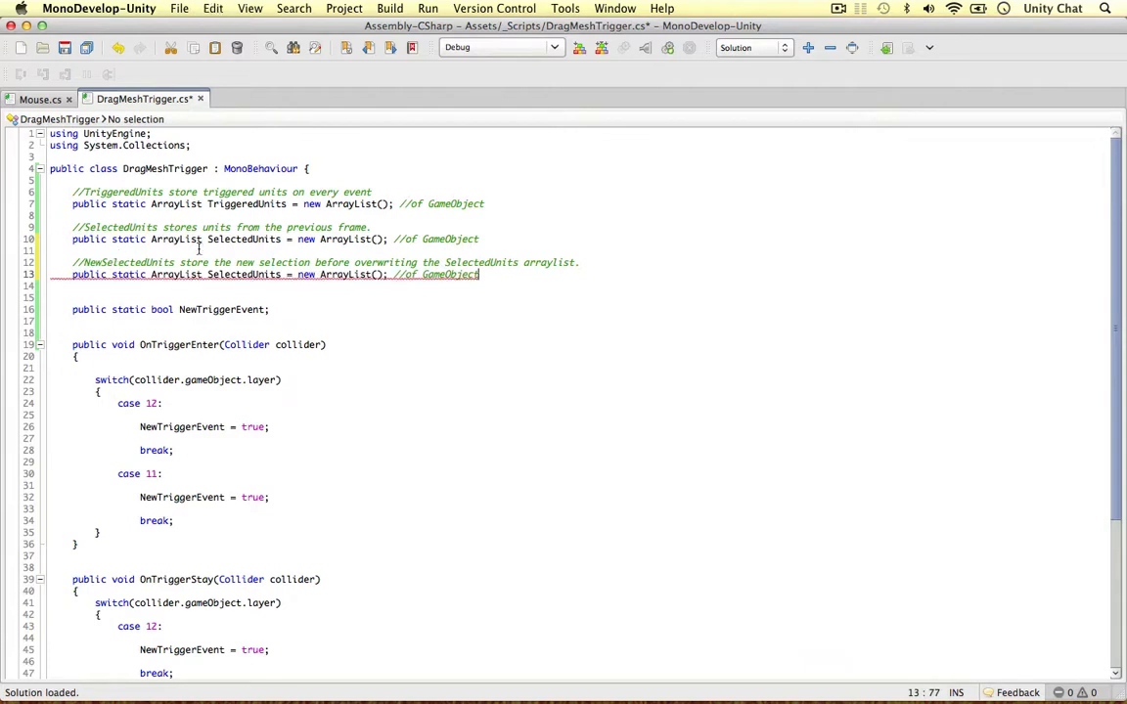
double_click(127, 262)
type(" = false")
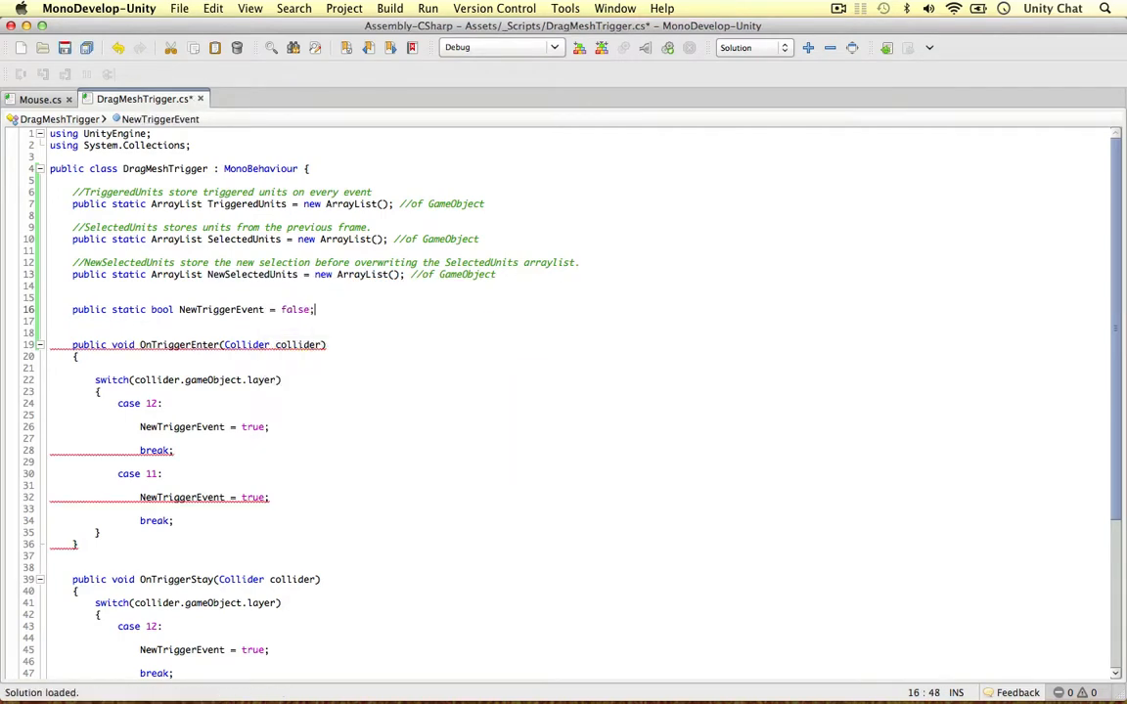
double_click(219, 309)
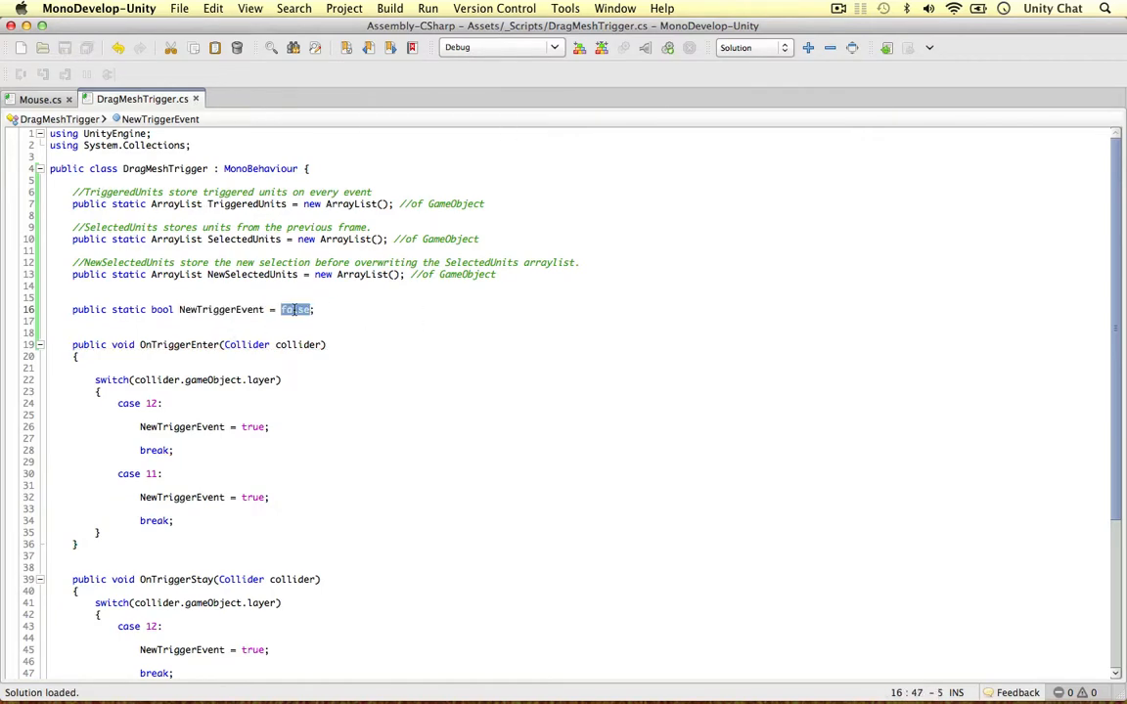
Start a Helper Methods region with a comment asking whether the unit is in SelectedUnits.
scroll("down", 3)
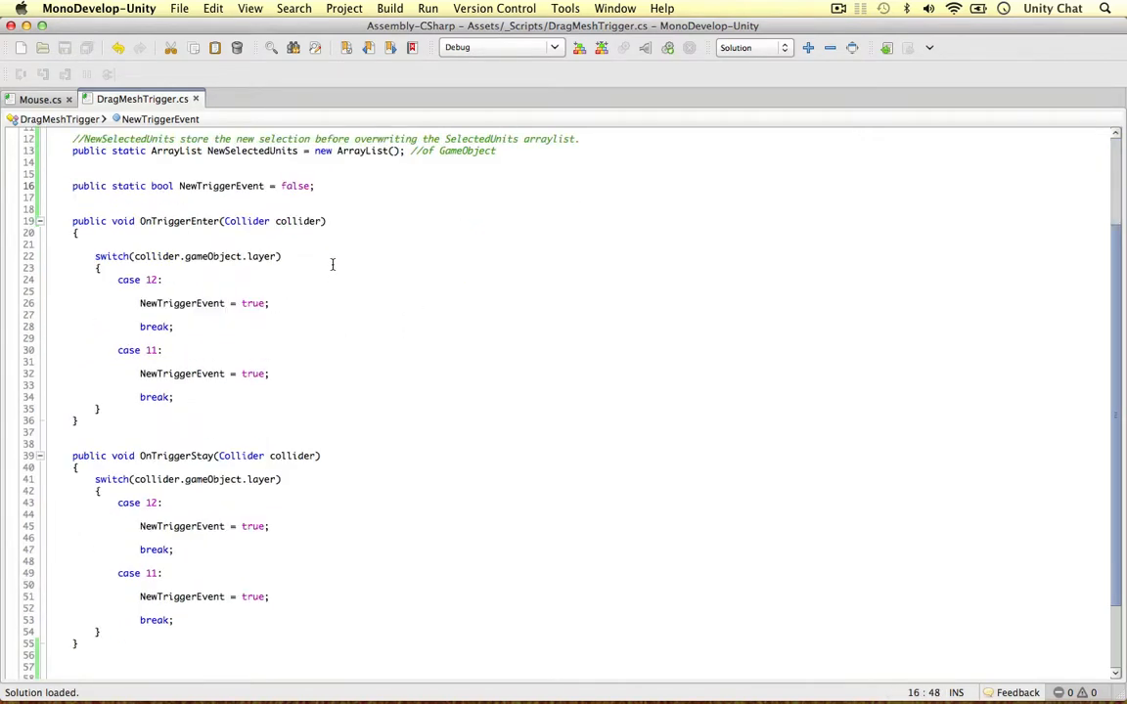
scroll("down", 3)
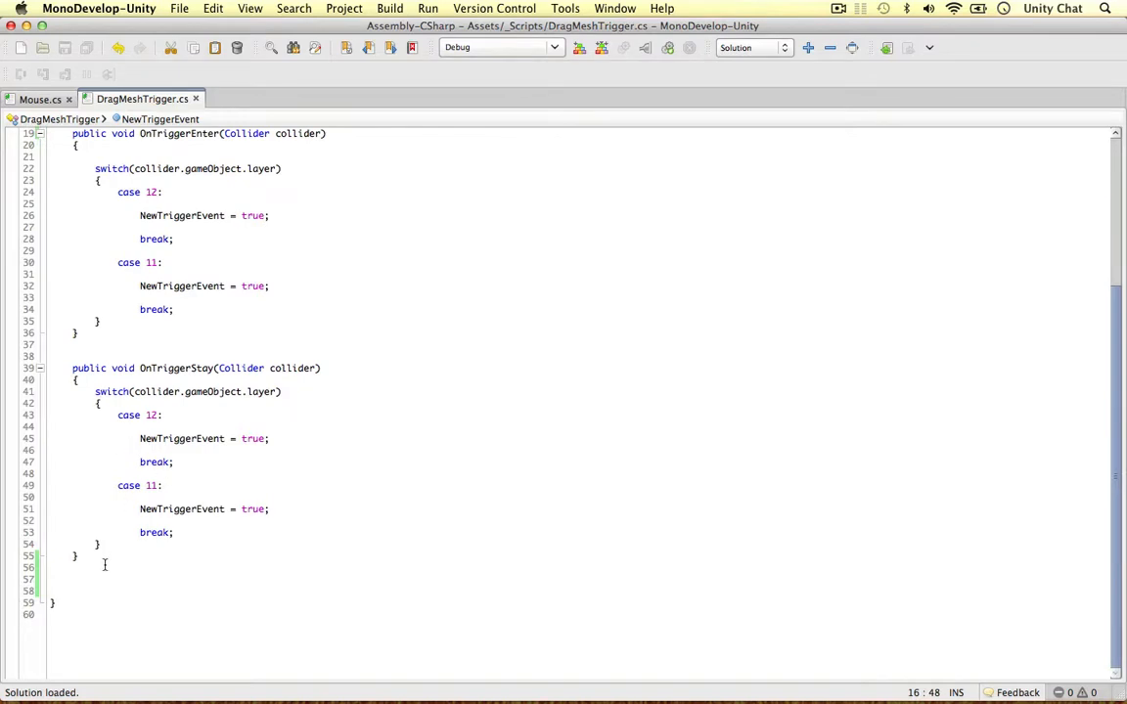
type("#endregion")
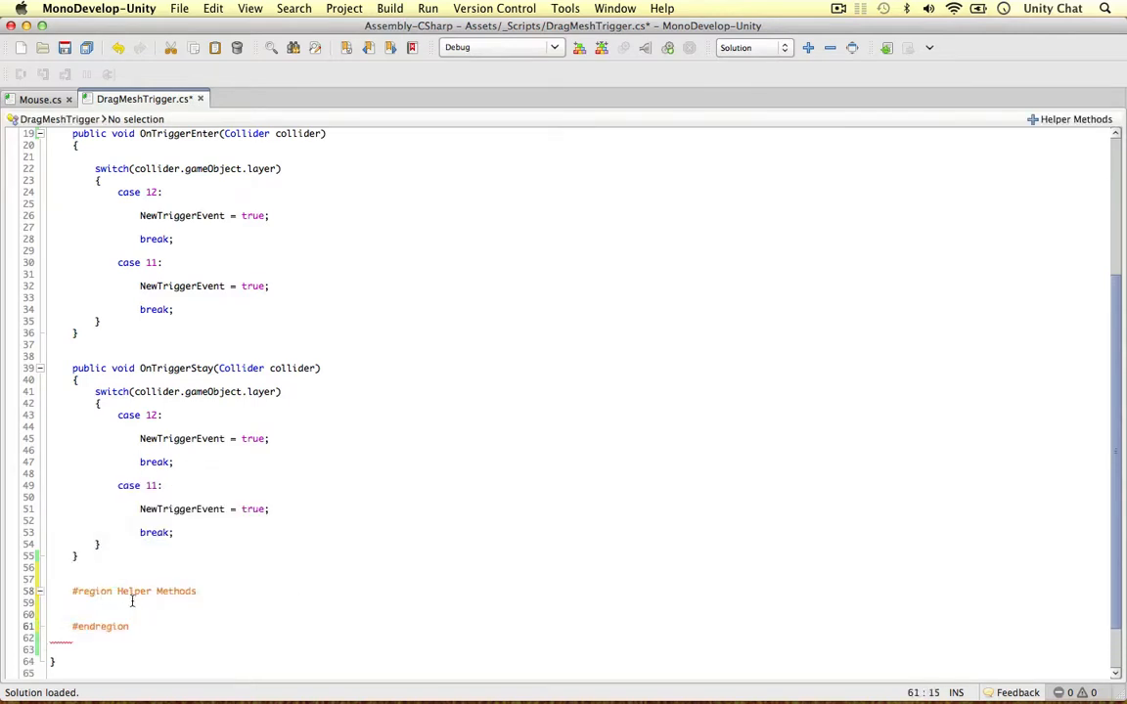
left_click(70, 602)
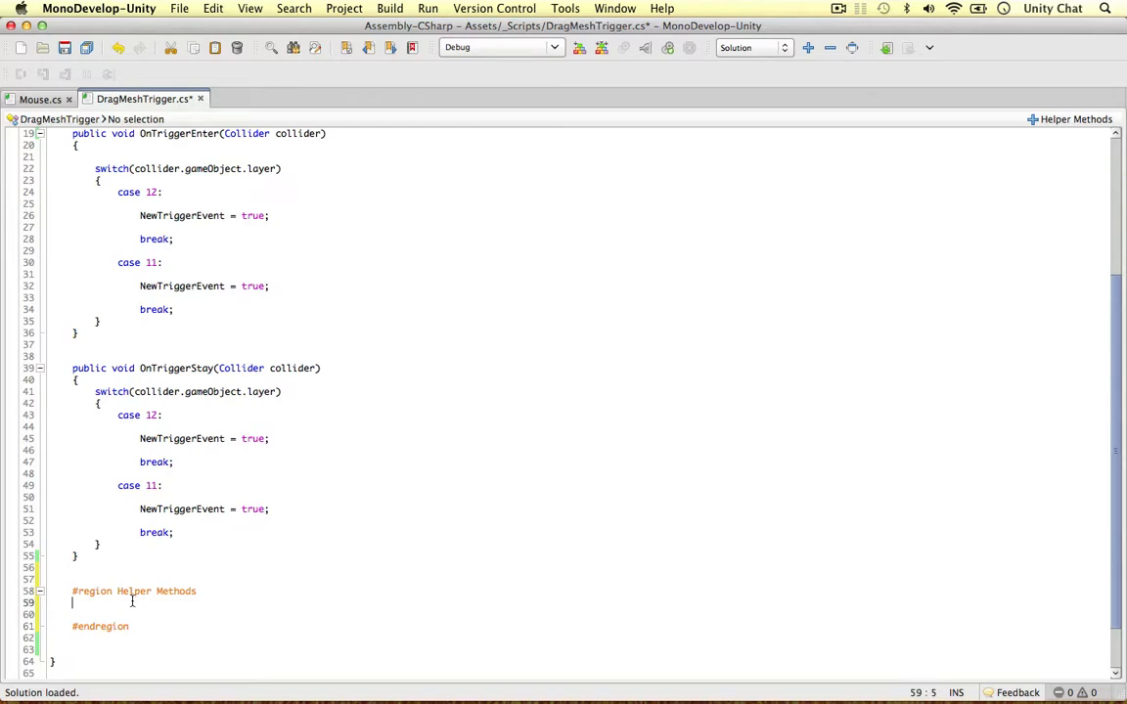
type("//is unit is in the S")
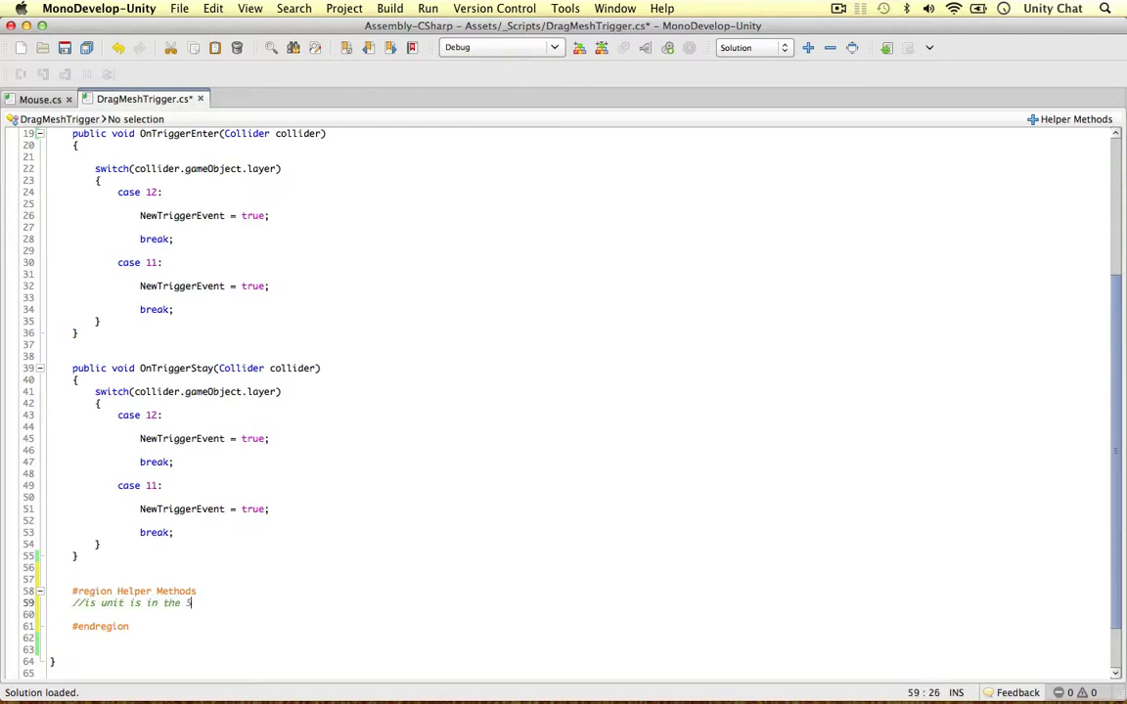
type("electedUnits arraylist")
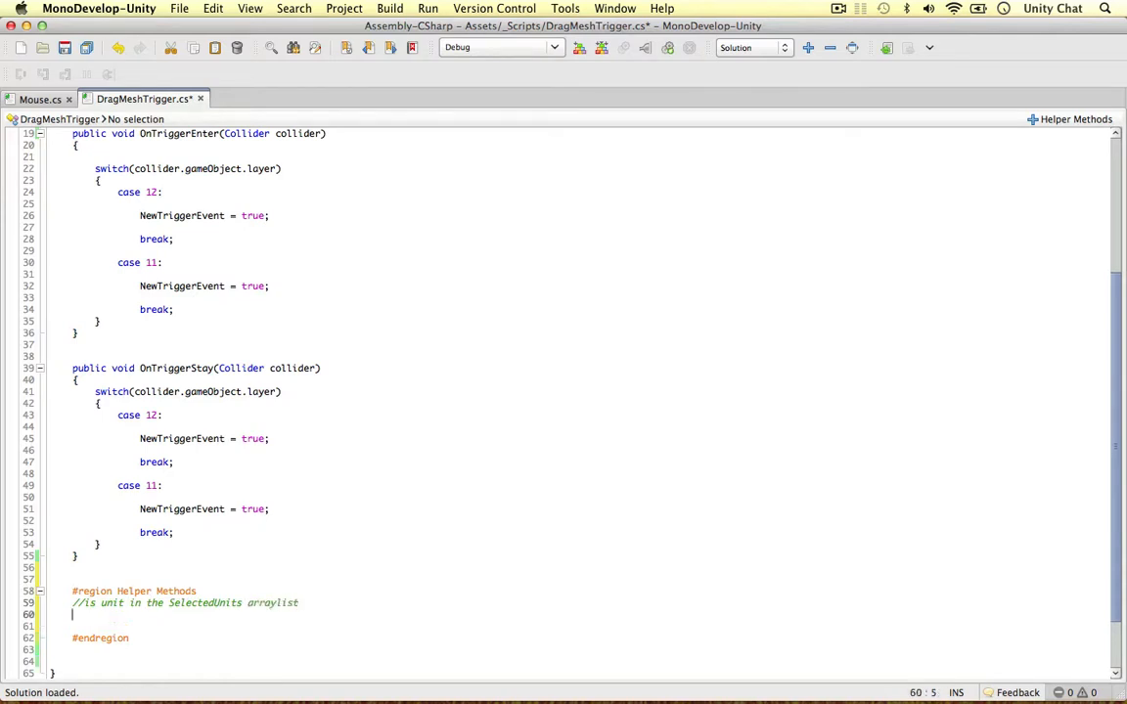
scroll("down", 3)
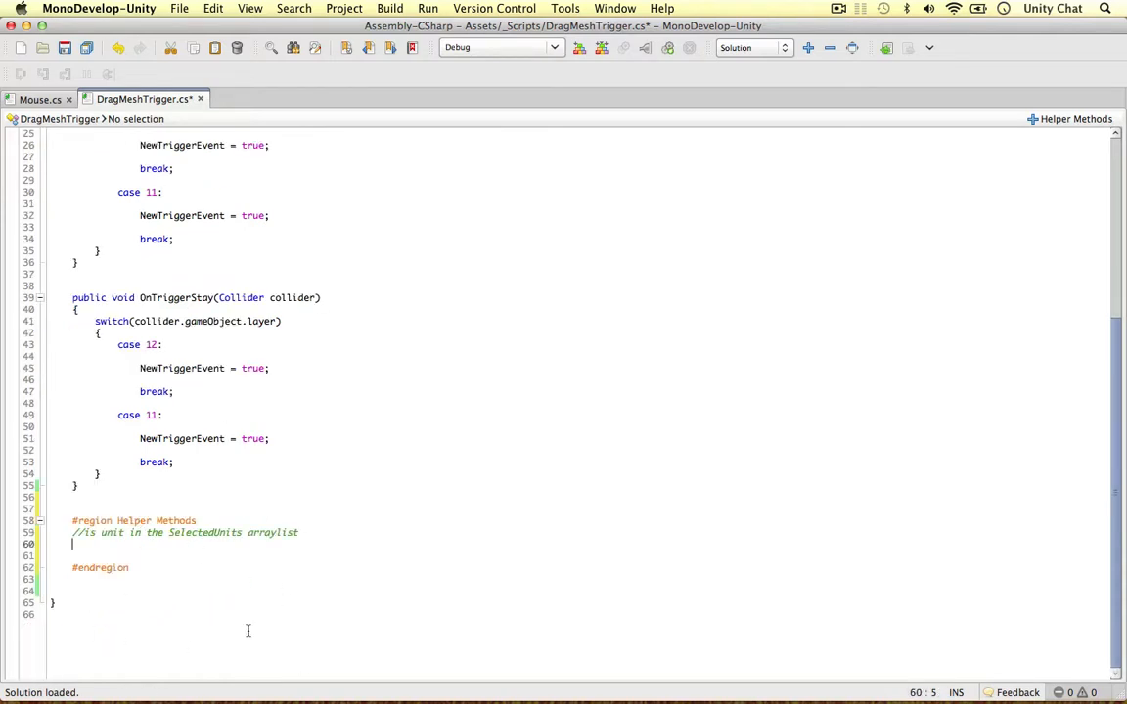
mouse_move(249, 477)
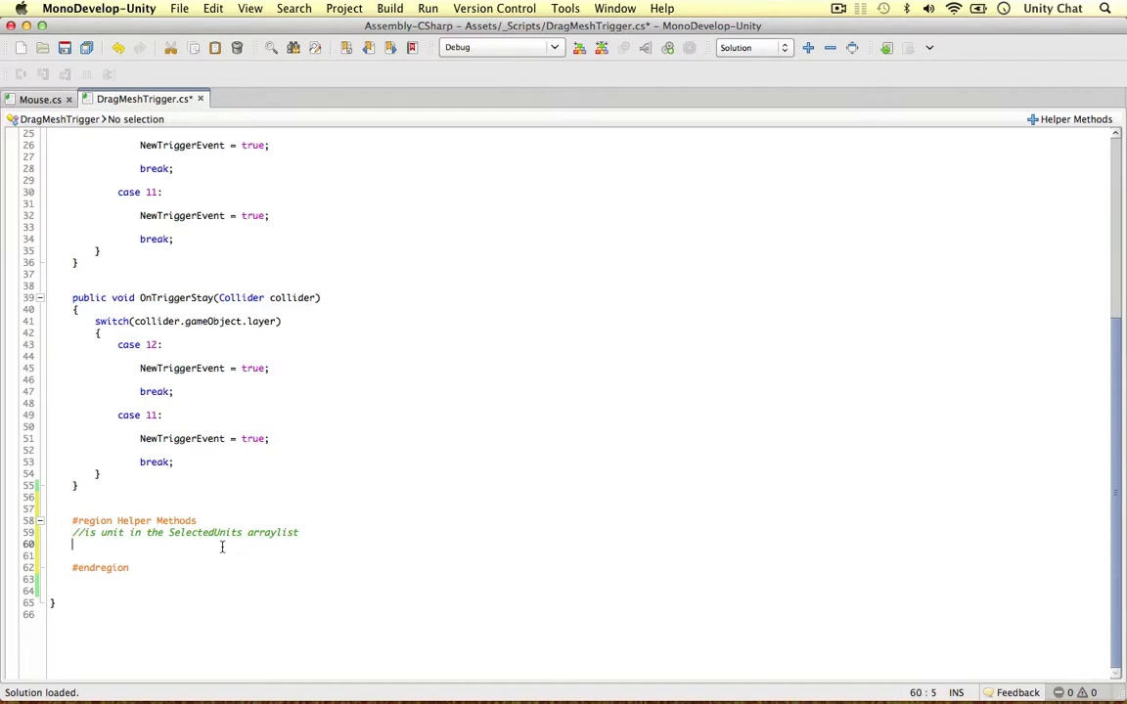
Declare 'public static bool UnitAlreadyInDragMesh(GameObject Unit)'.
type("public static")
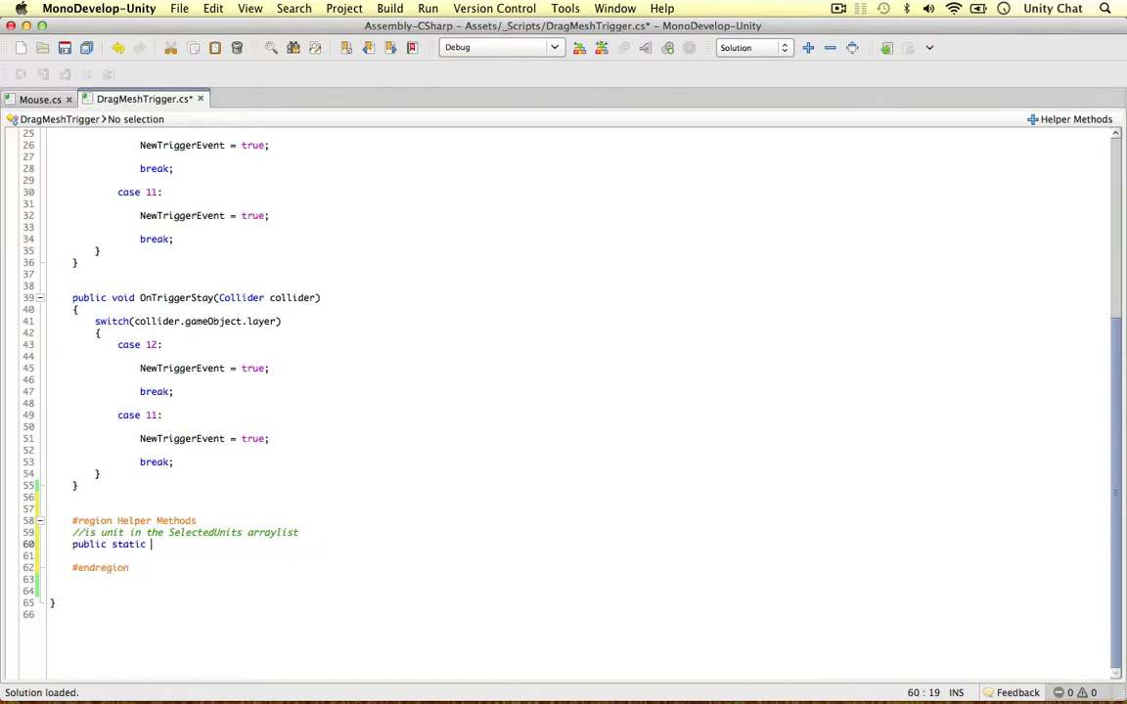
type("bool")
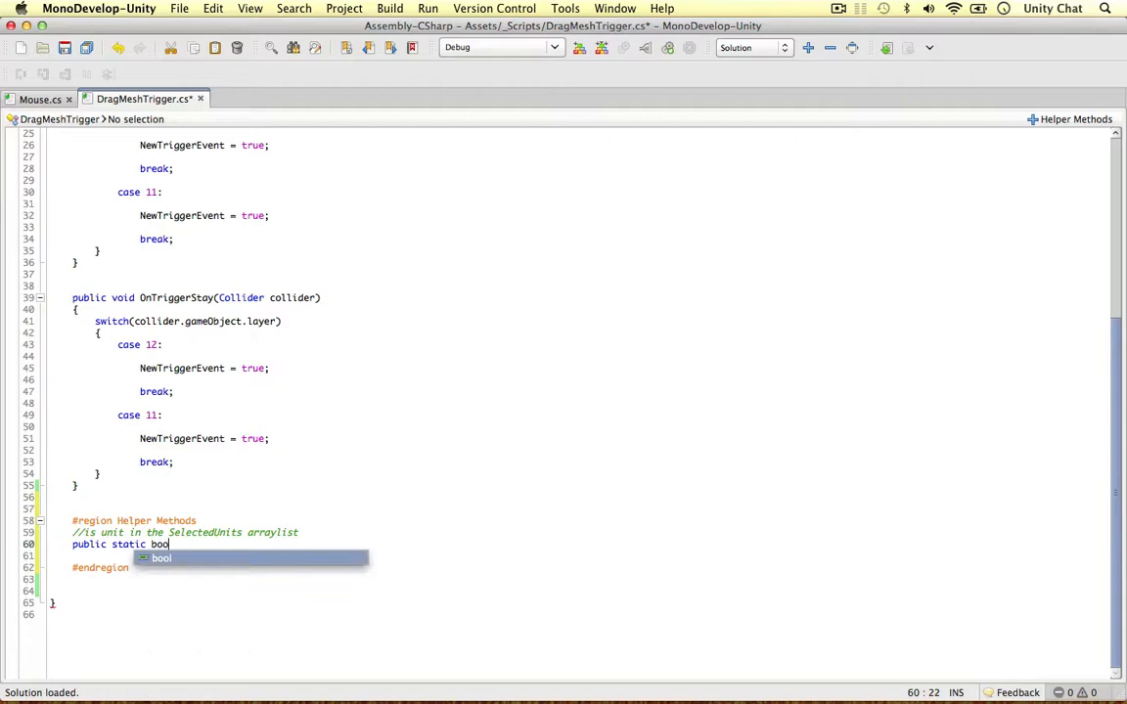
type("UnitIn")
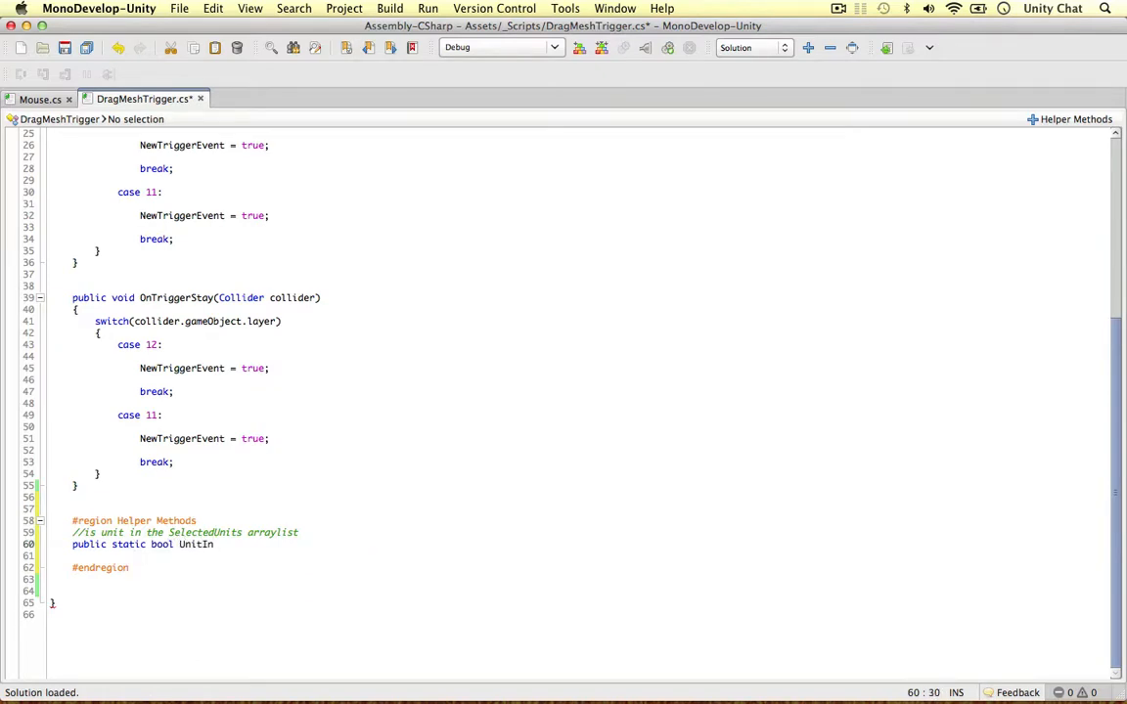
type("Already")
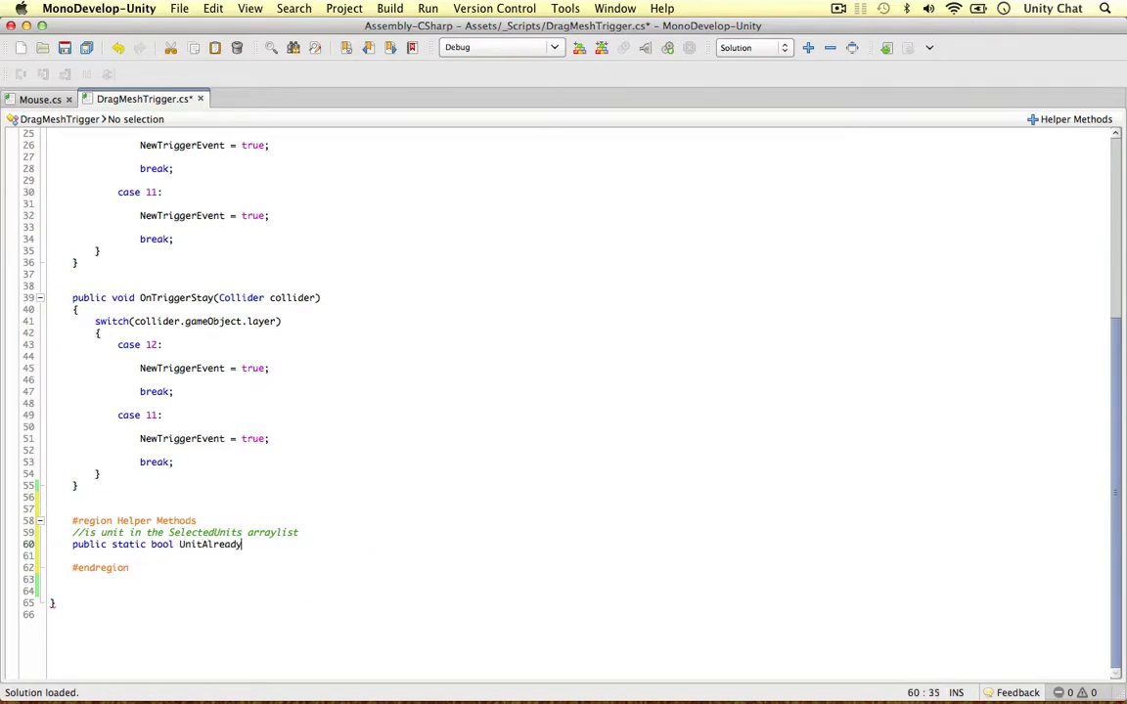
type("InDragM")
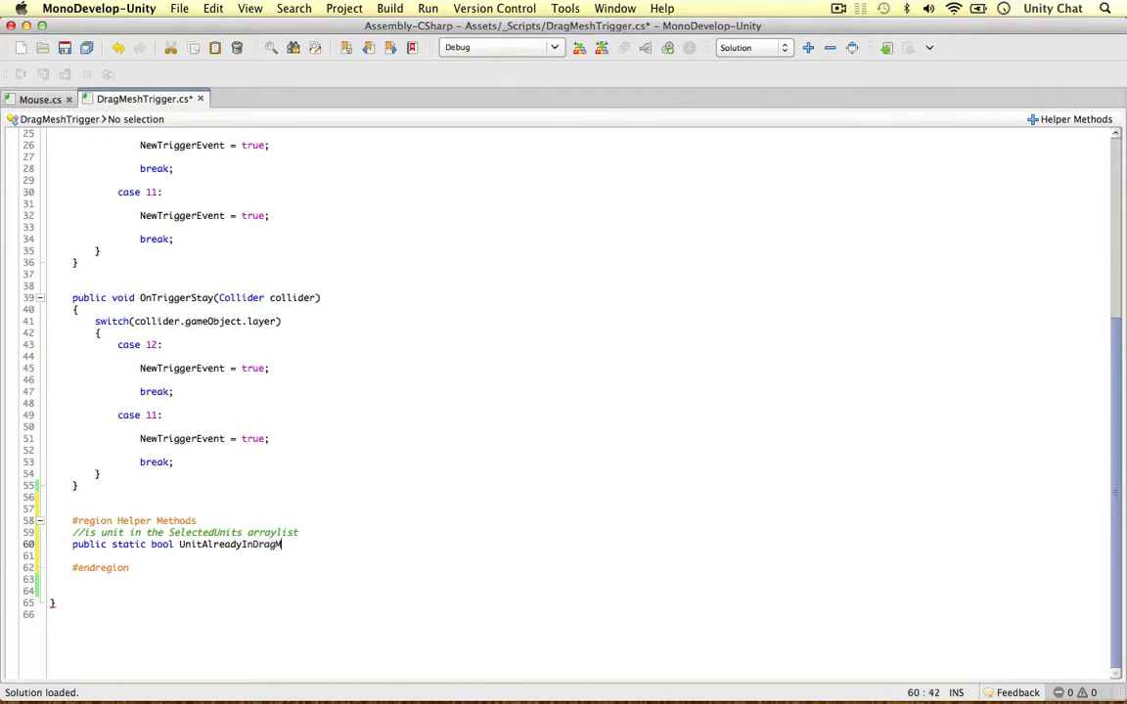
type("esh(")
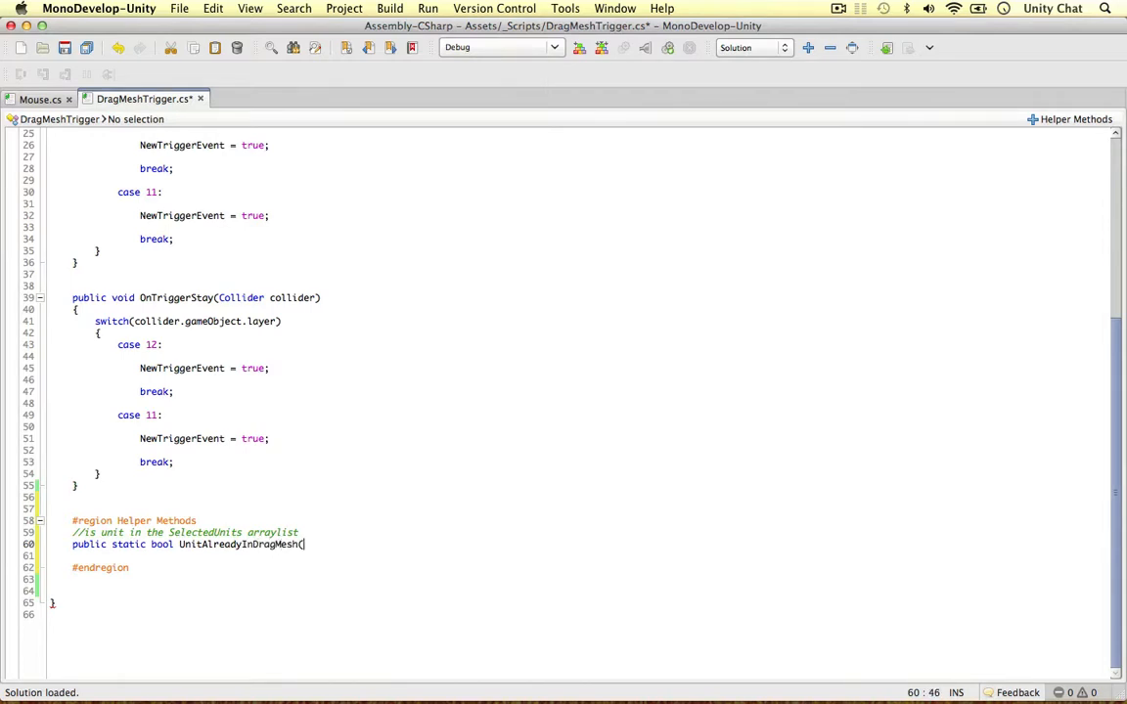
type("GameObject")
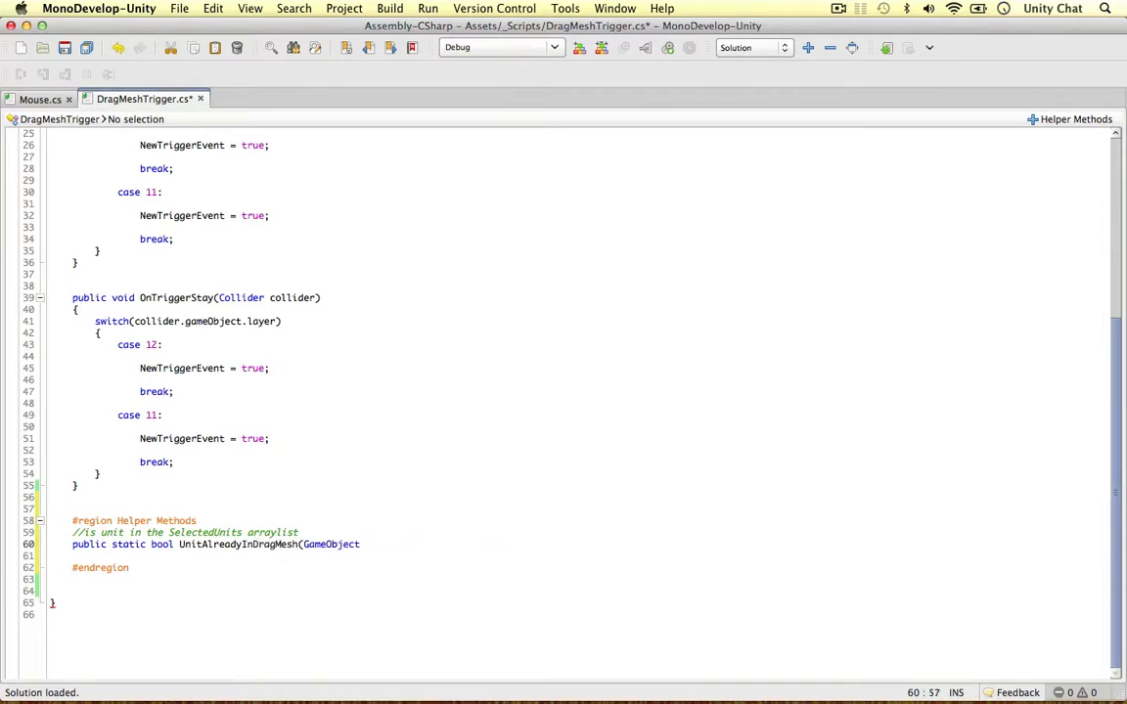
type("Unit)")
left_click(579, 555)
type("{")
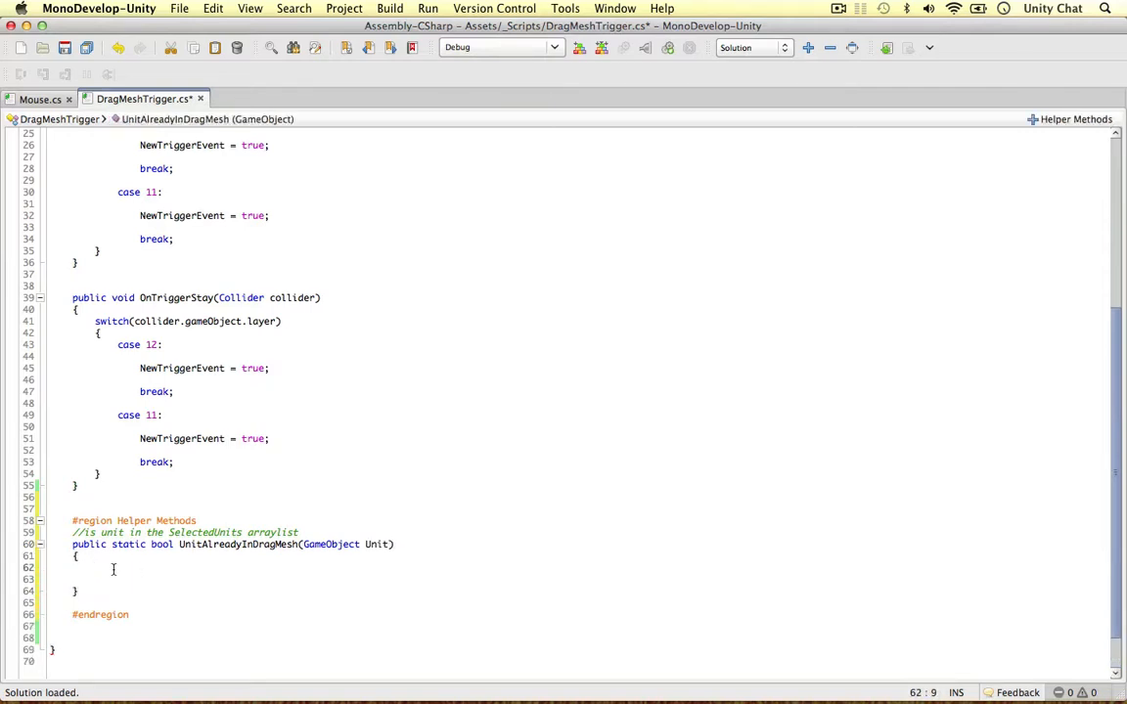
Loop over SelectedUnits comparing each as GameObject to Unit and return true on a match.
type("if(SelectedUnits.Count == 0")
left_click(579, 579)
type("return false;")
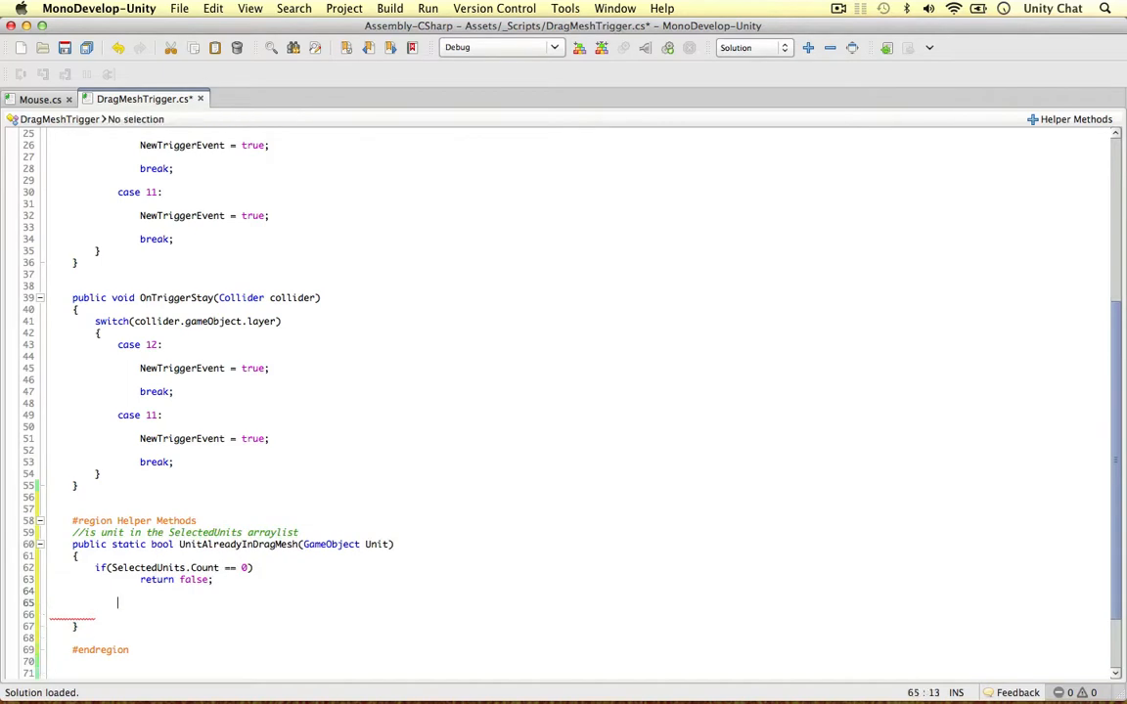
type("for(")
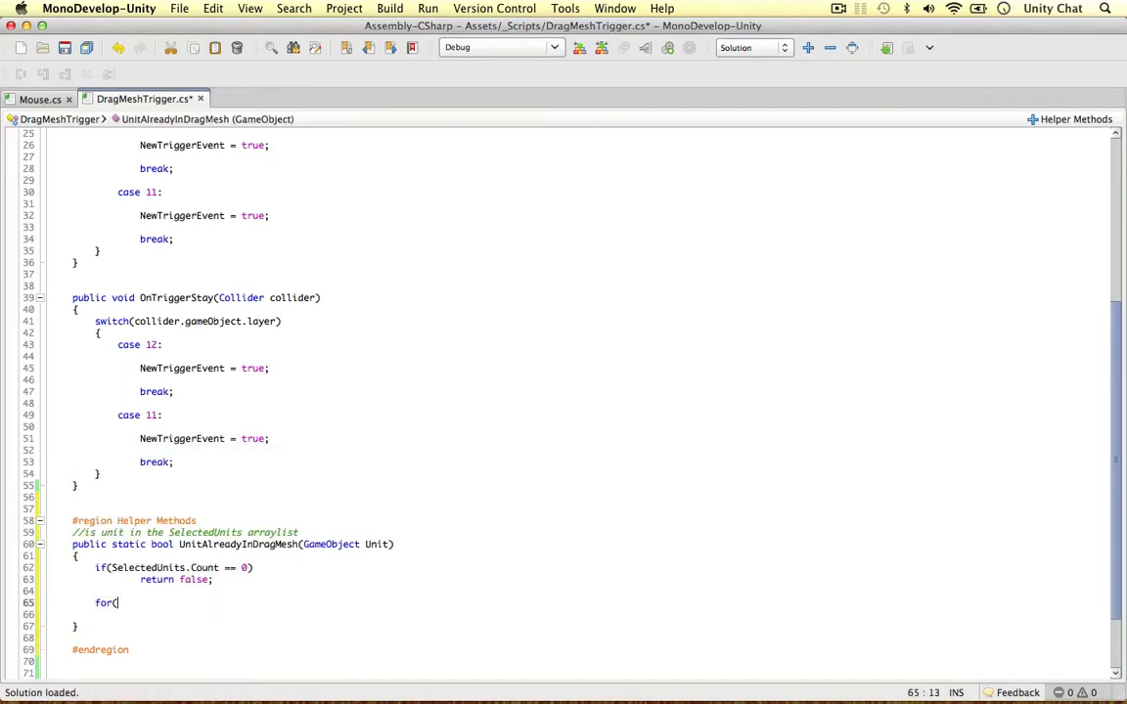
type("int i = 0; i < SelectedUnits.Count; i++")
left_click(591, 614)
type("{")
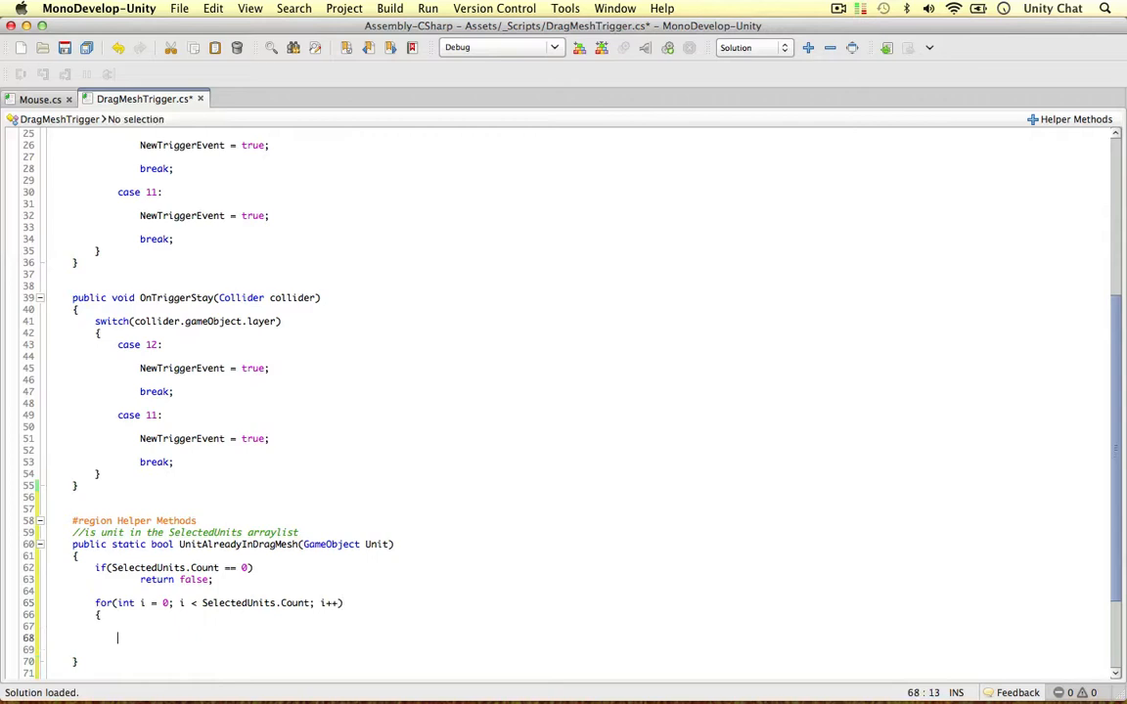
type("GameObject UnitObj = SelectedUnits[i")
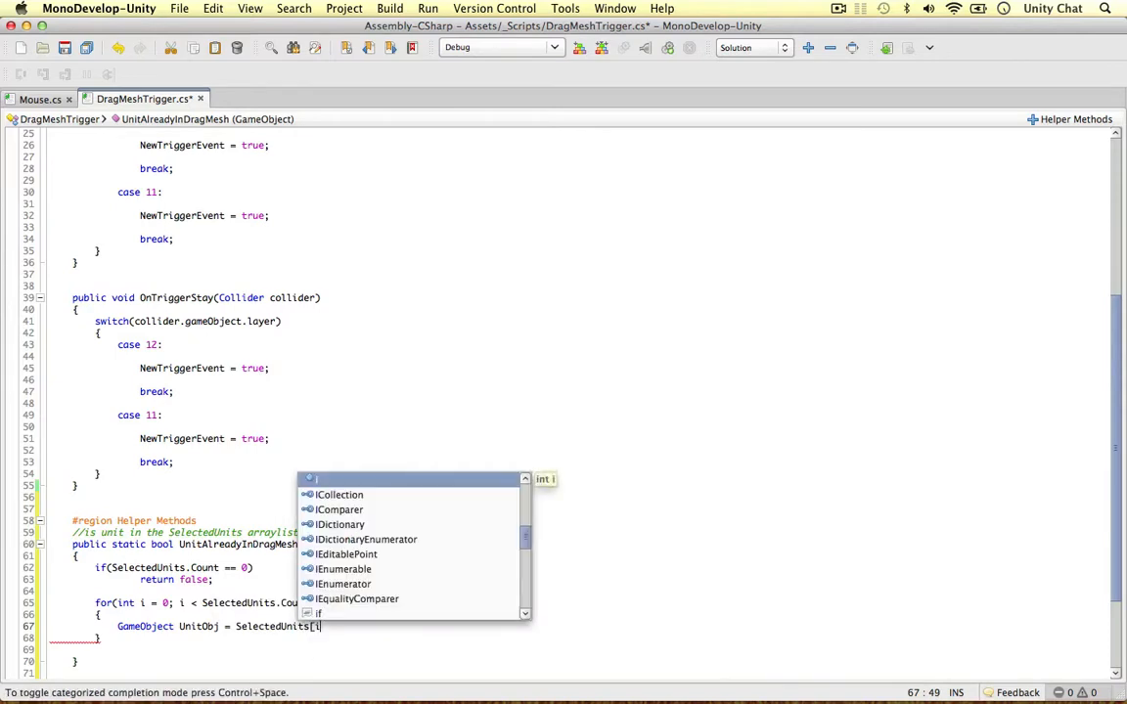
type("].")
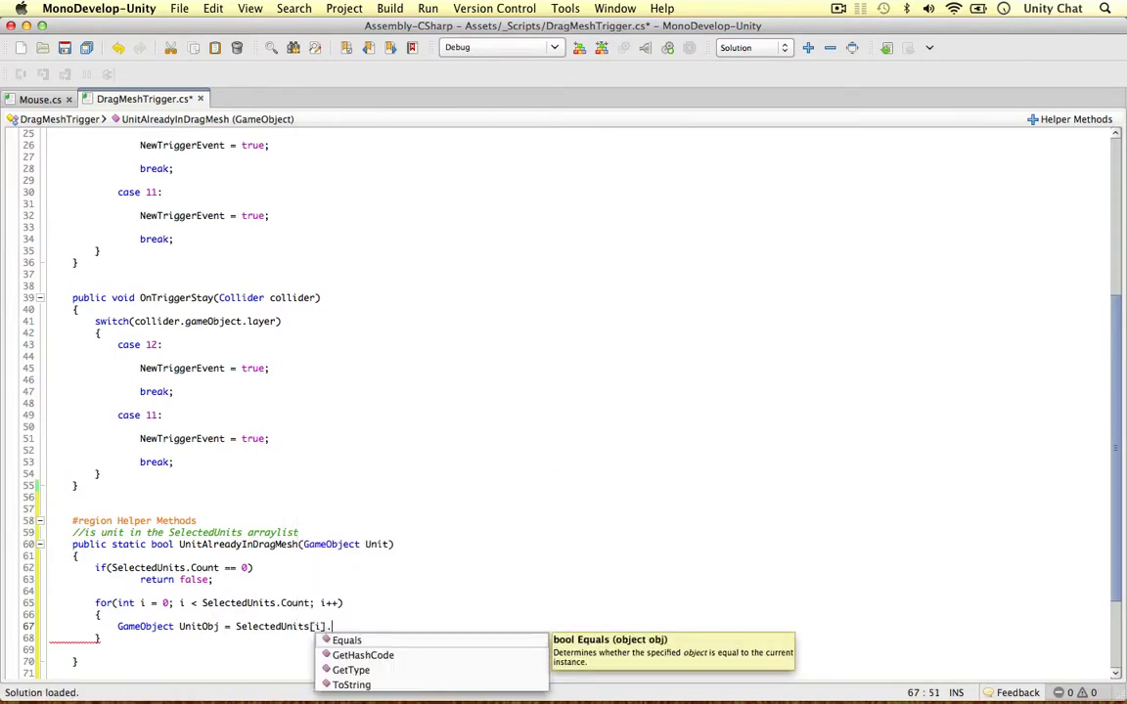
type("as GameObject;")
type("if")
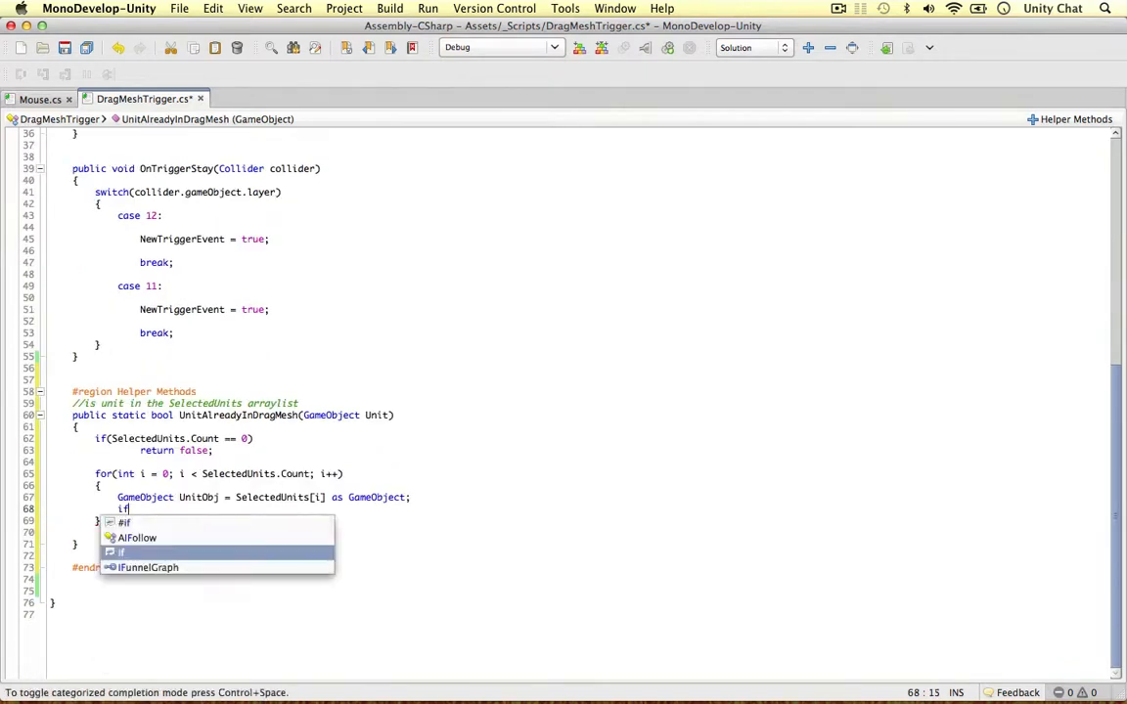
type("UnitI")
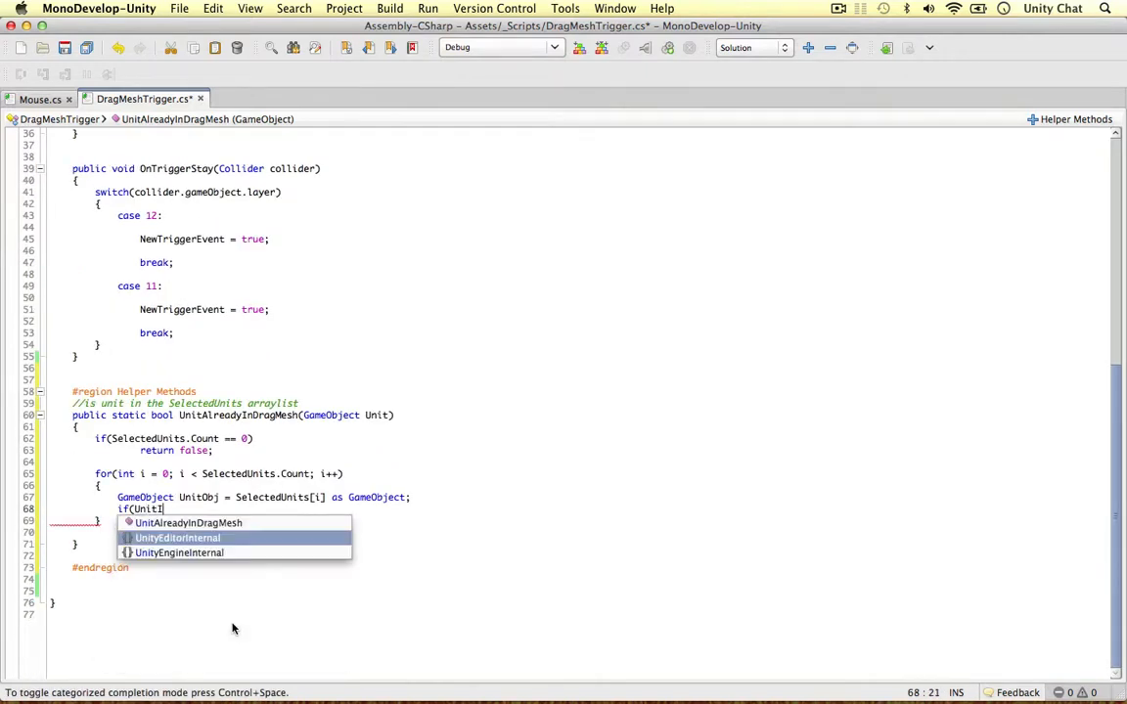
type("Obj == Unit)")
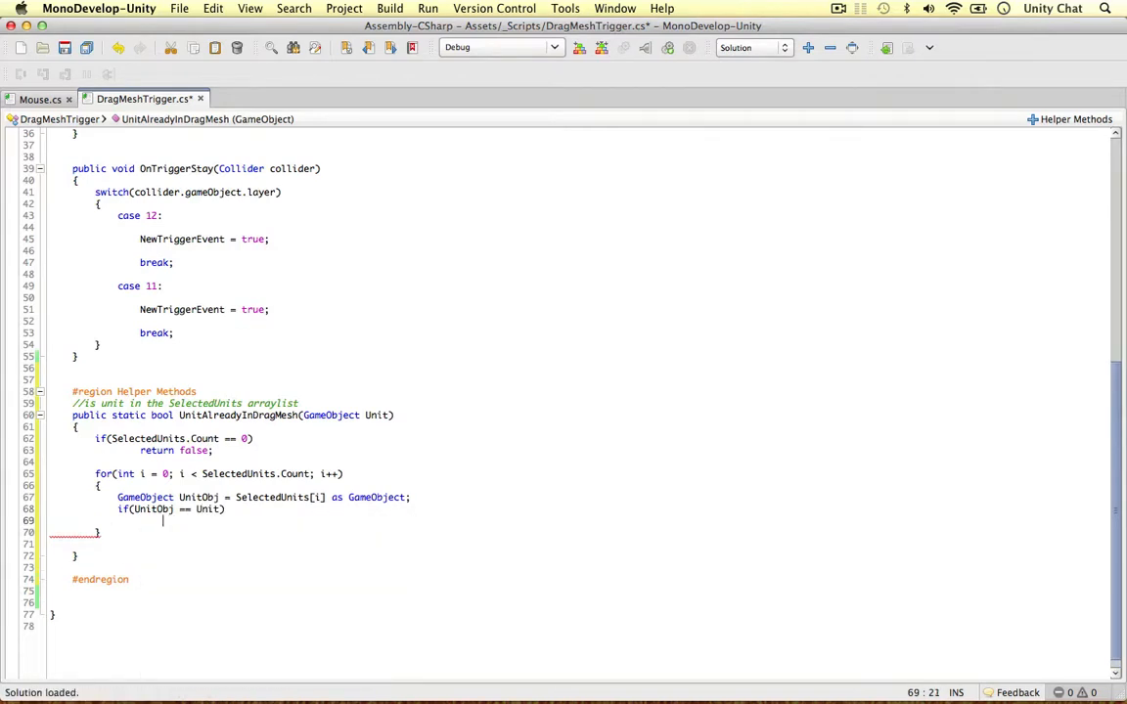
type("return")
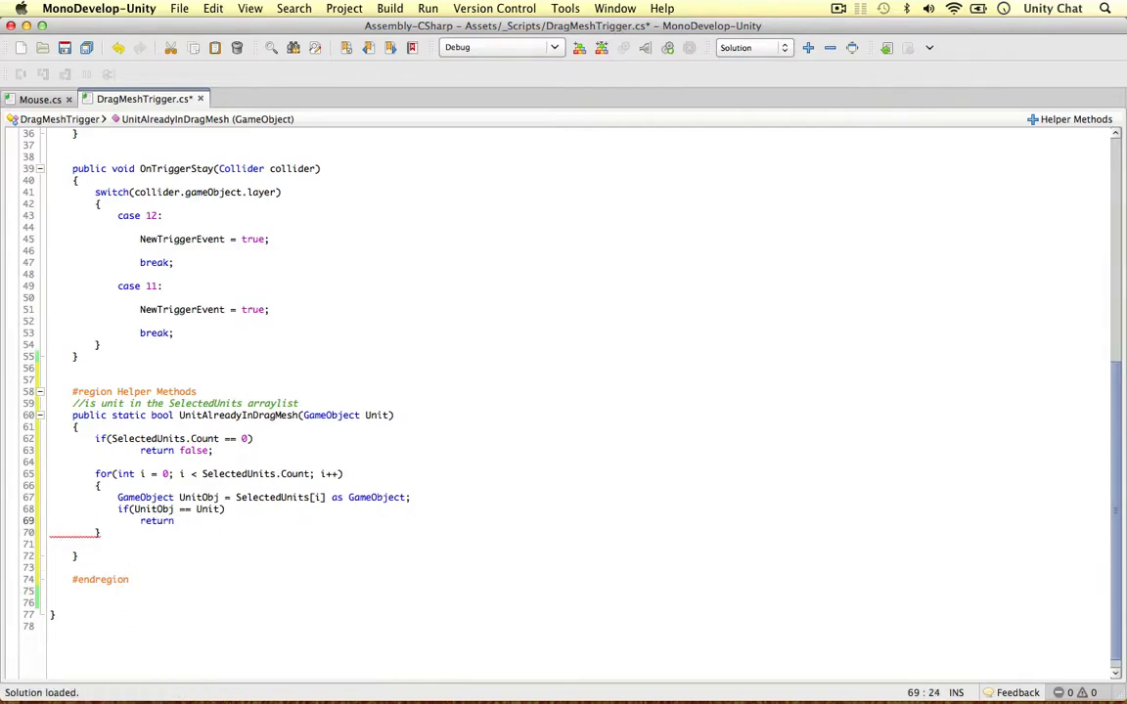
type("true;")
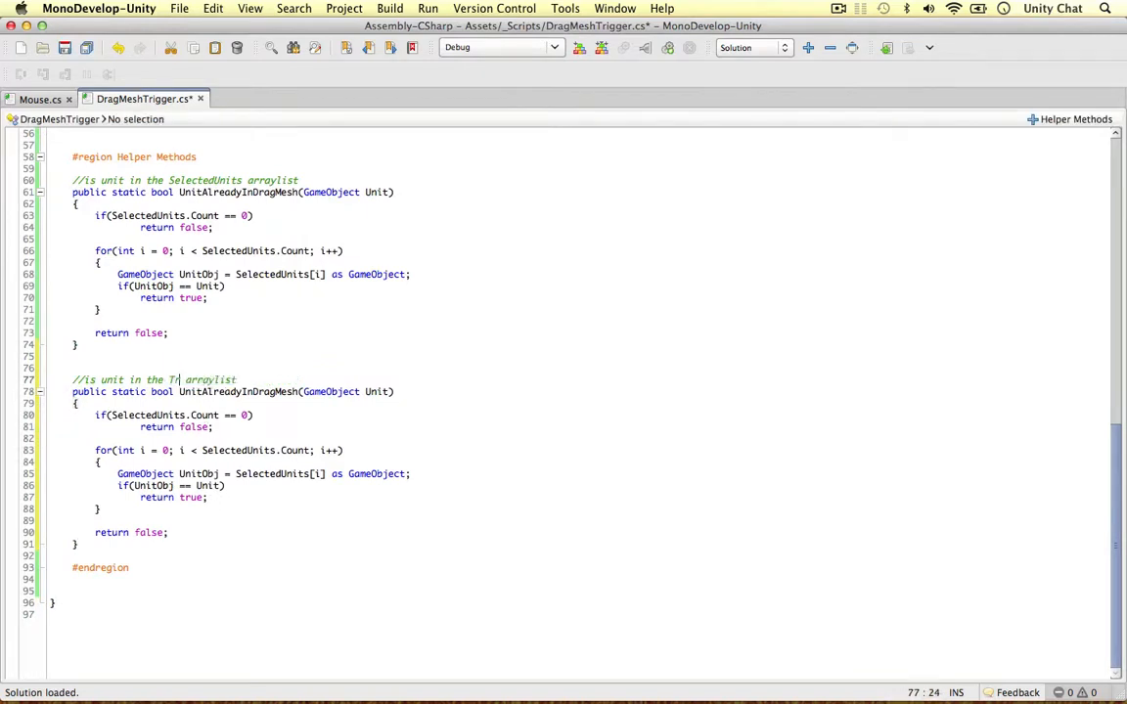
Rename the copied helper to UnitAlreadyInTriggeredUnits searching TriggeredUnits, and save.
type("iggeredUnits")
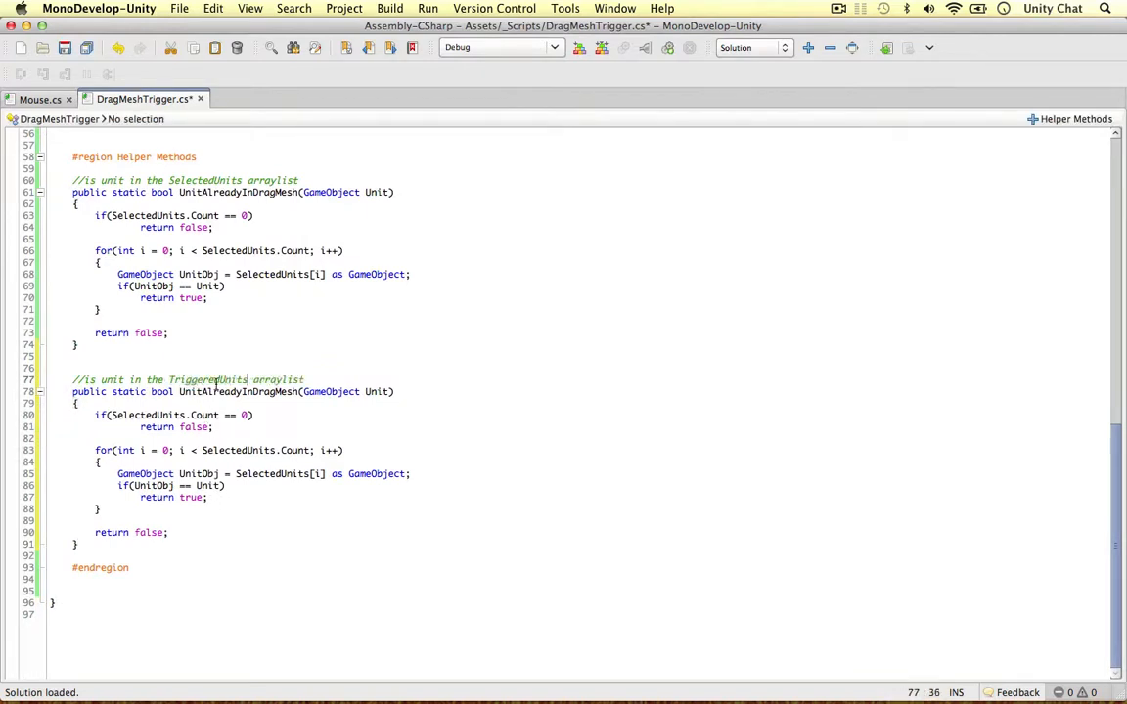
double_click(207, 379)
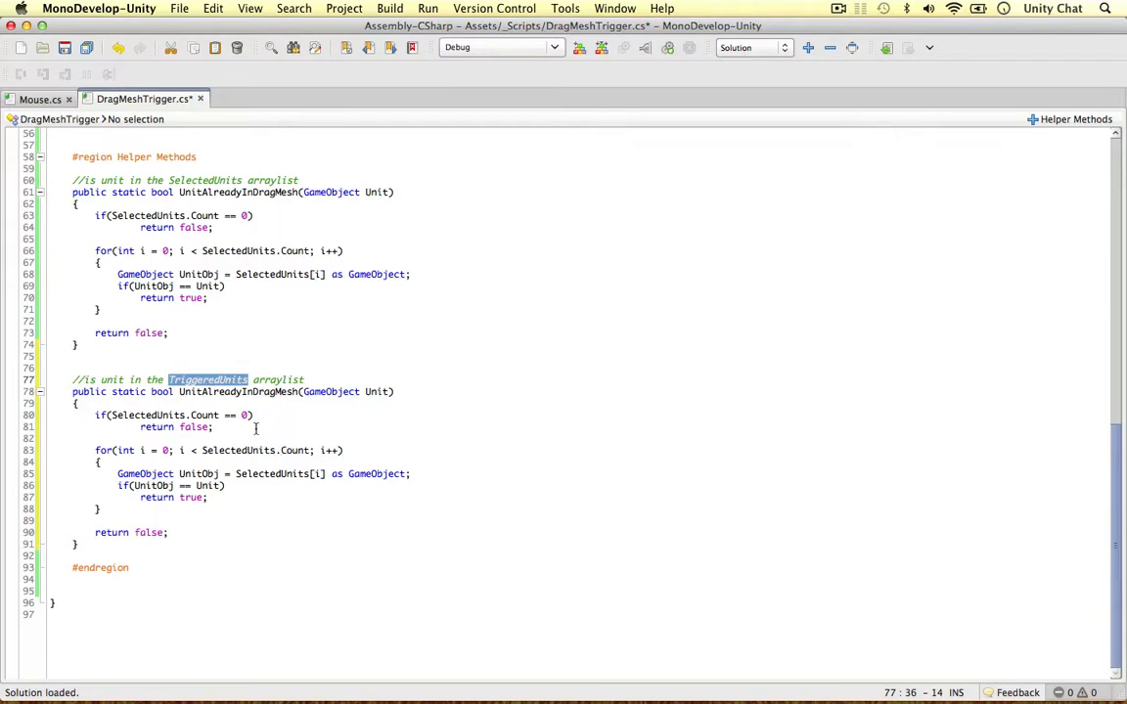
double_click(239, 391)
type("TriggeredUnit")
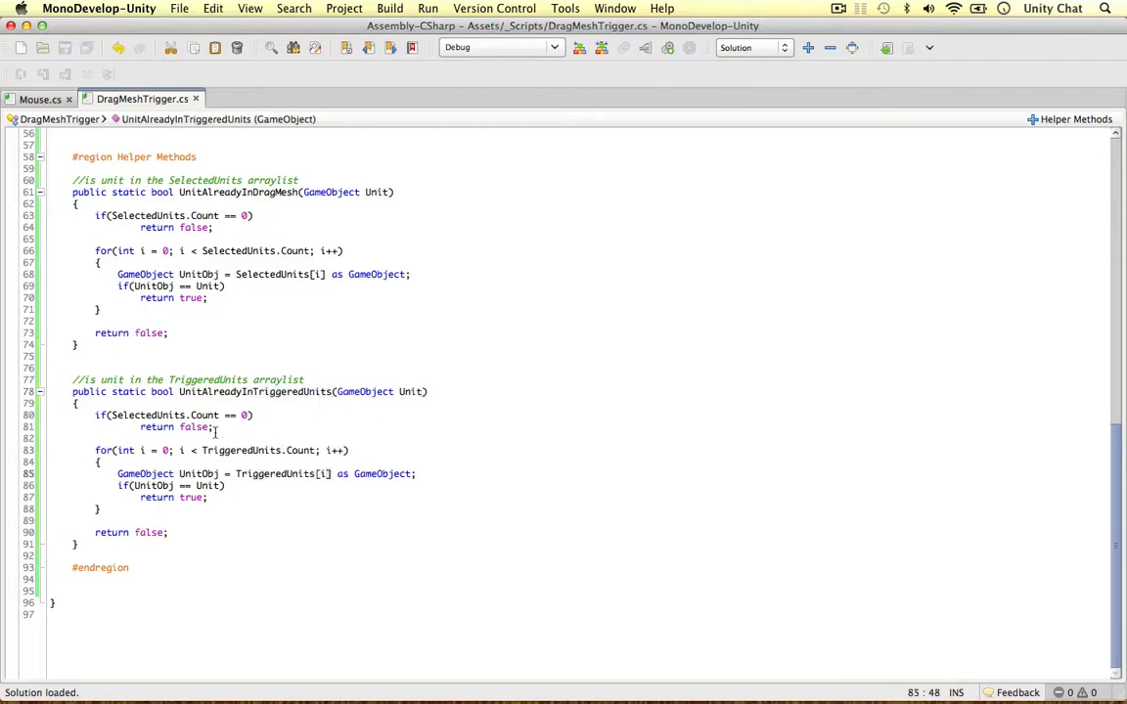
left_click_drag(73, 180, 96, 521)
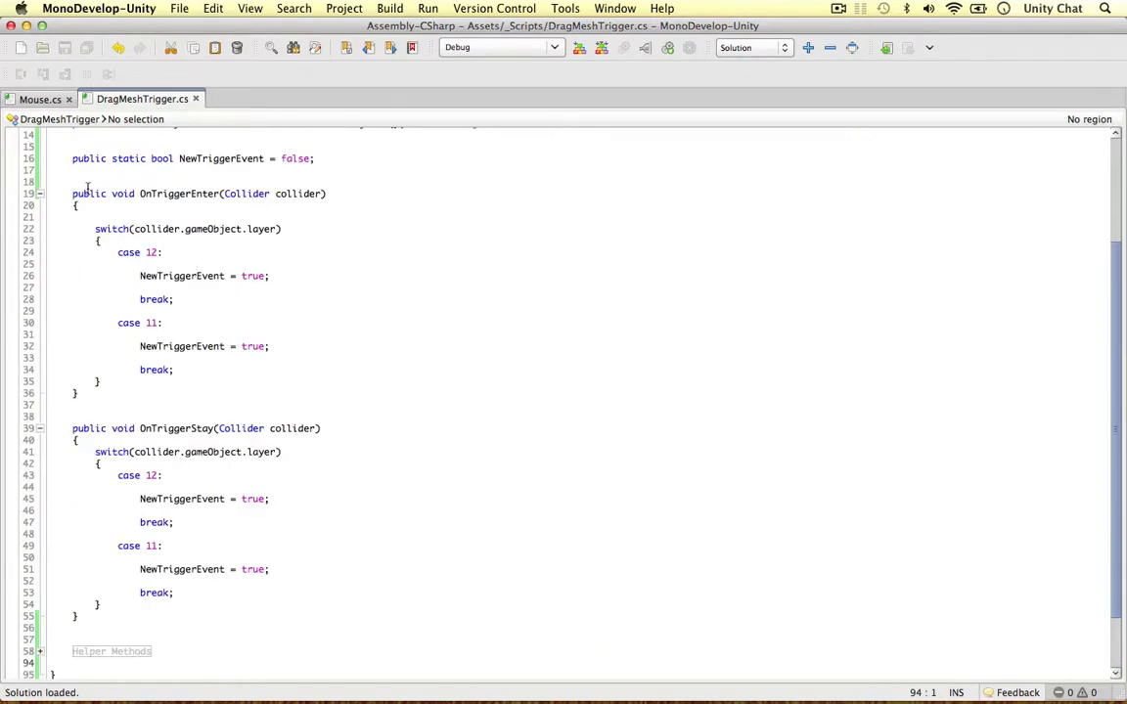
Comment in case 12 that units not already selected get added to triggered units.
left_click(141, 286)
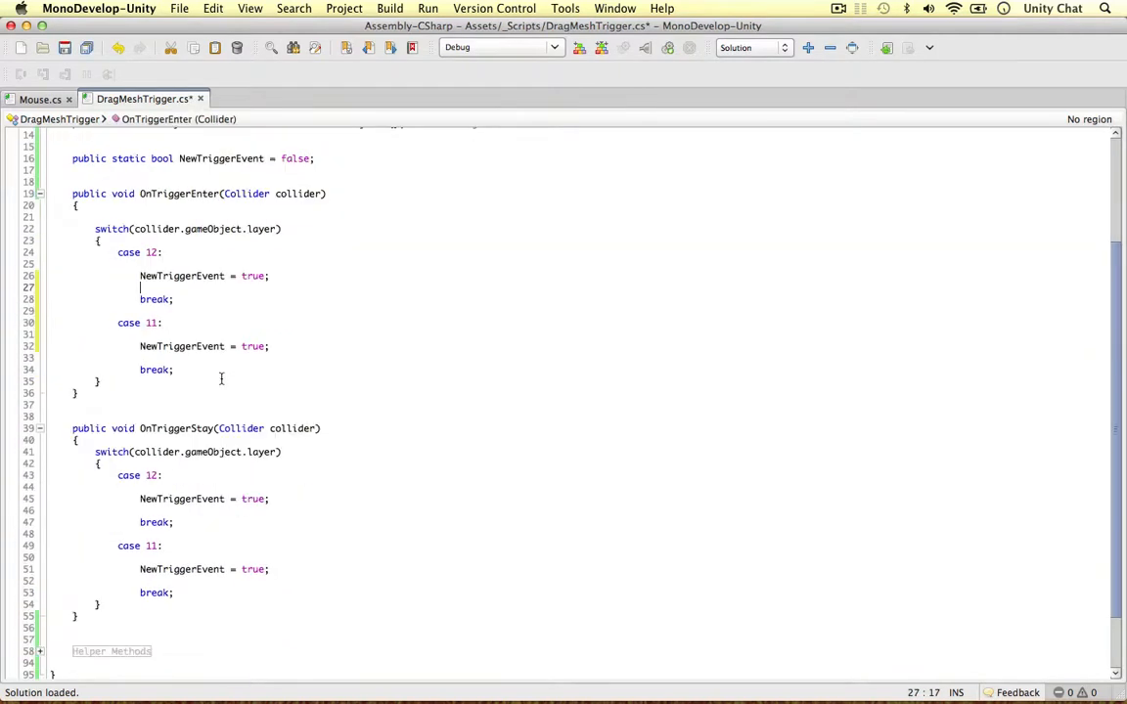
type("//if Unit is")
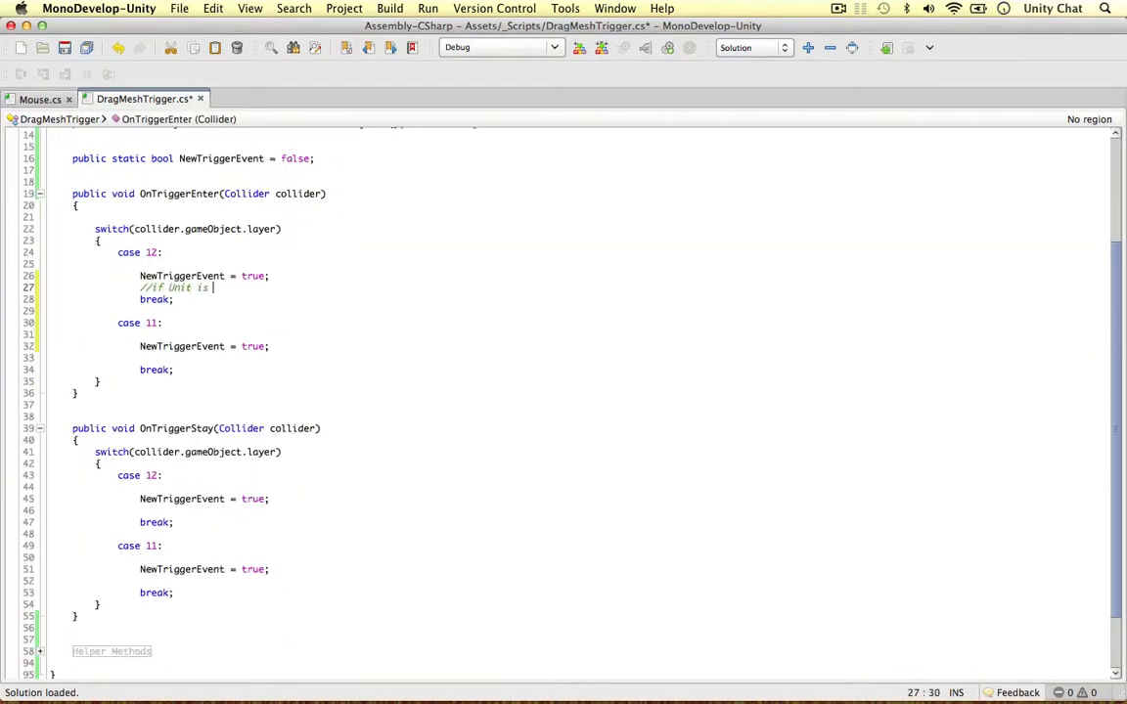
type("not already selected, add it to the triggered units")
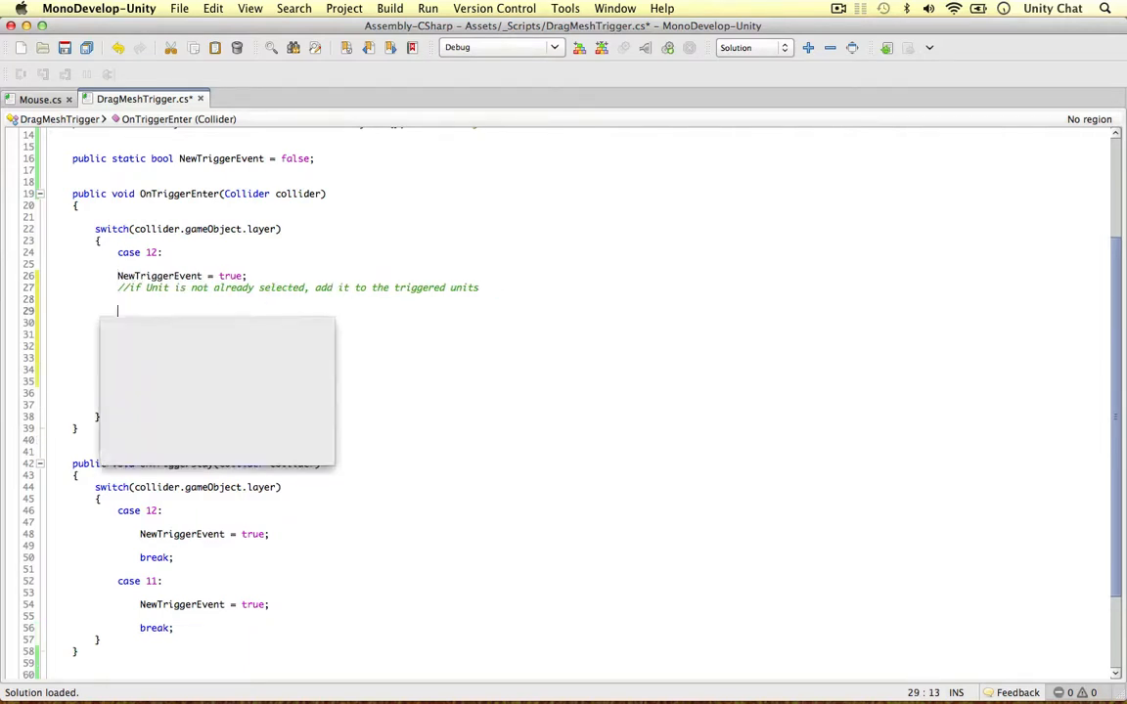
Begin declaring 'GameObject UnitGameObject = collider.transform.pare...' via autocomplete.
type("GameObject Unit")
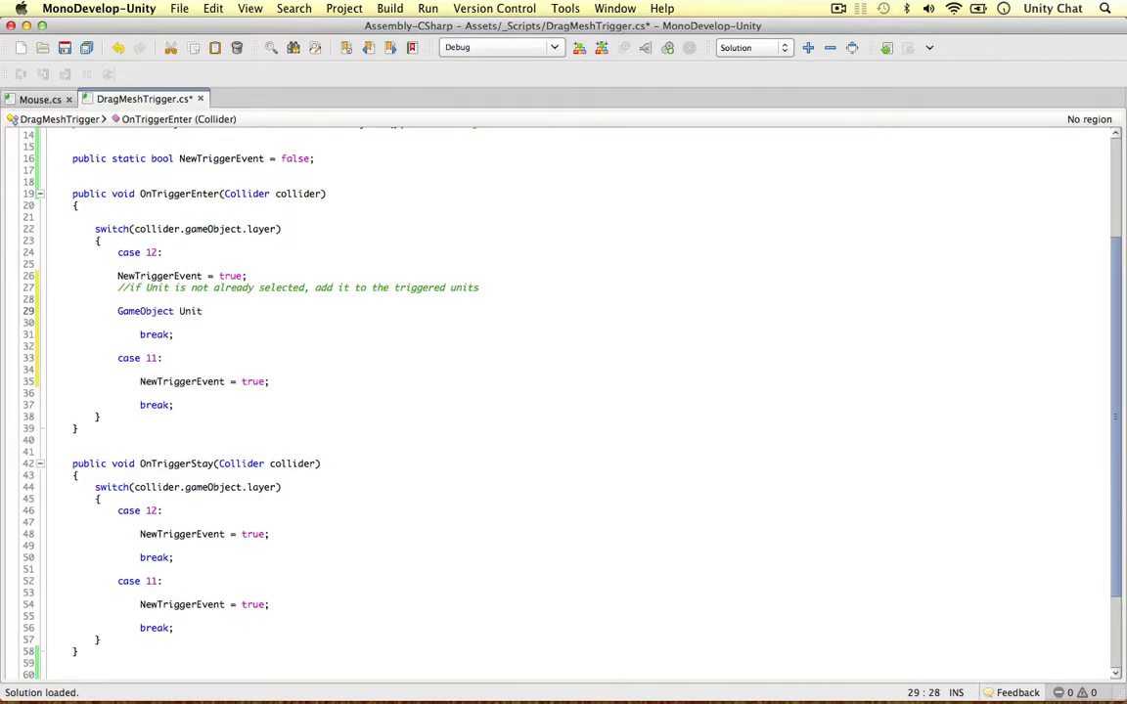
type("GameObject =")
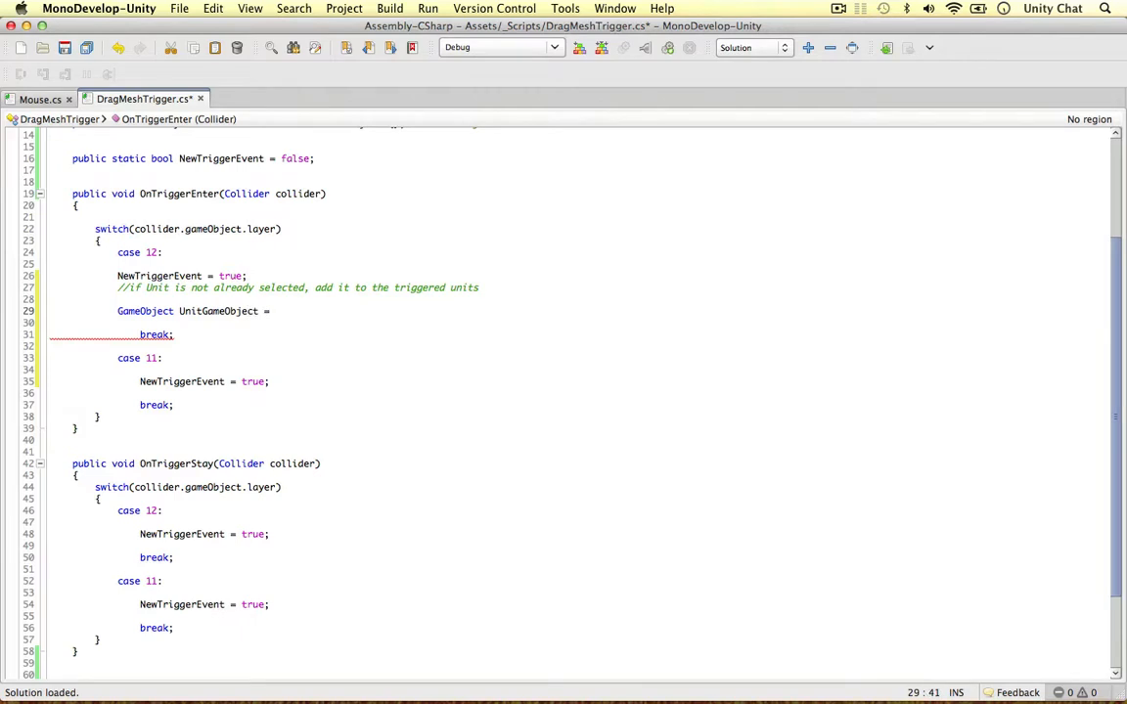
type(".")
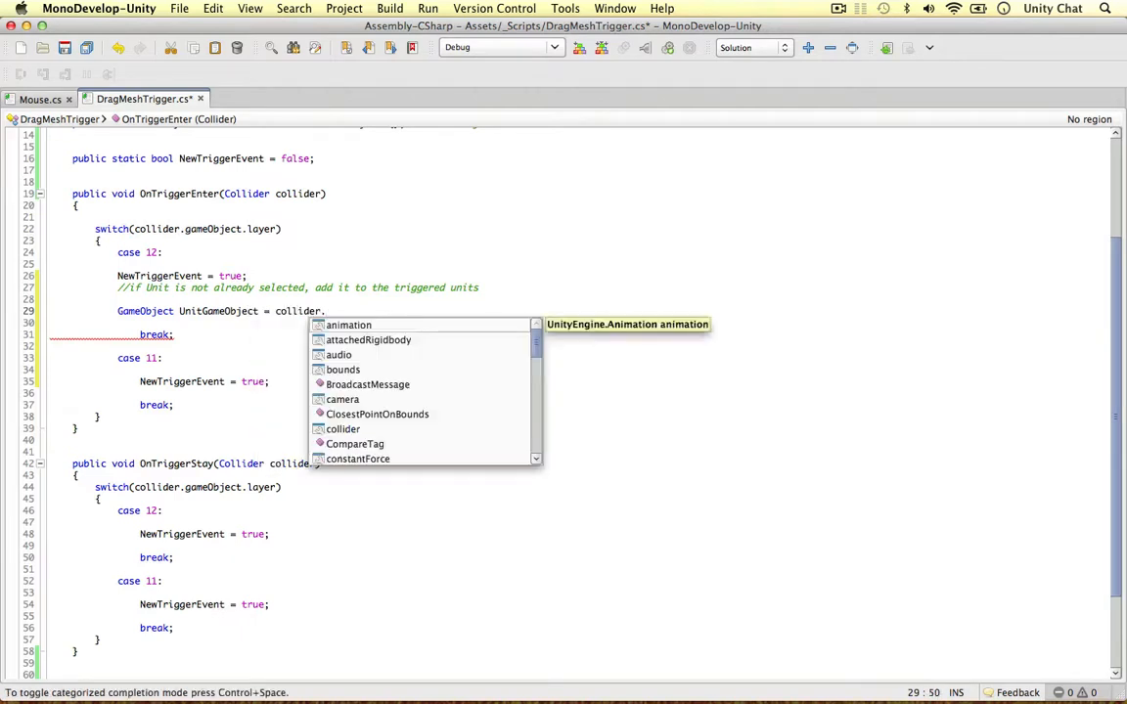
type("transform.pare")
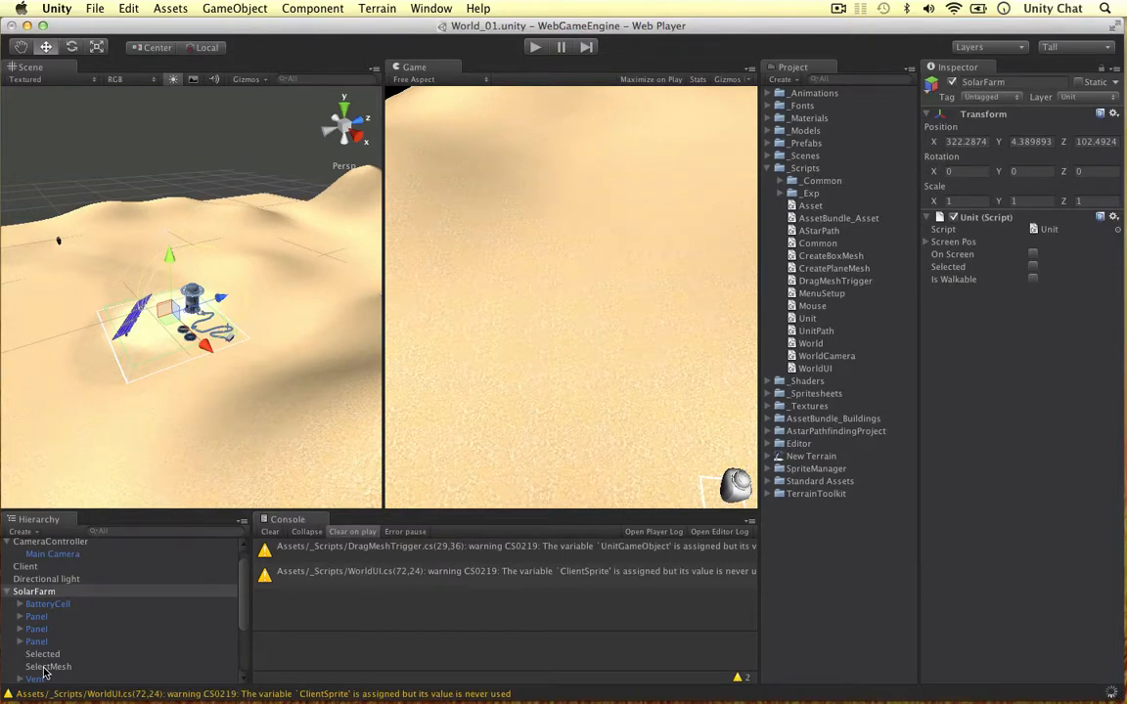
left_click(47, 665)
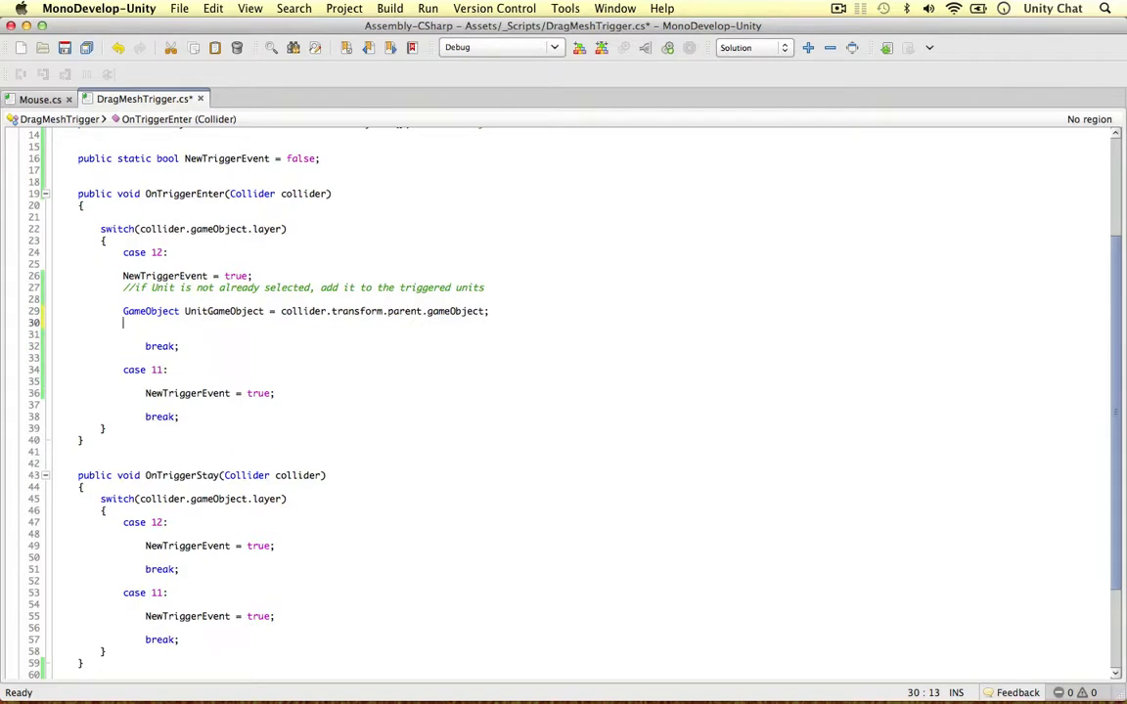
Add UnitGameObject to TriggeredUnits only if !UnitAlreadyInTriggeredUnits and !Mouse.UnitAlreadyInCurrentlySelectedUnits, then save.
type("i")
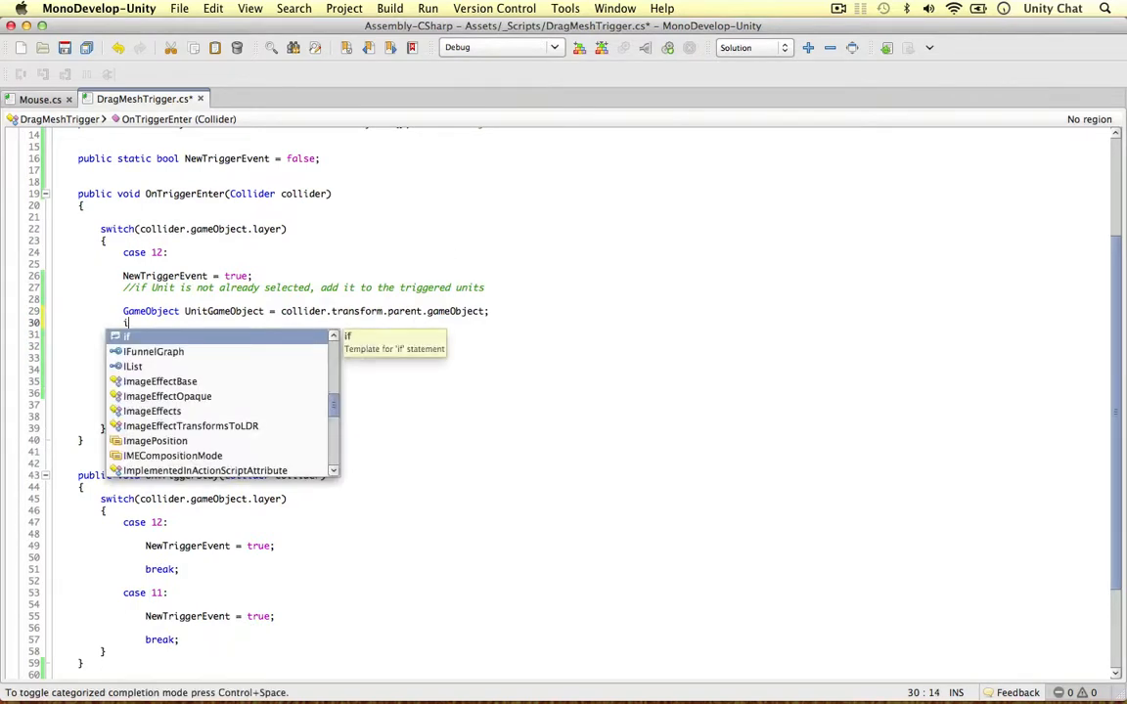
type("(!UnitAlreadyInTriggeredUnits(")
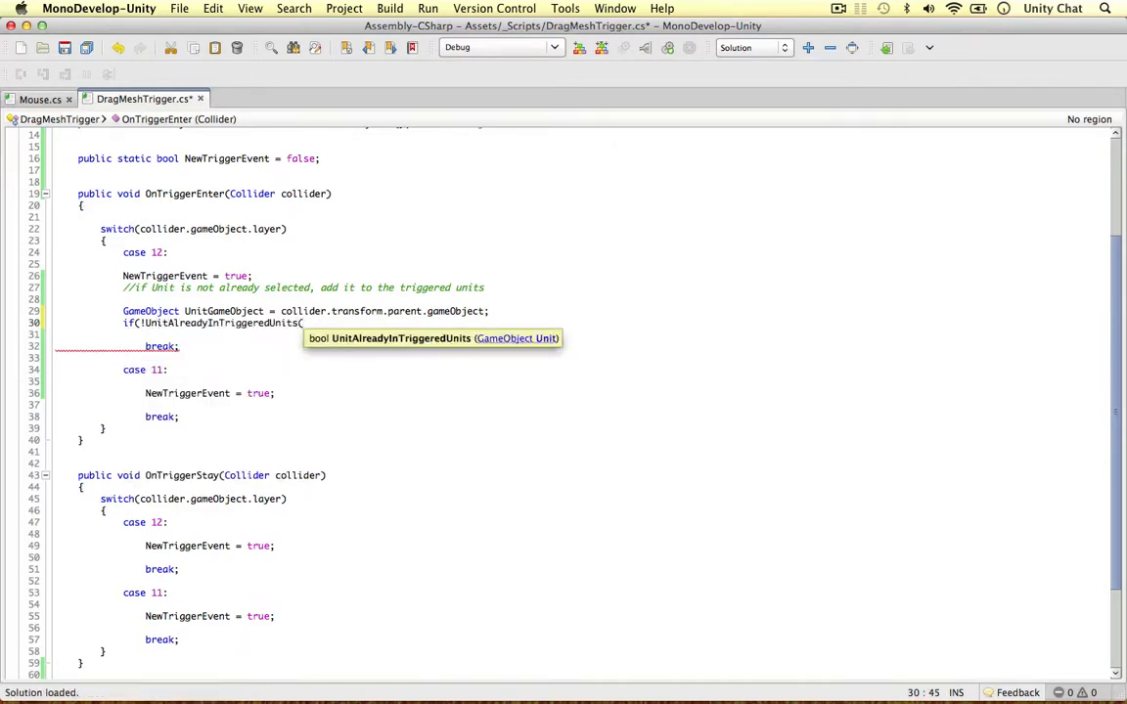
type("UnitGameObject)")
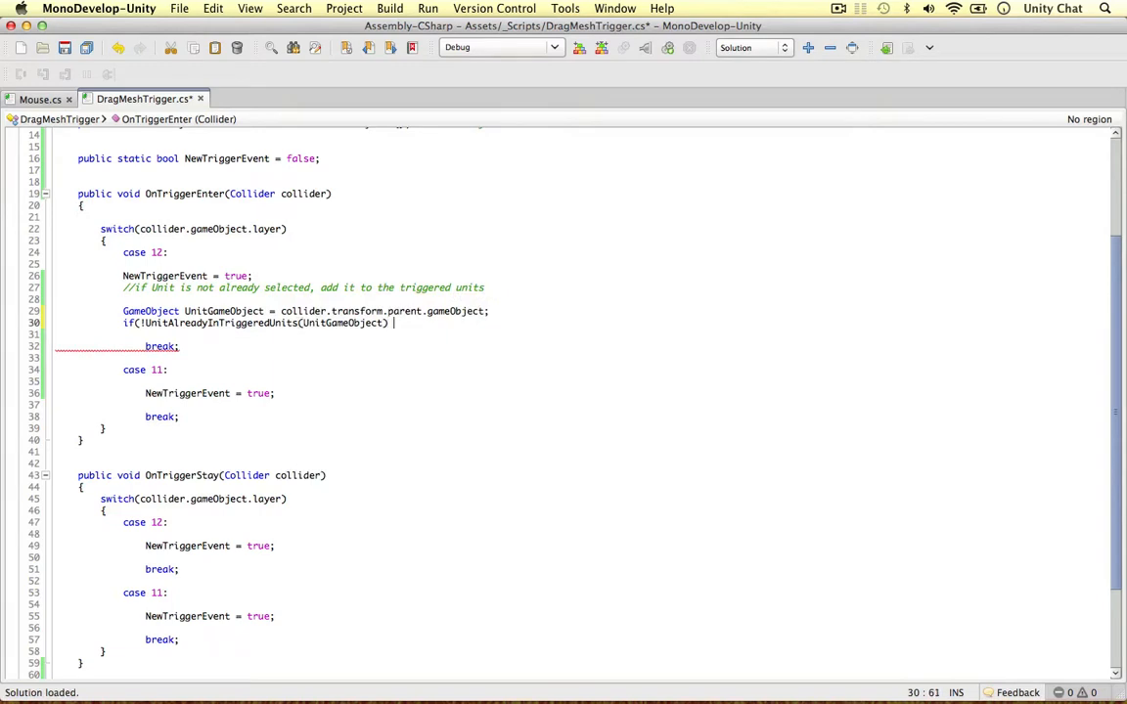
type("&& !")
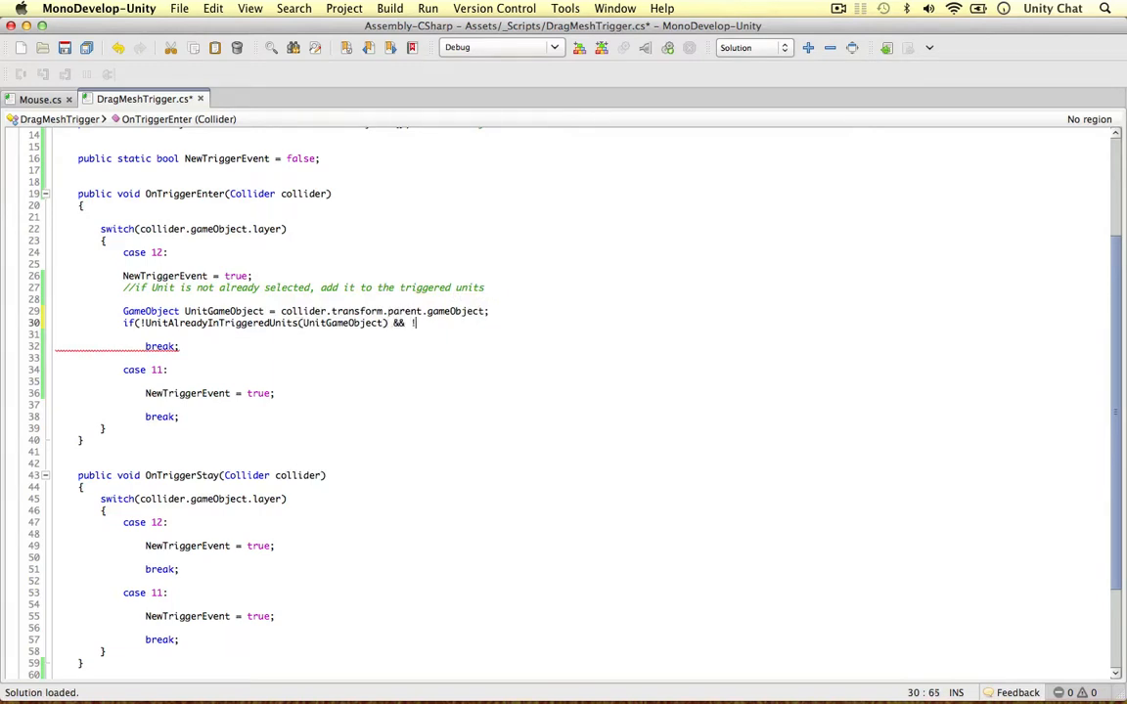
type("Mouse.")
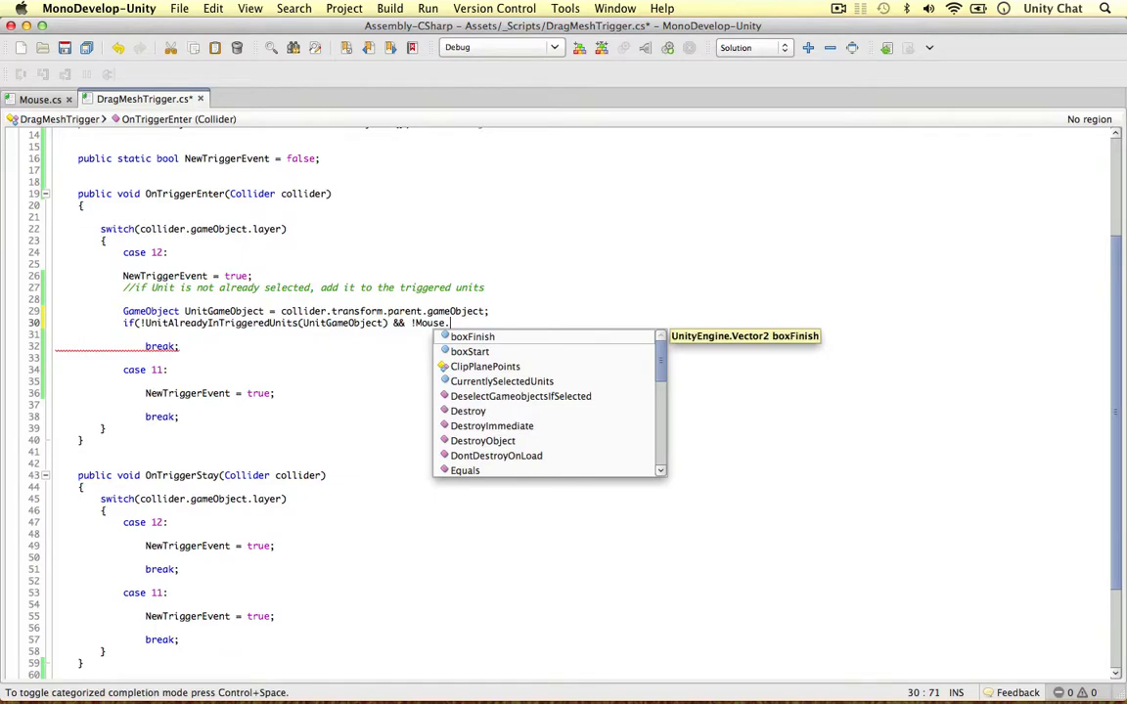
type("UnitAlre")
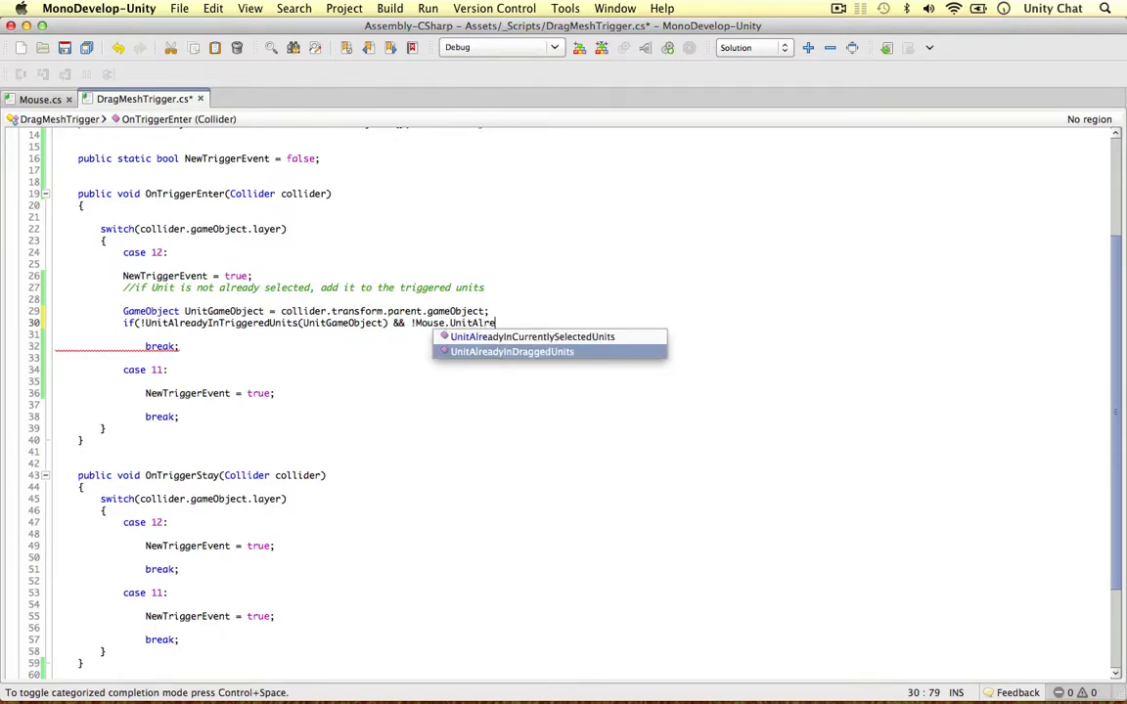
type("UnitAlreadyInCurrentlySelectedUnits(UnitGameObject))")
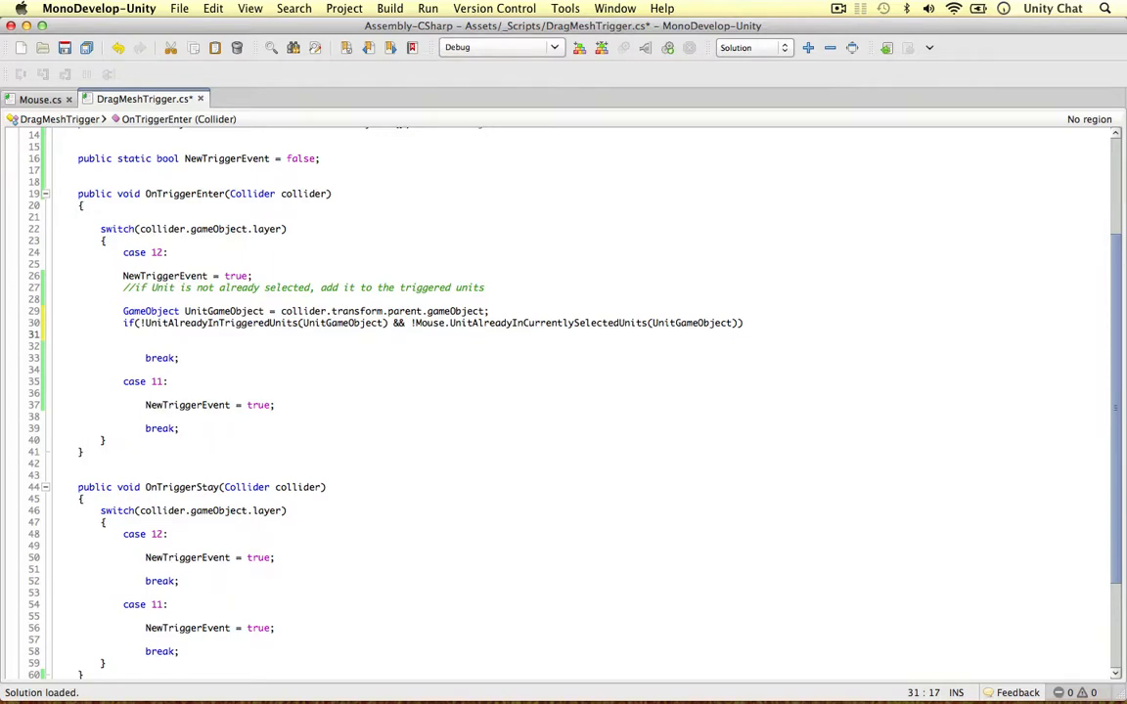
type("TriggeredUnits.Add (UnitGameObject);")
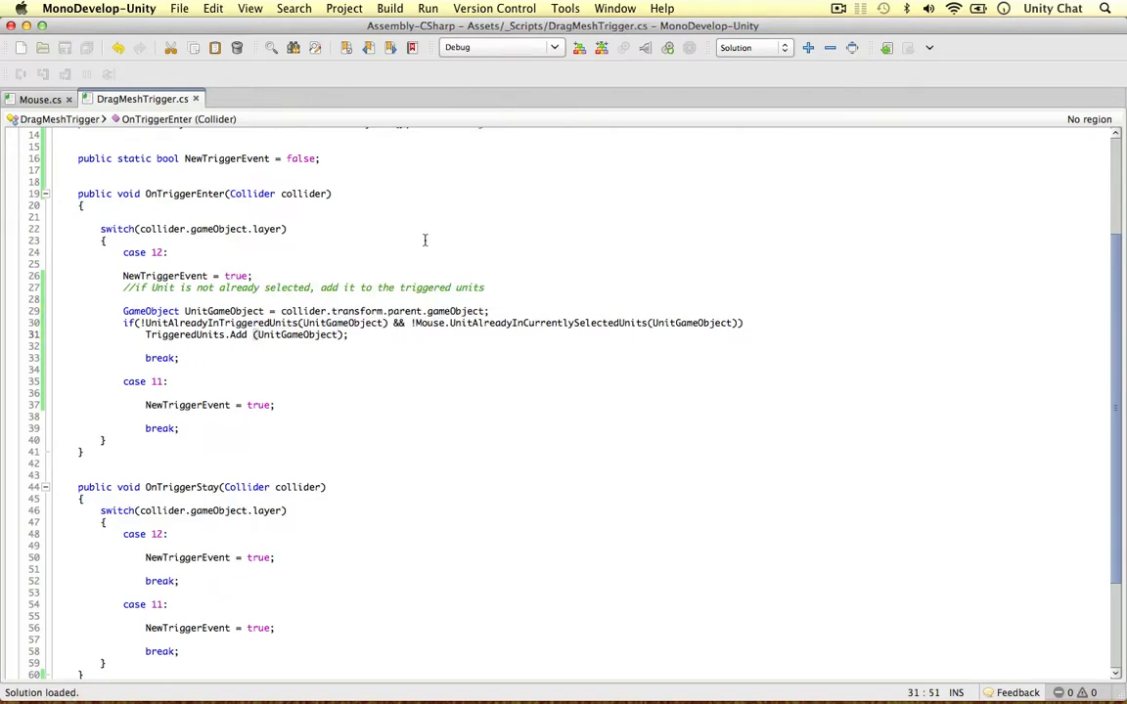
mouse_move(123, 307)
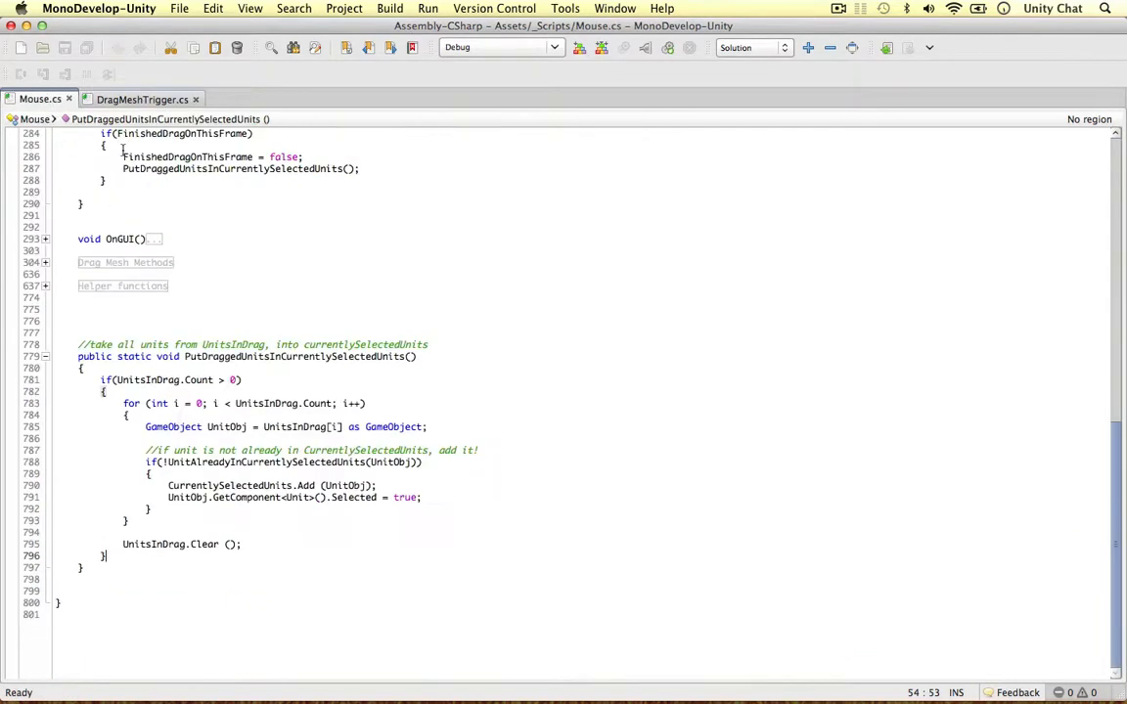
mouse_move(180, 317)
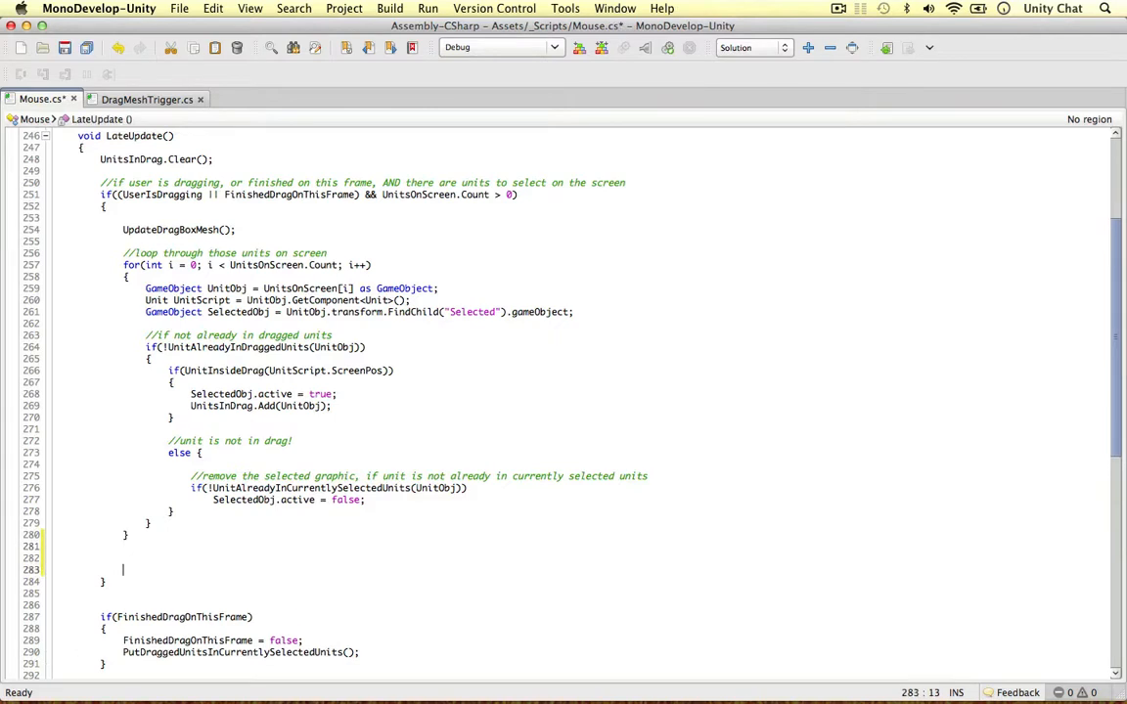
Comment in LateUpdate: when a trigger event is taking place, update which units are currently triggered.
type("//When a tir")
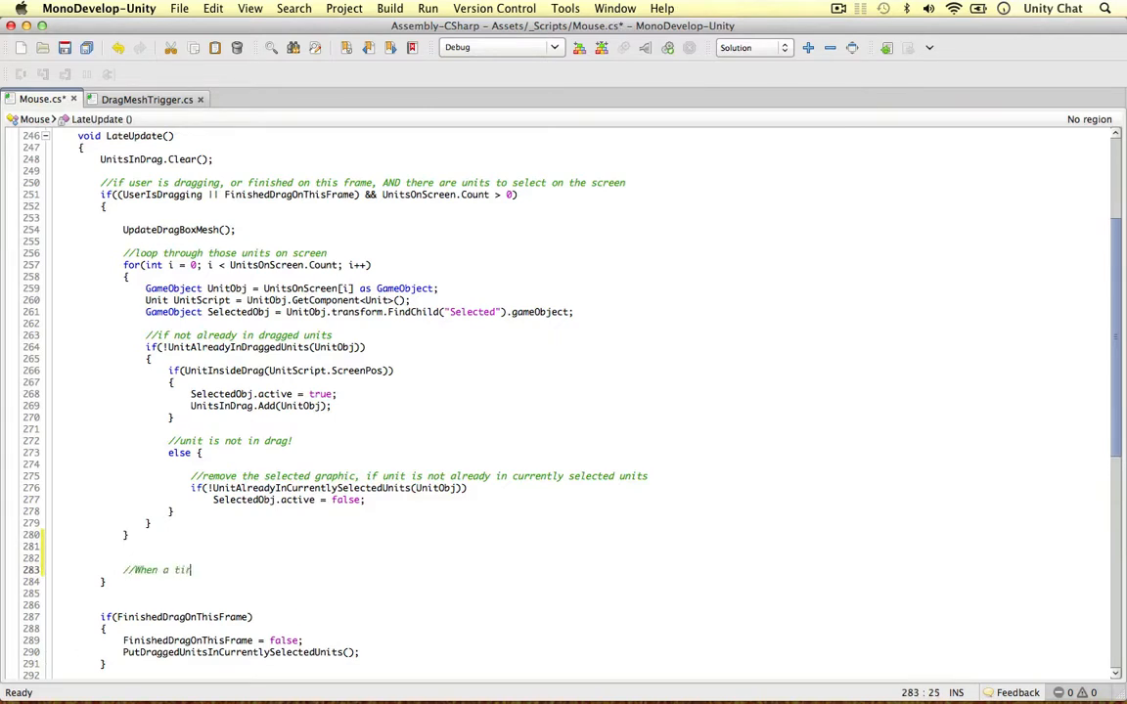
type("gger event is taking place, u")
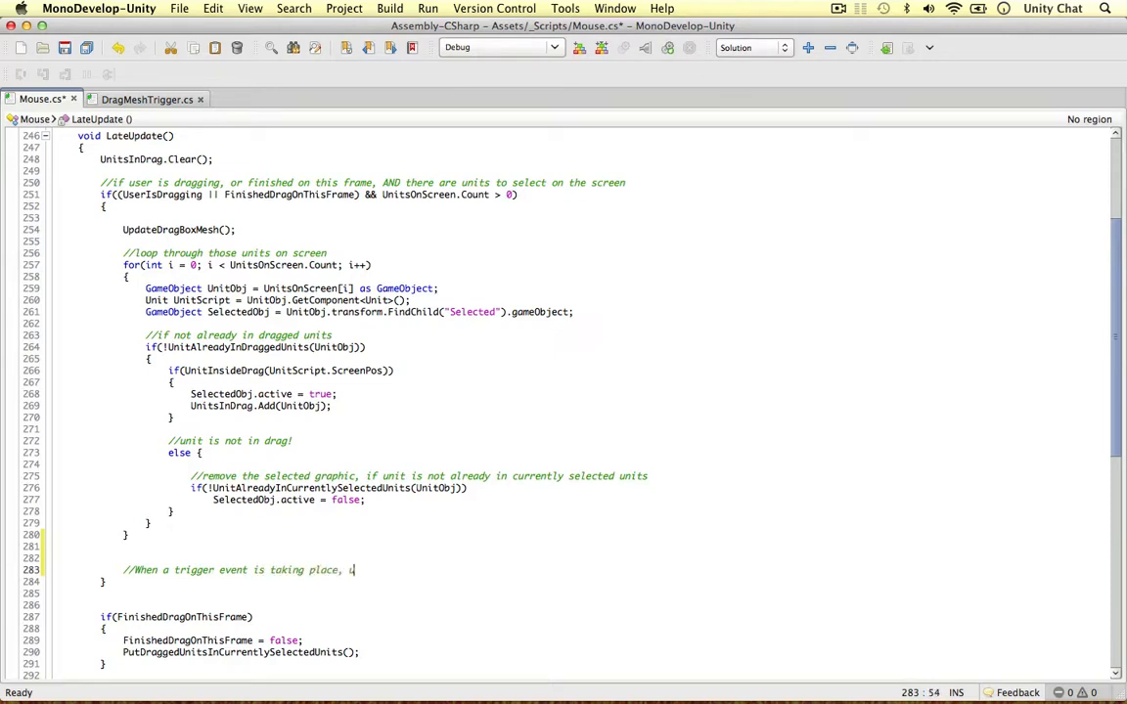
type("pdate which un")
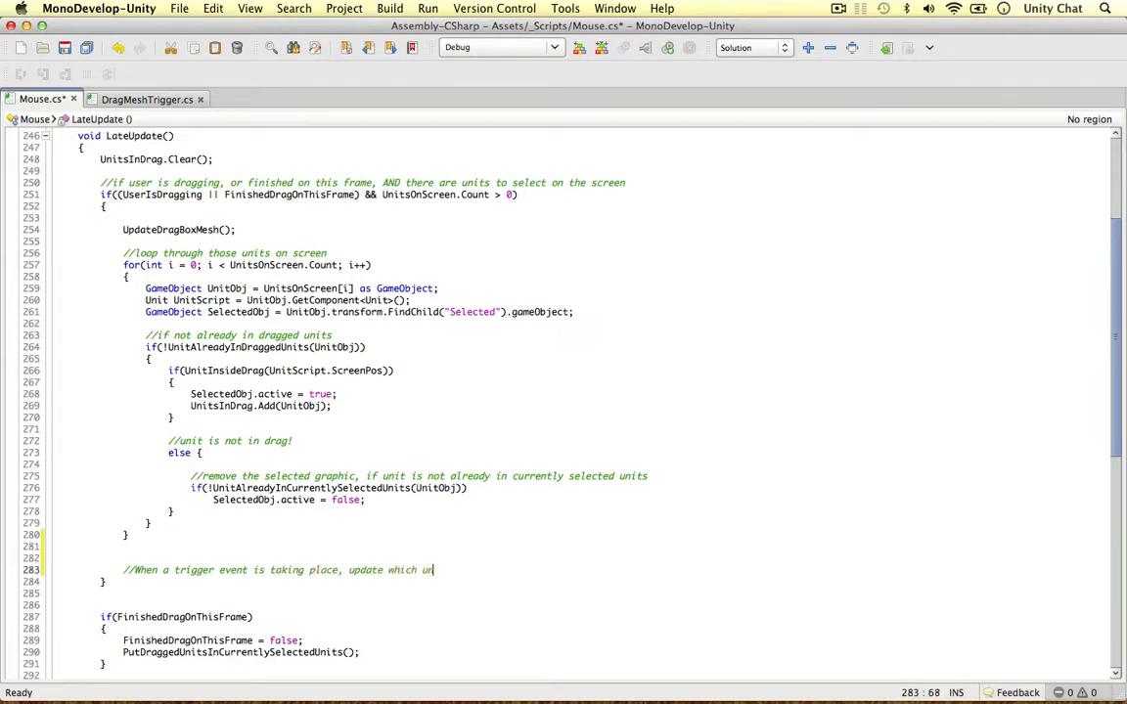
type("its are currently triggered!")
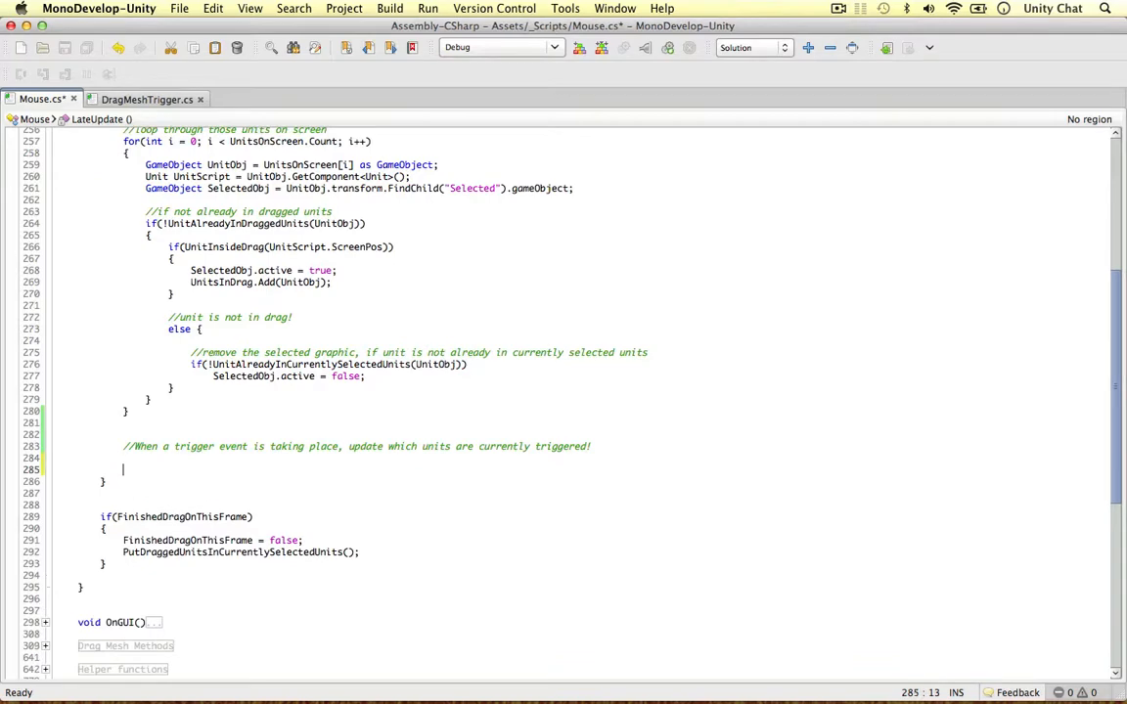
left_click(141, 98)
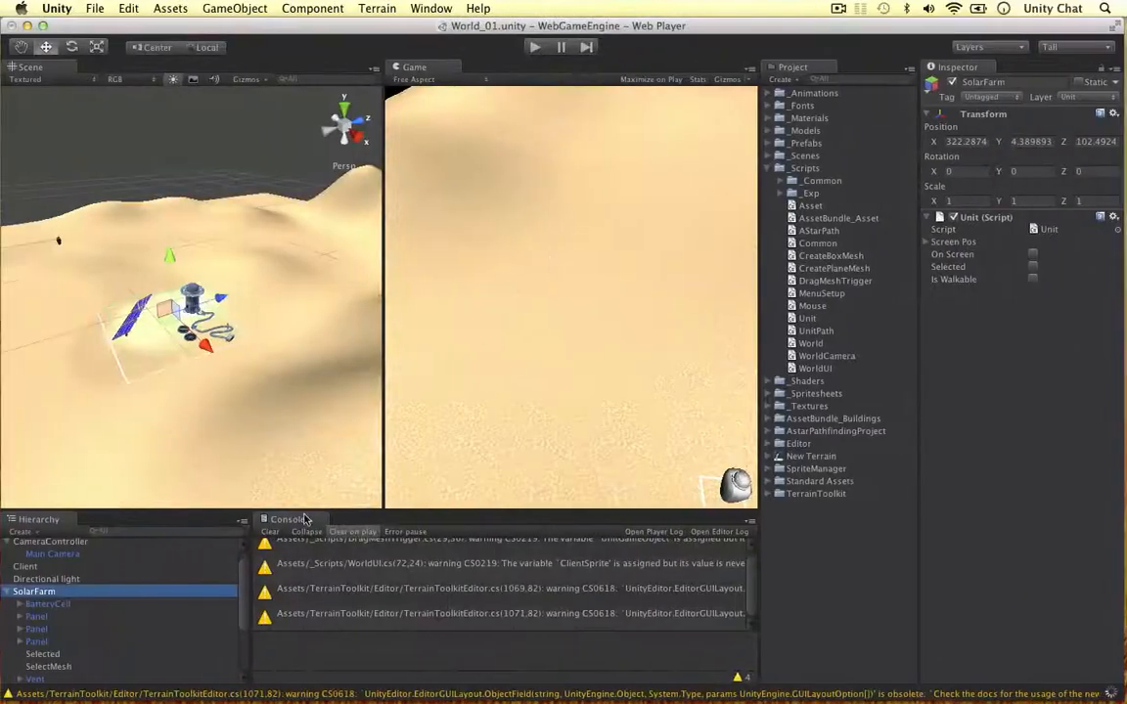
Start the scene in play mode and focus the running game view.
left_click(536, 47)
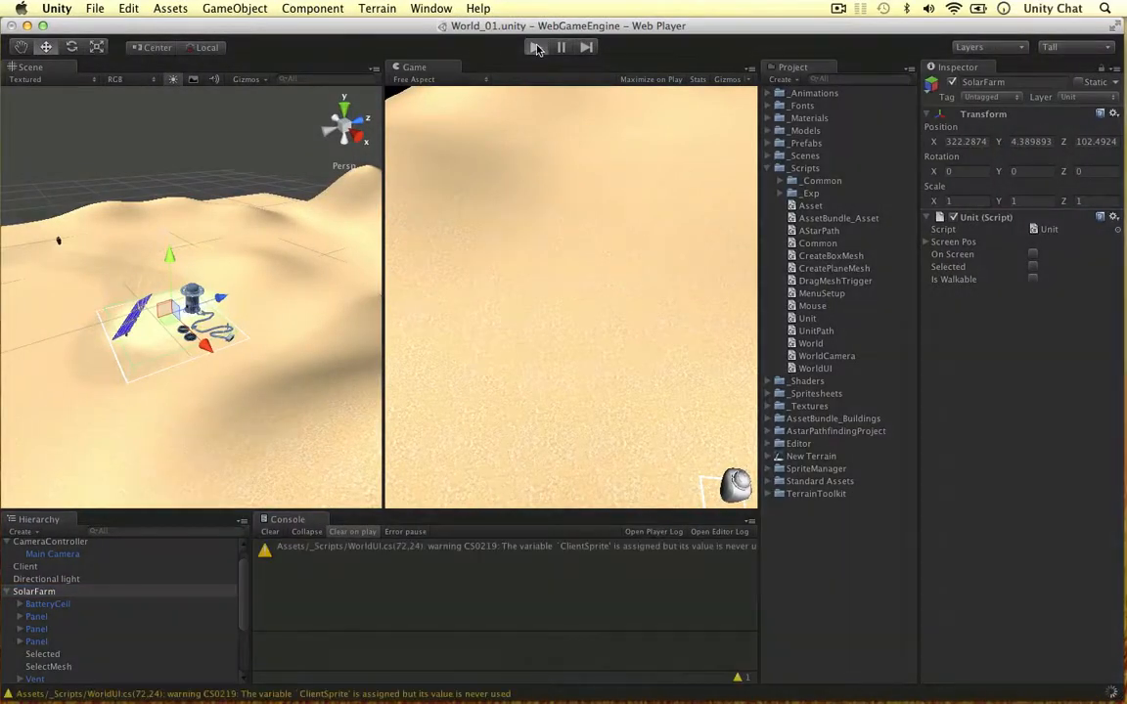
left_click(536, 47)
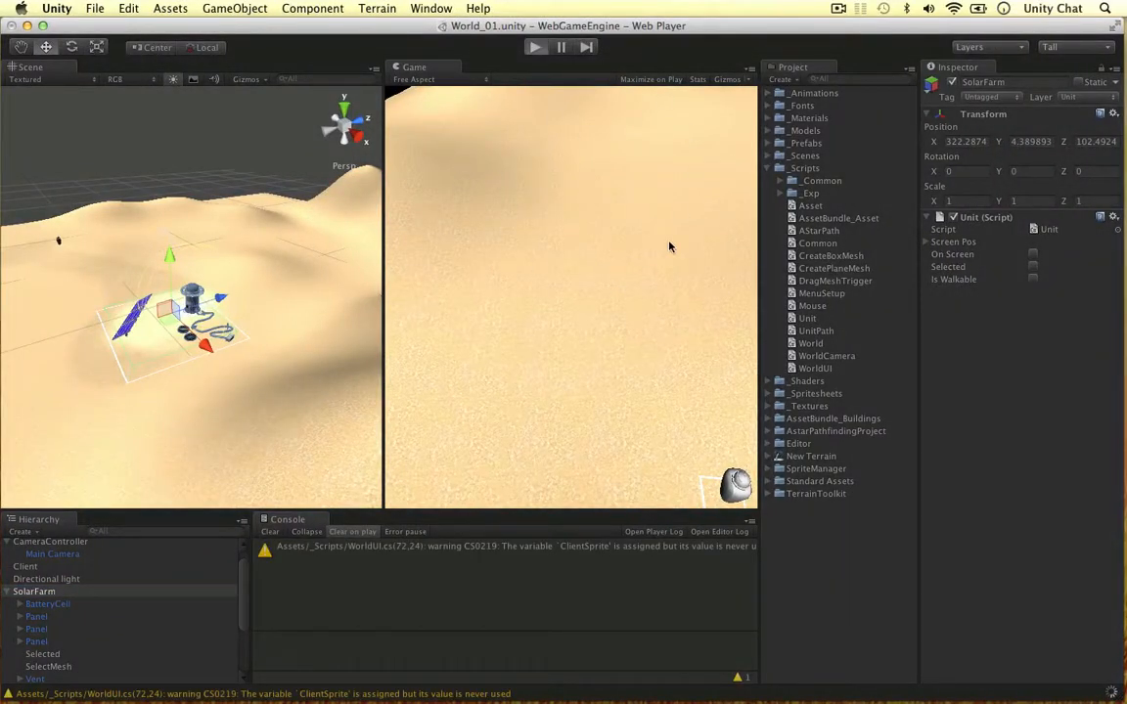